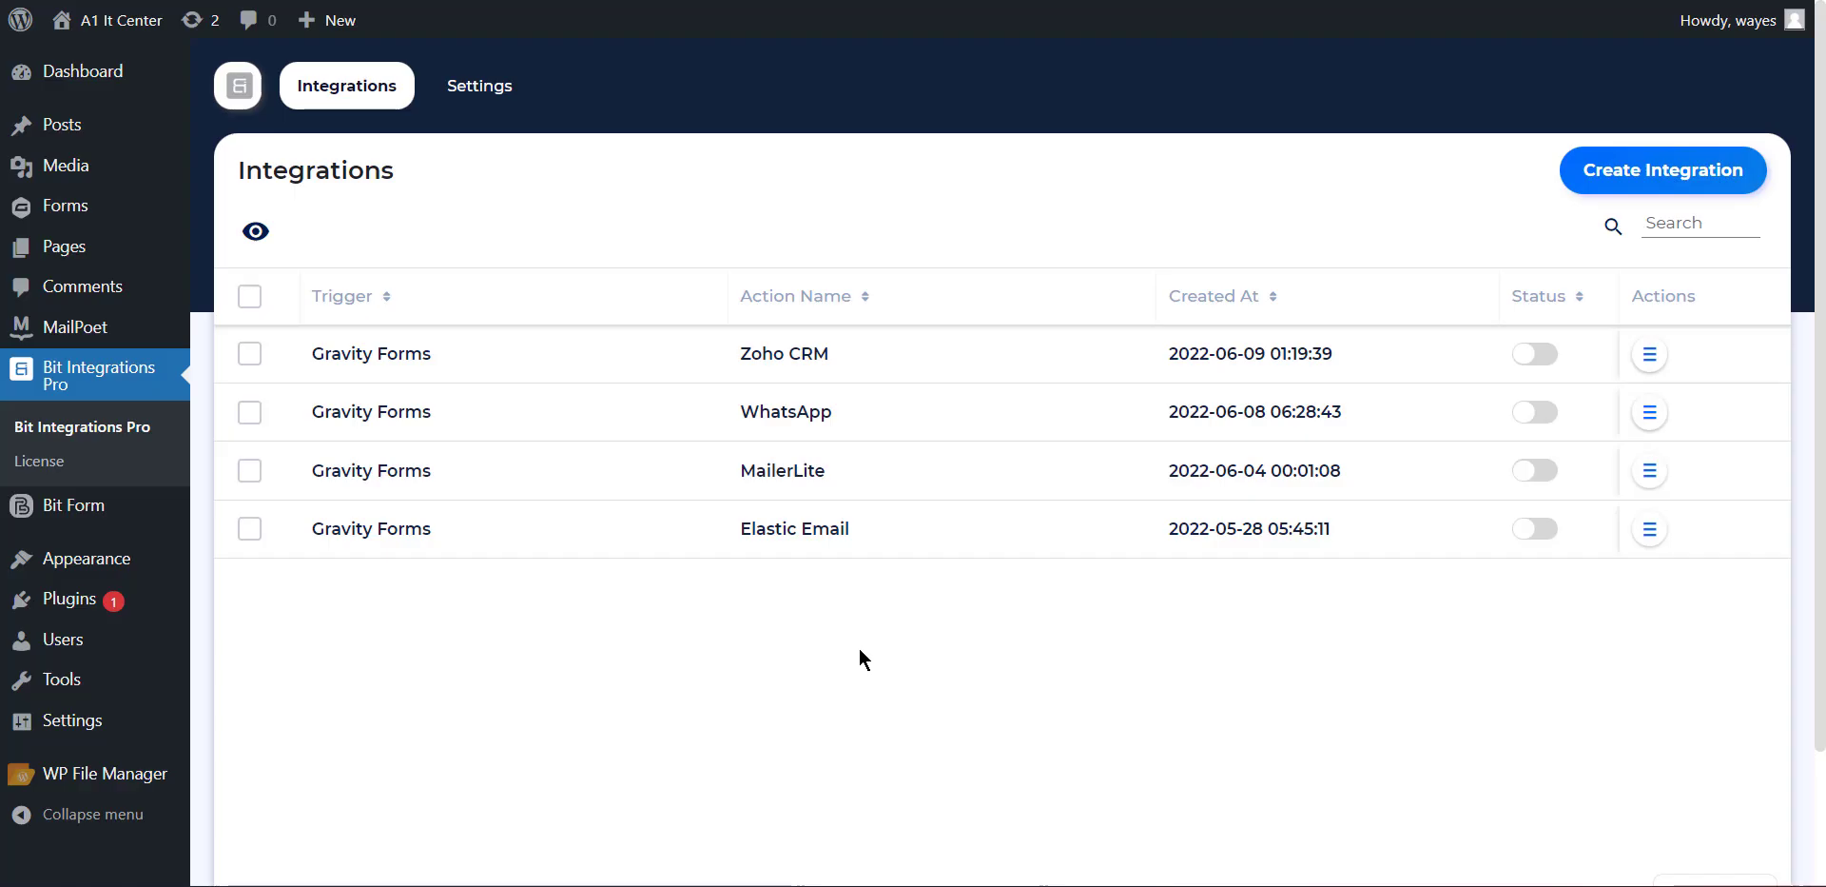
mouse_move(1605, 178)
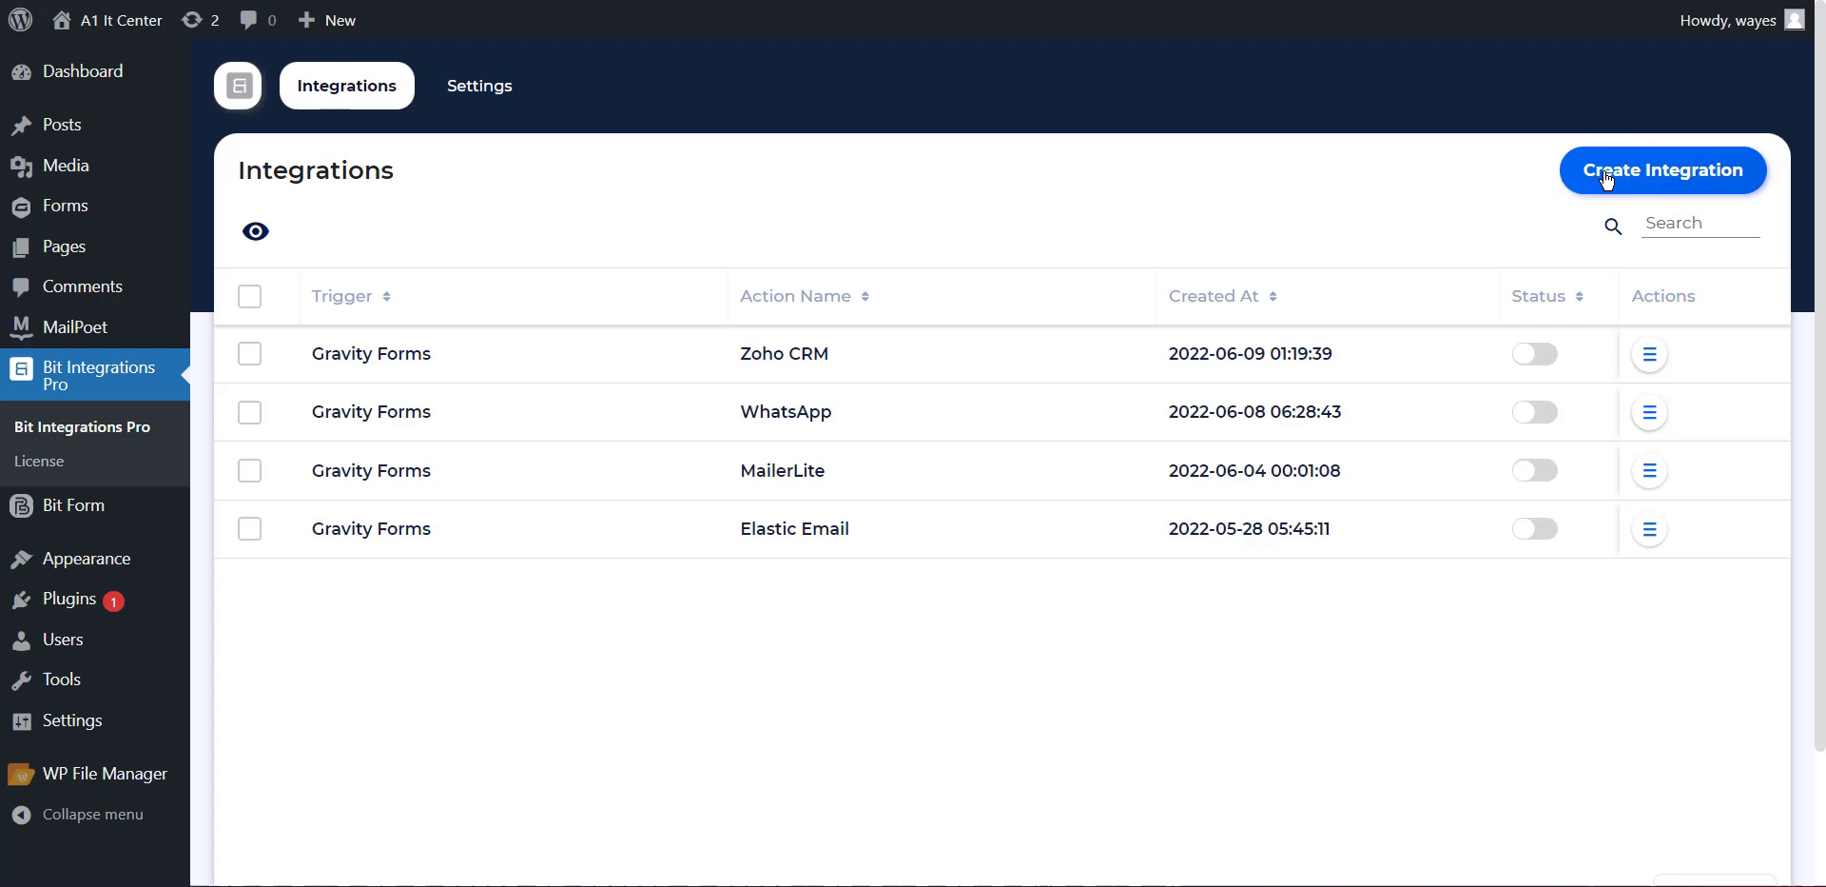
mouse_move(1662, 169)
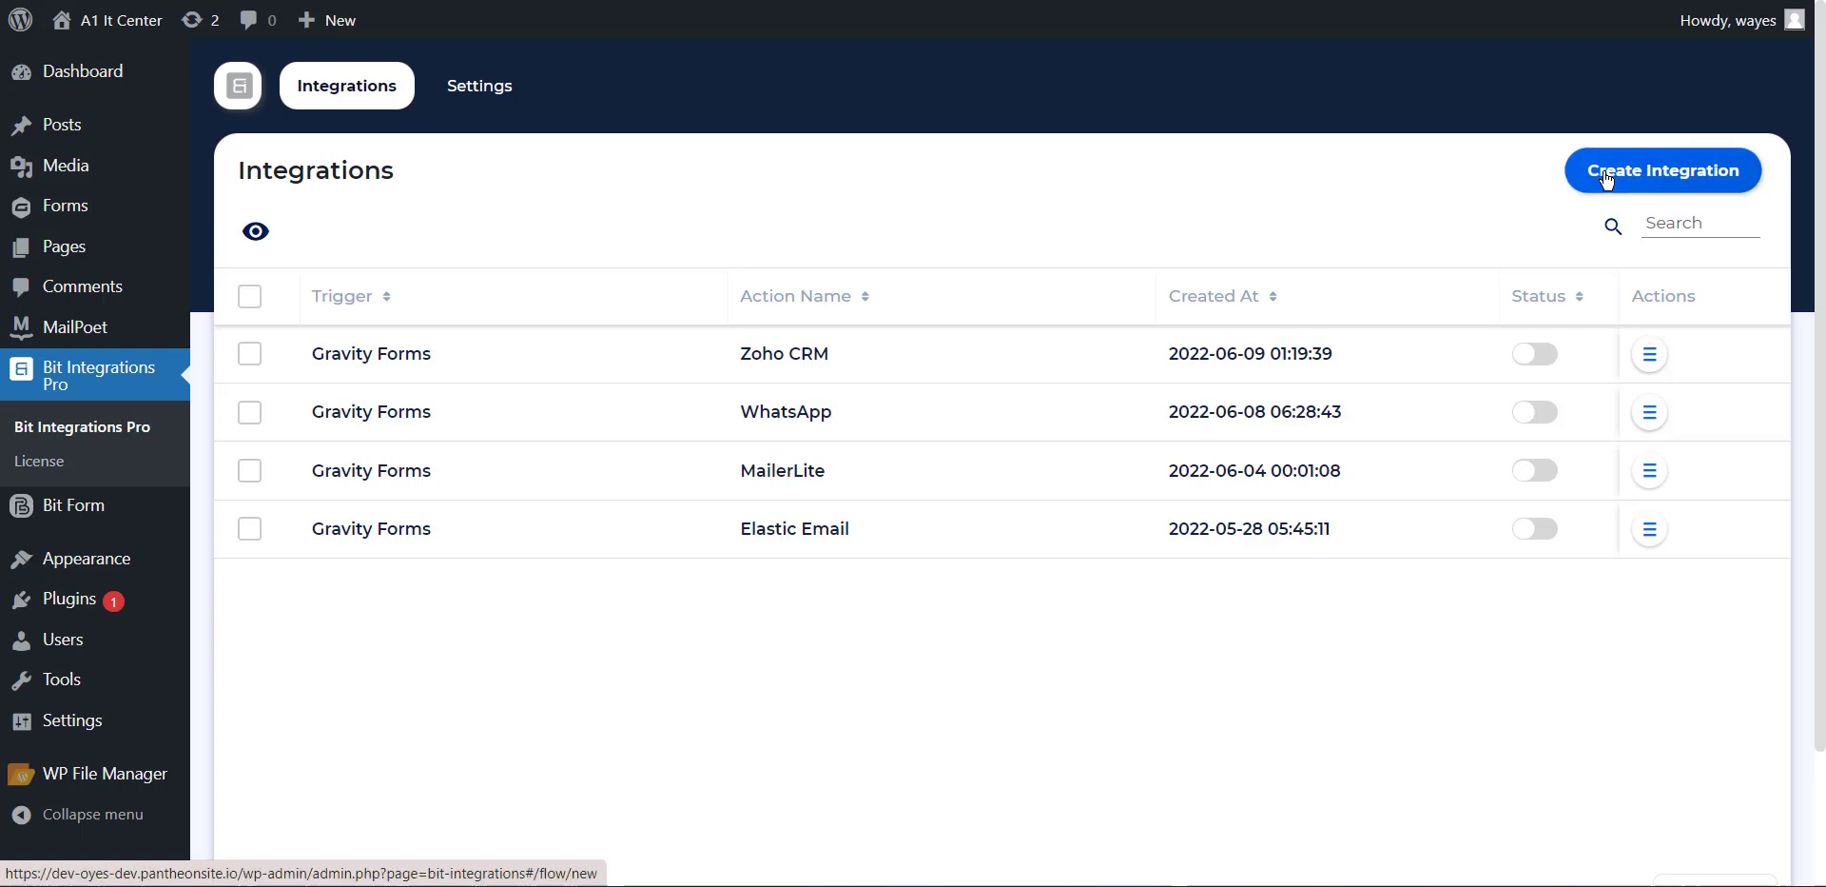
Start a new integration from the Integrations page to bring up the trigger list.
click(1662, 170)
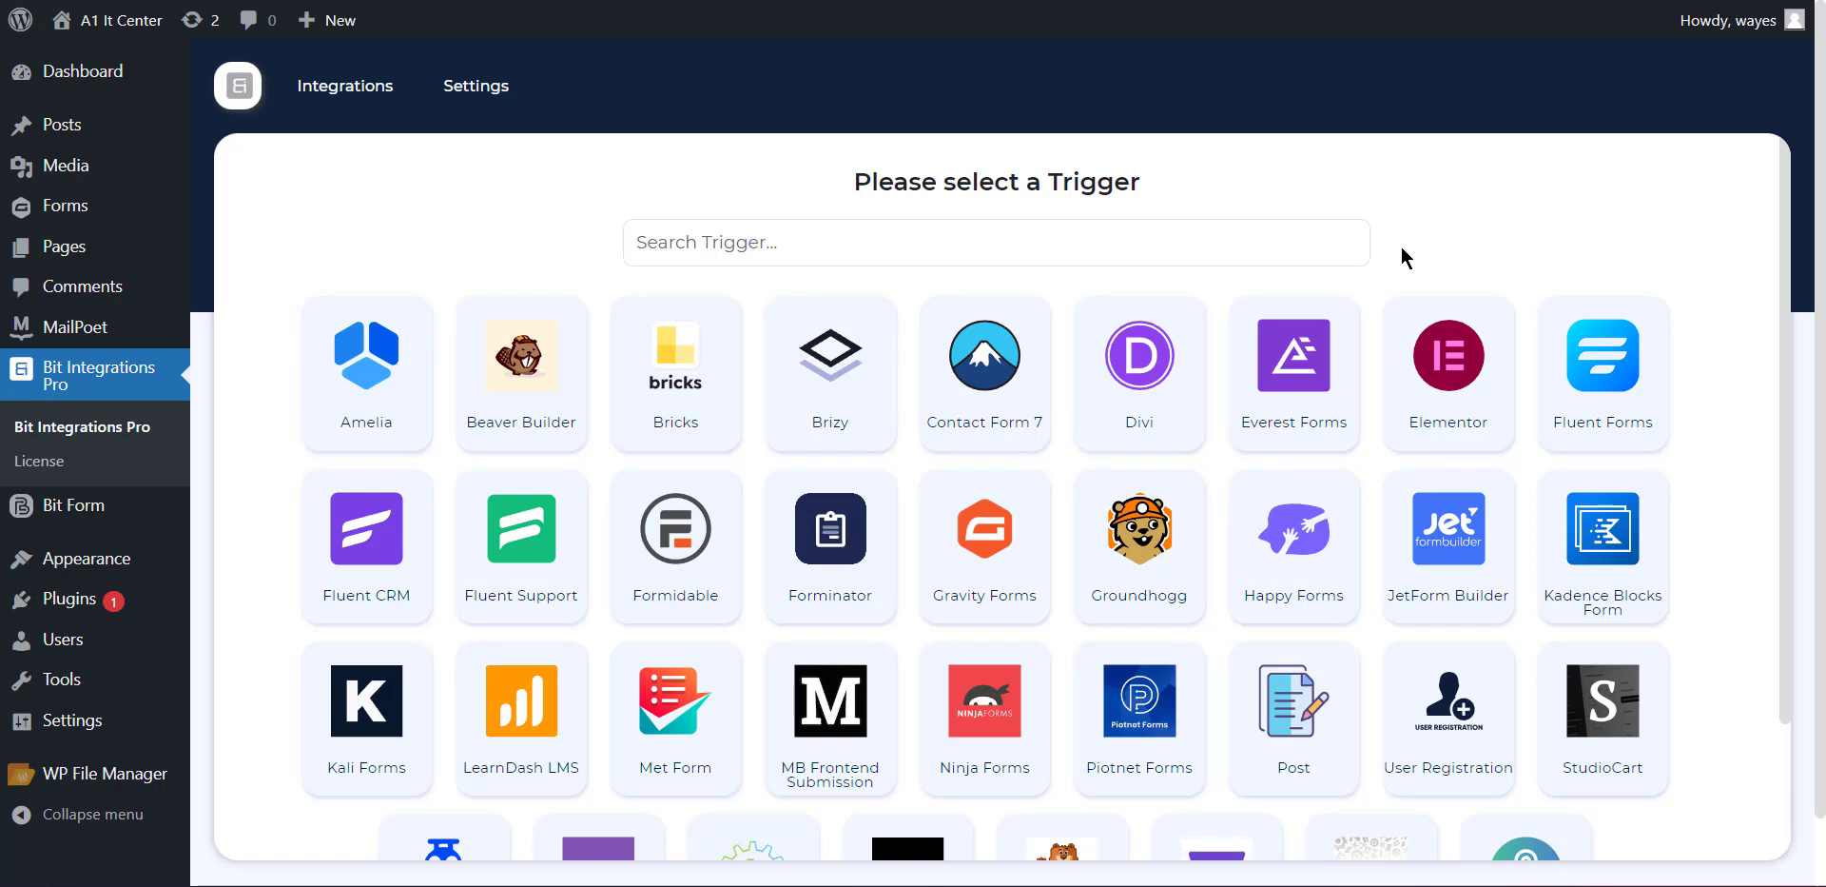
mouse_move(830, 530)
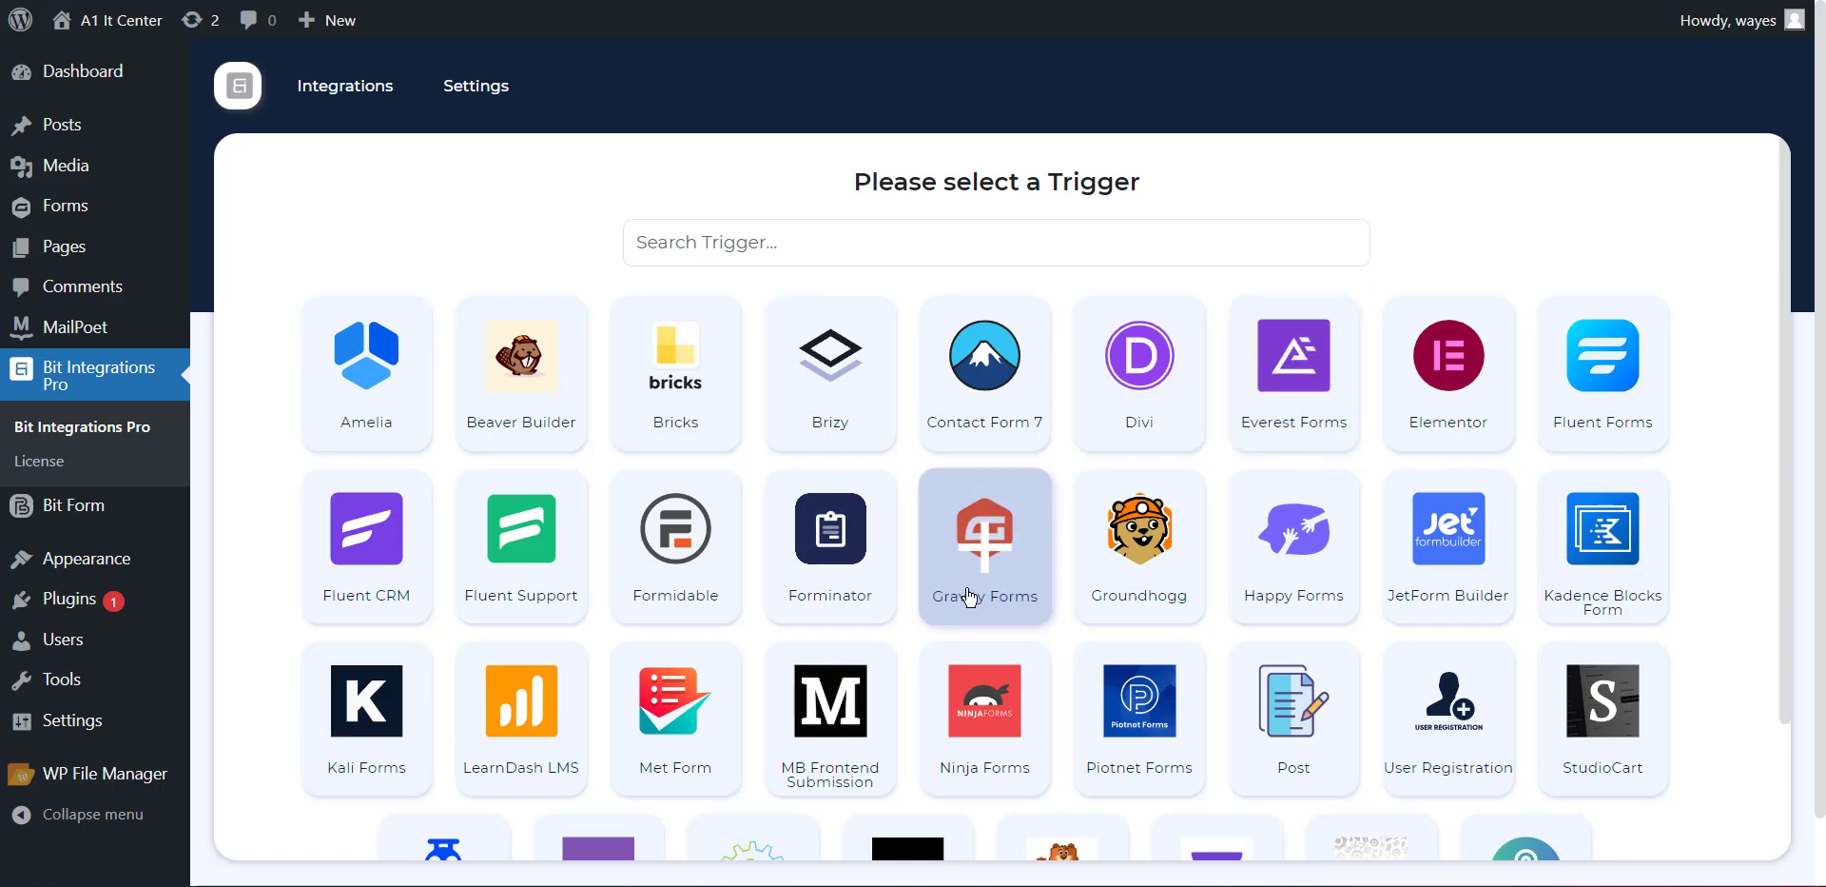
Set Gravity Forms' Contact Us form as the trigger and filter actions by 'Drop'.
click(985, 545)
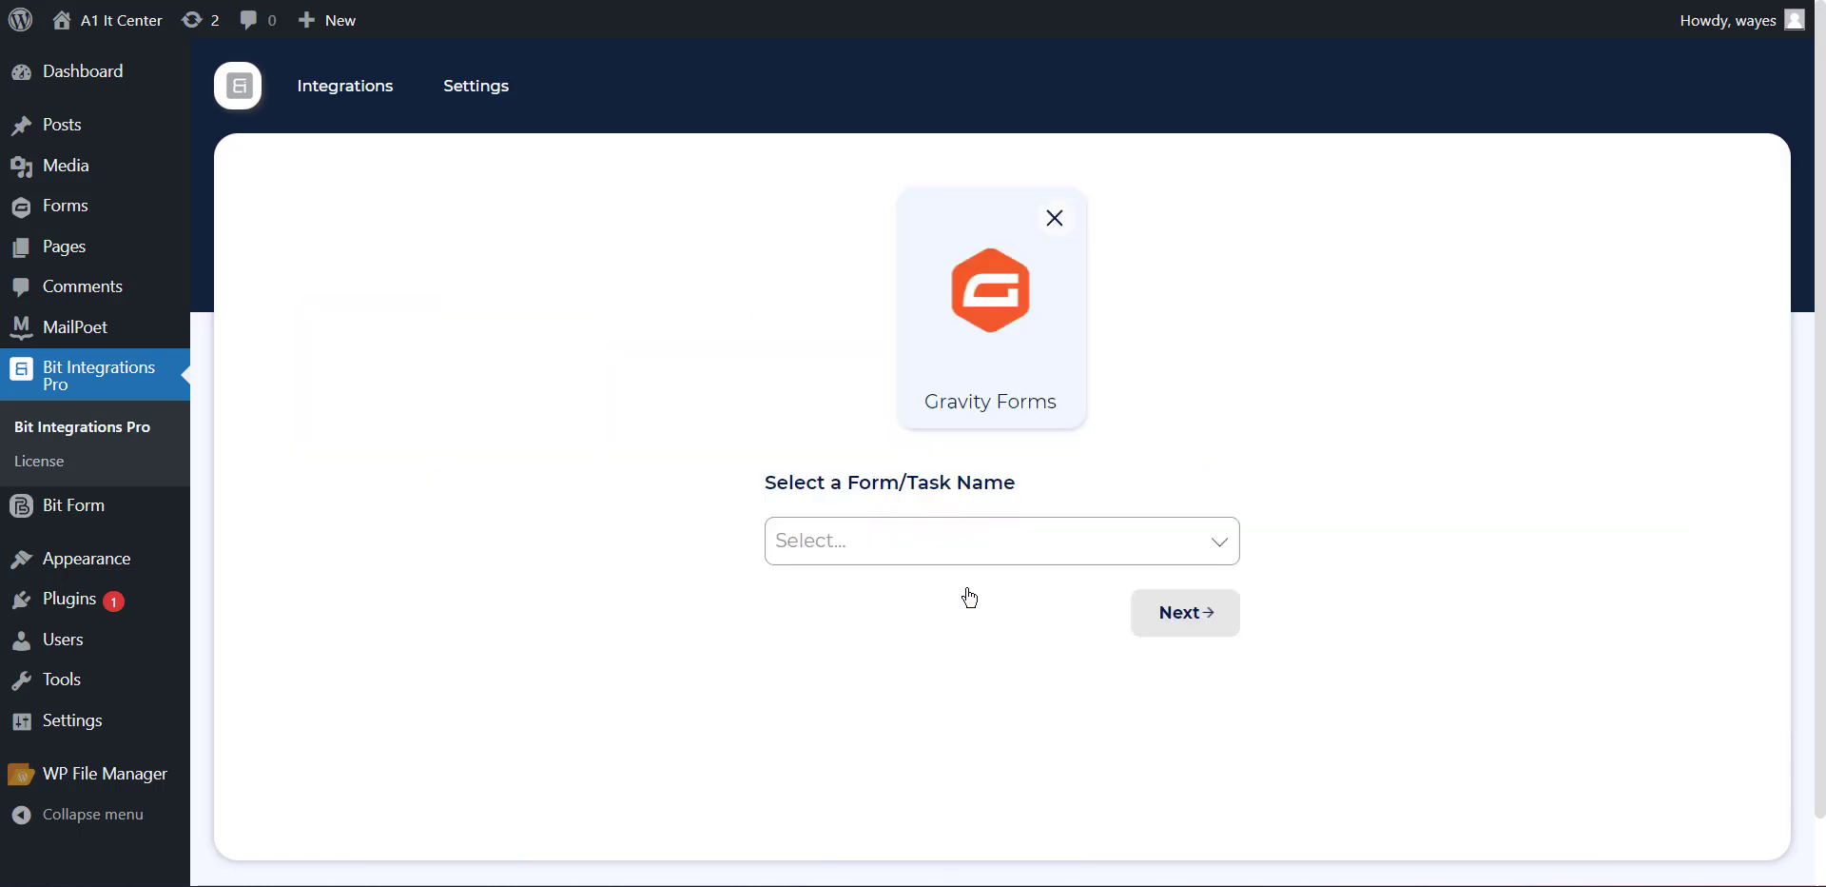
click(996, 539)
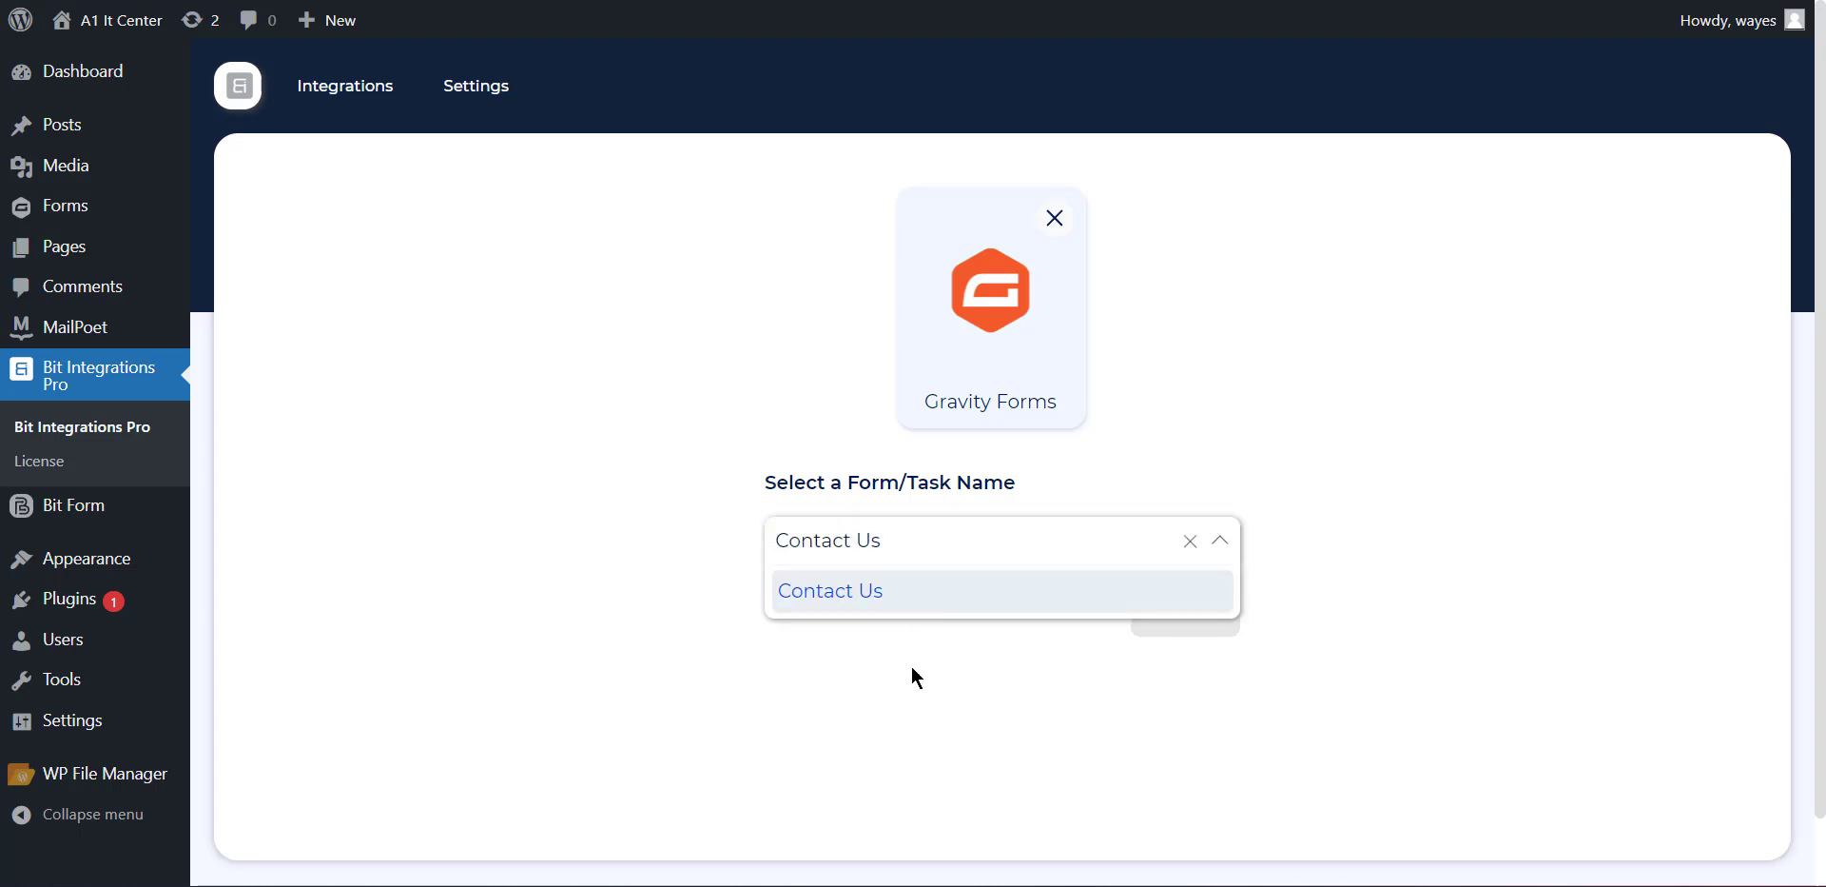
click(829, 591)
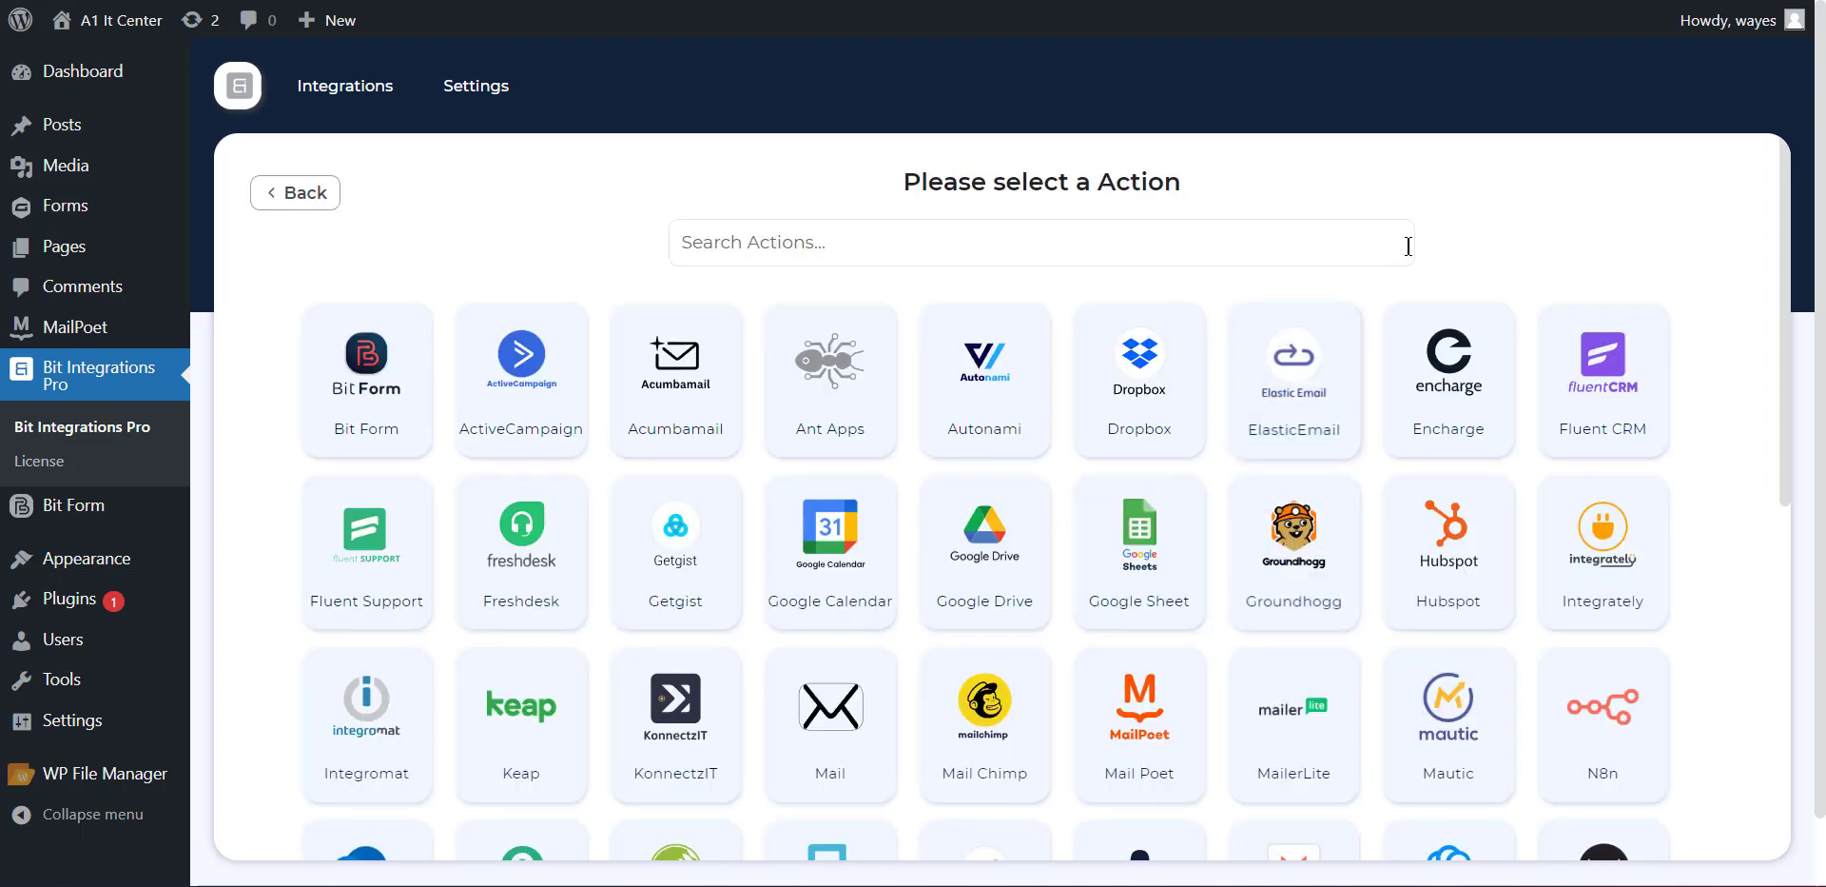
mouse_move(1484, 239)
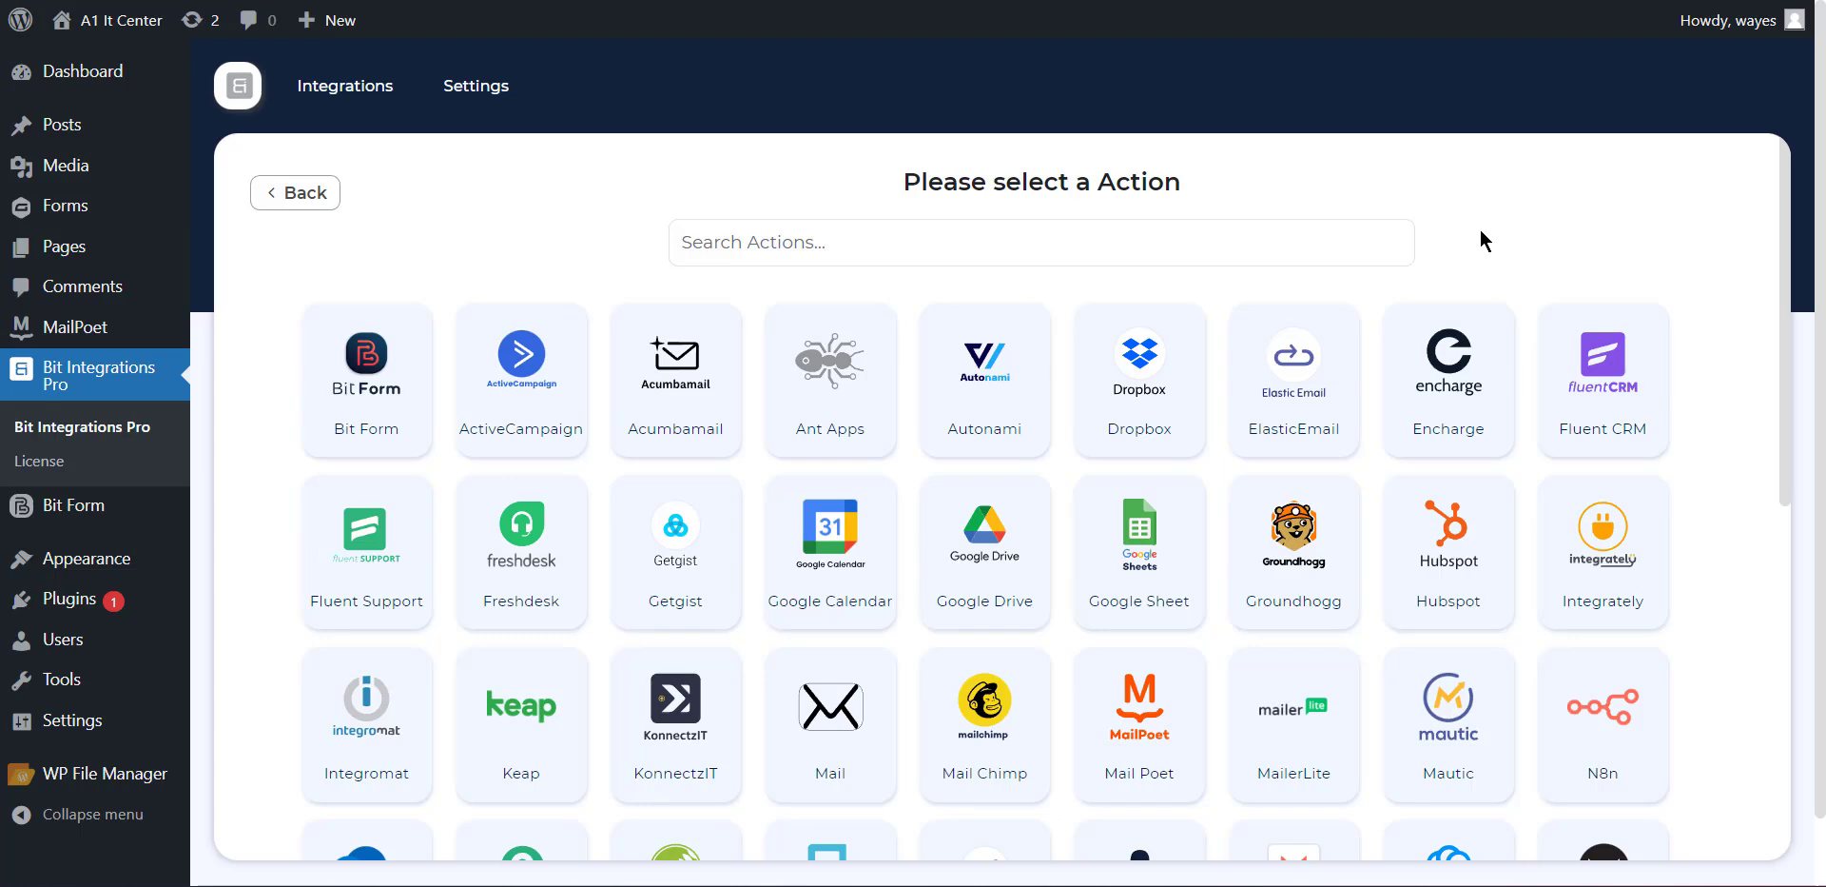
click(1040, 243)
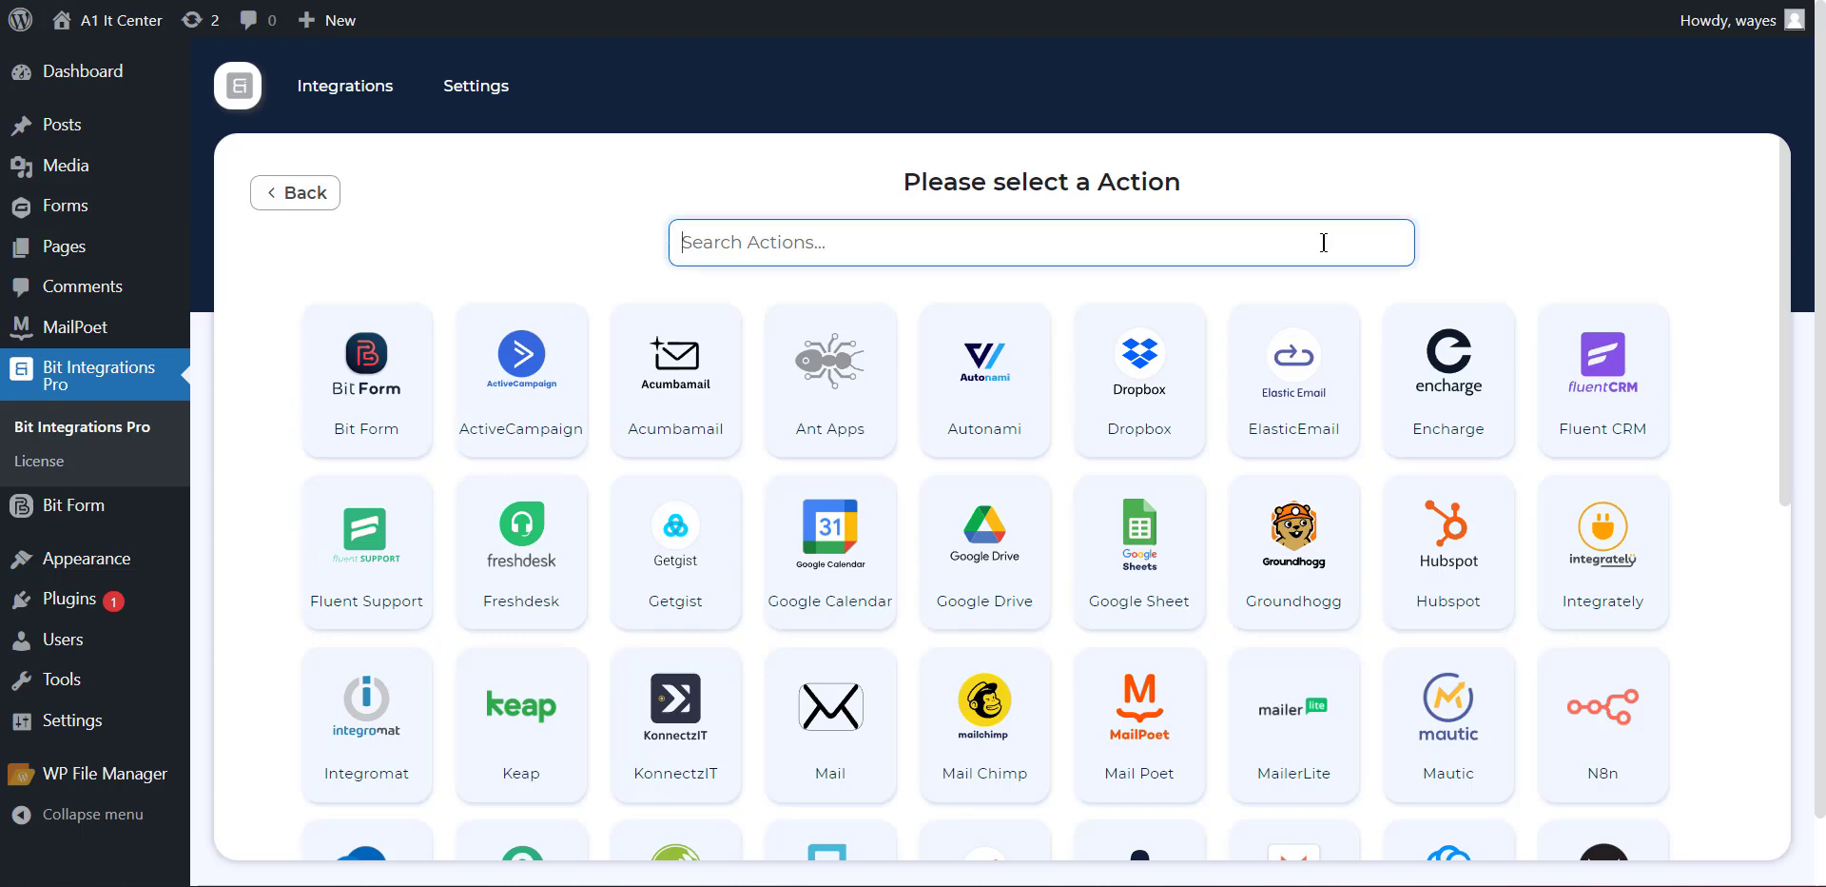
text(Drop)
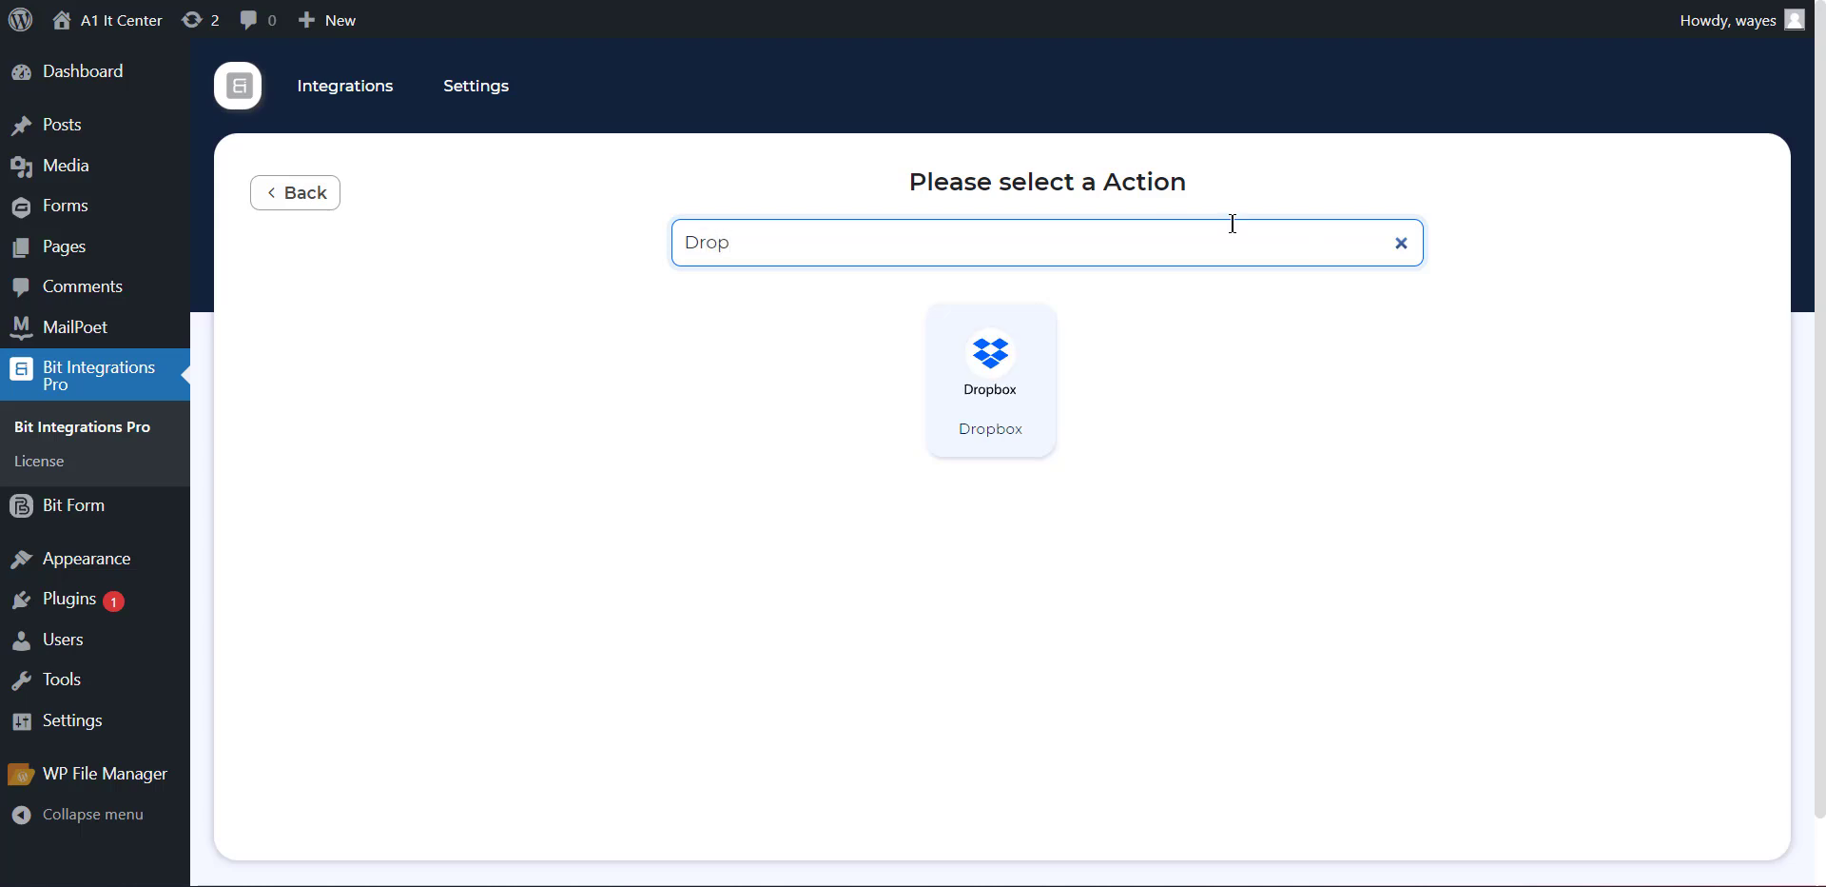
mouse_move(1011, 410)
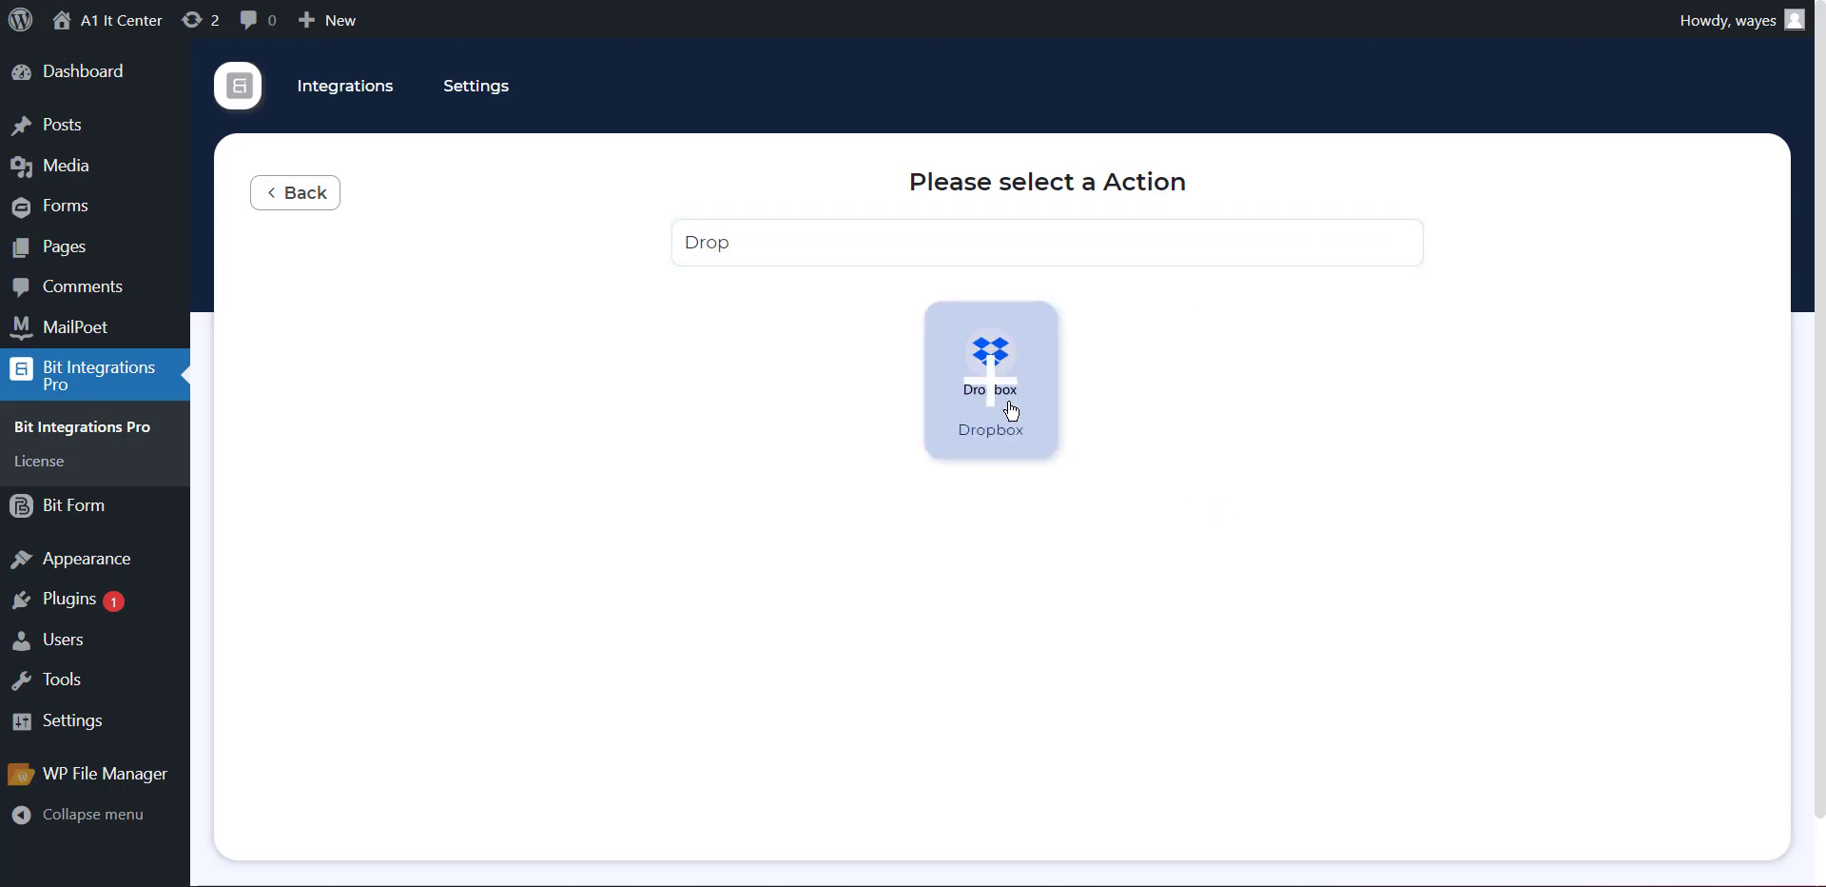
Choose Dropbox as the action and bring up the API Console link's context menu.
click(990, 378)
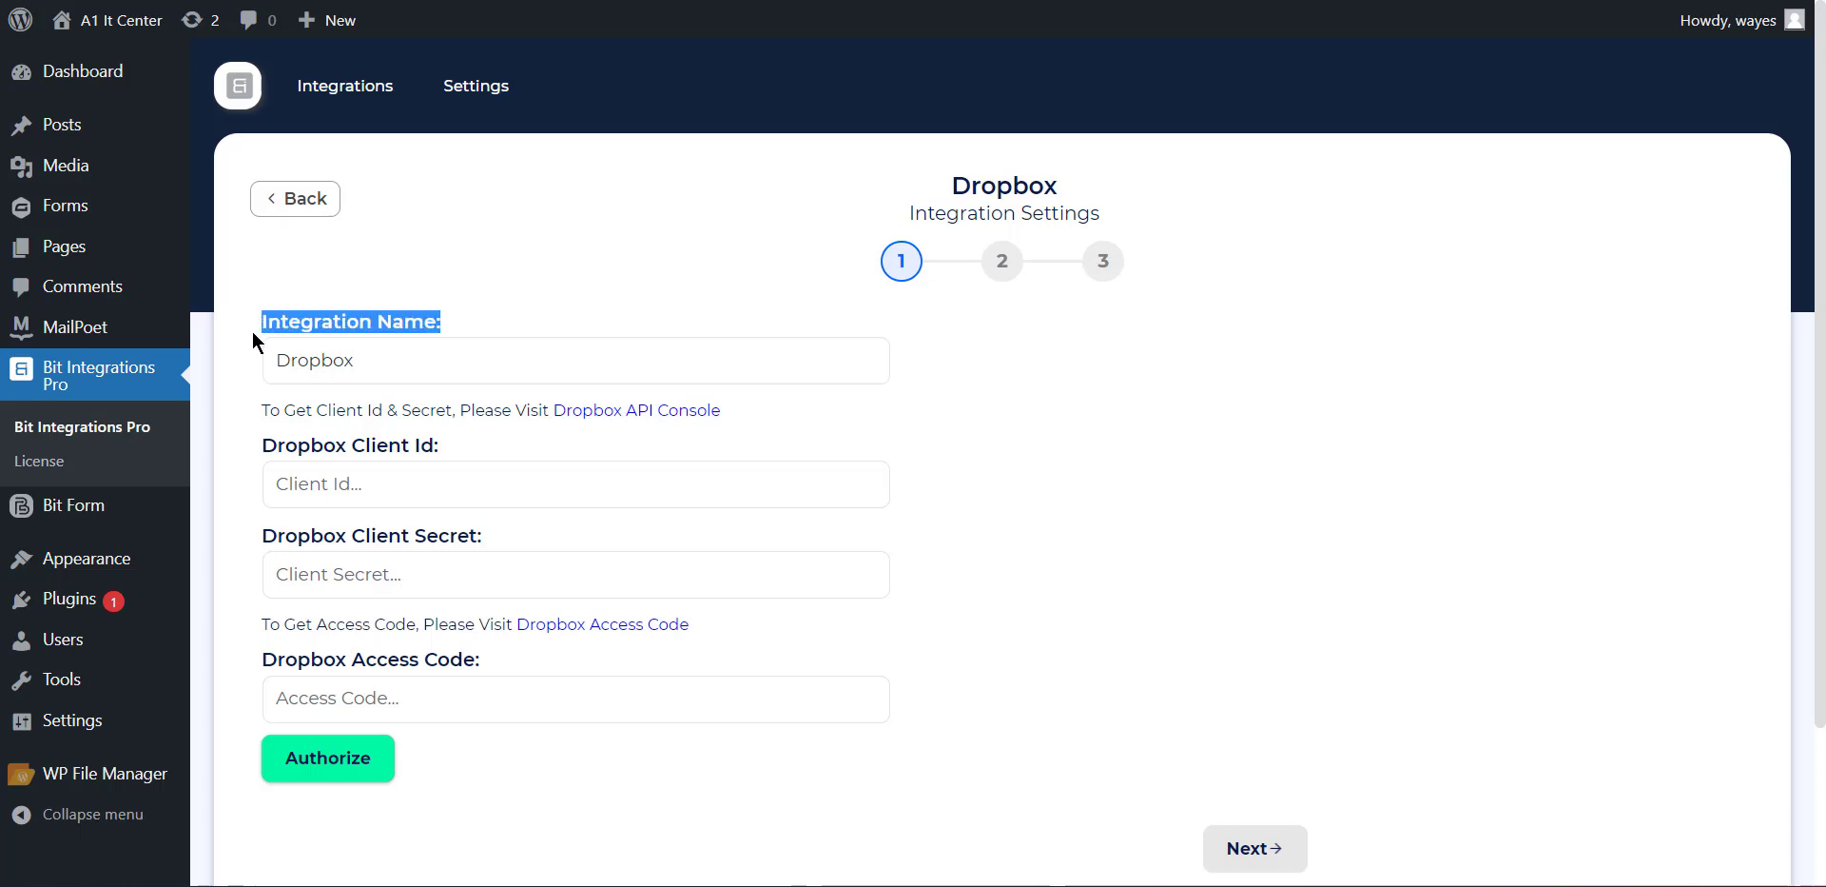
double_click(349, 444)
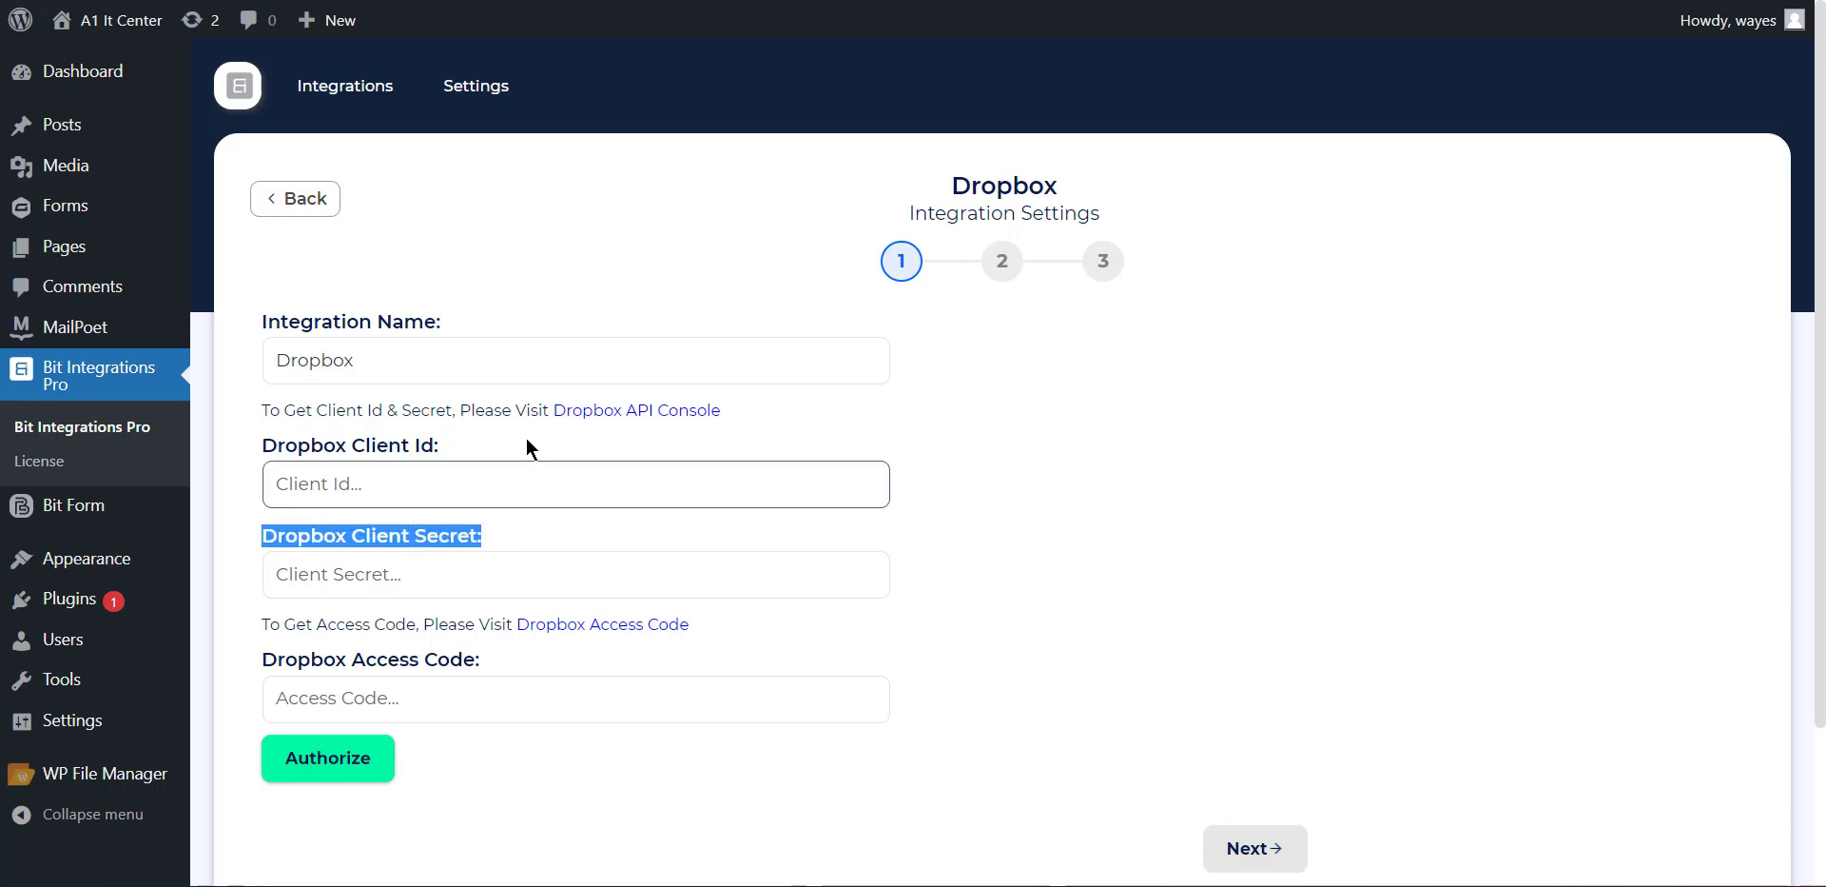
right_click(637, 409)
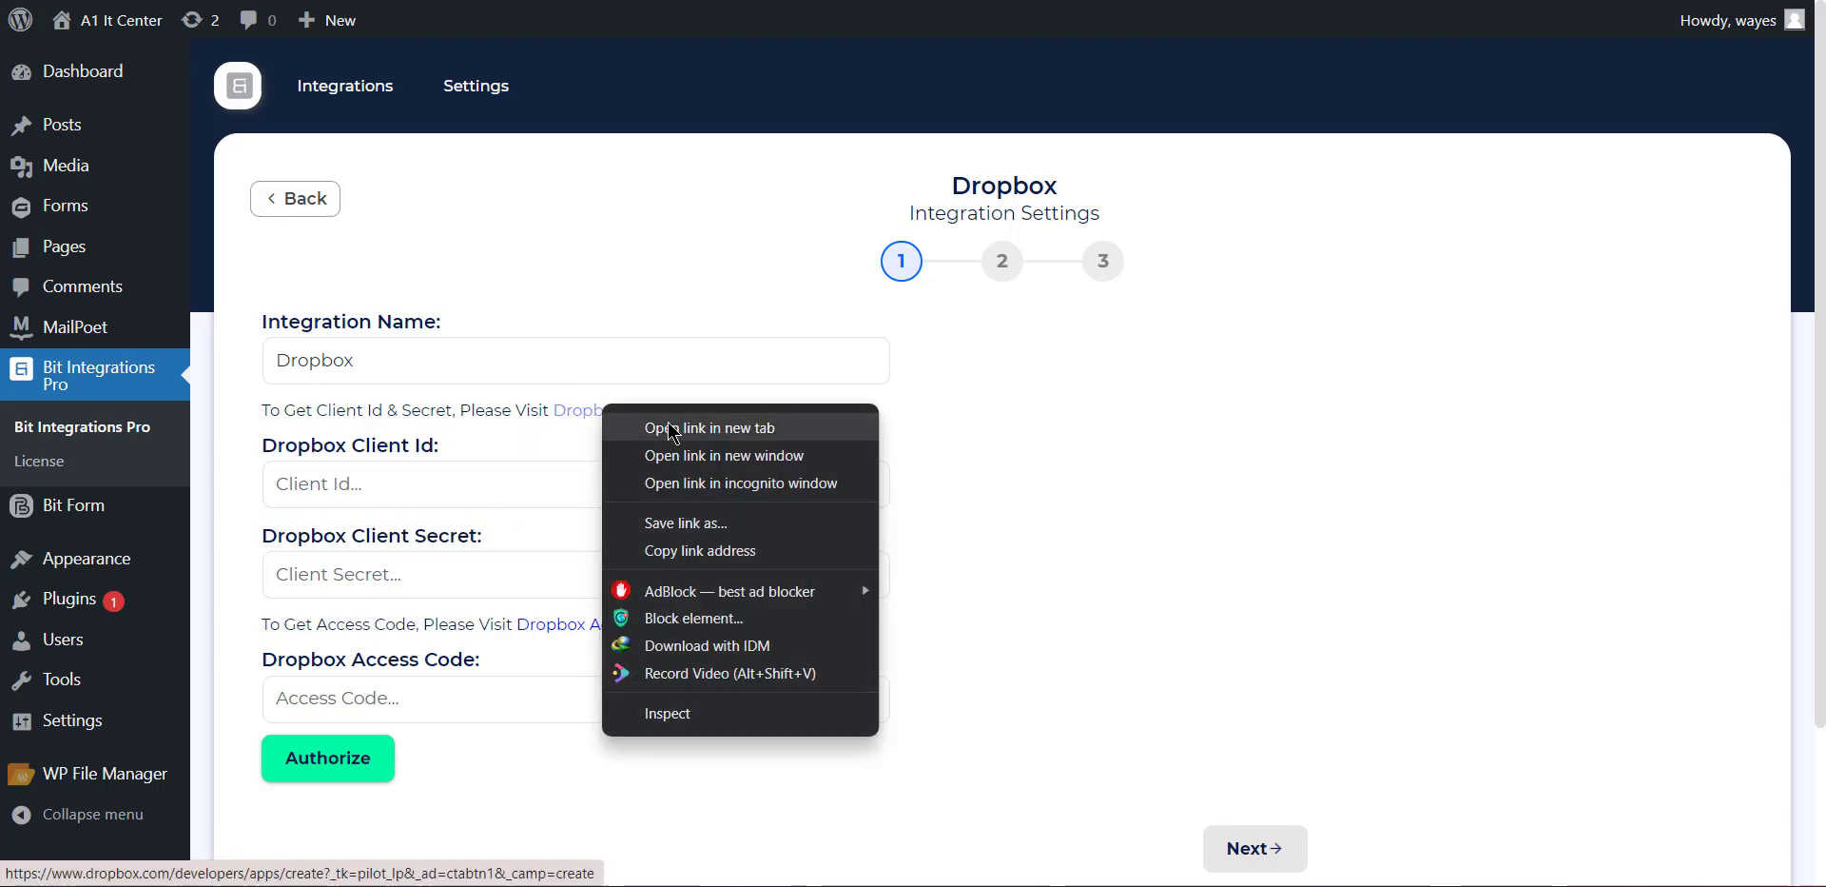
Open the Dropbox API Console in a new tab and choose scoped access with full Dropbox.
click(711, 427)
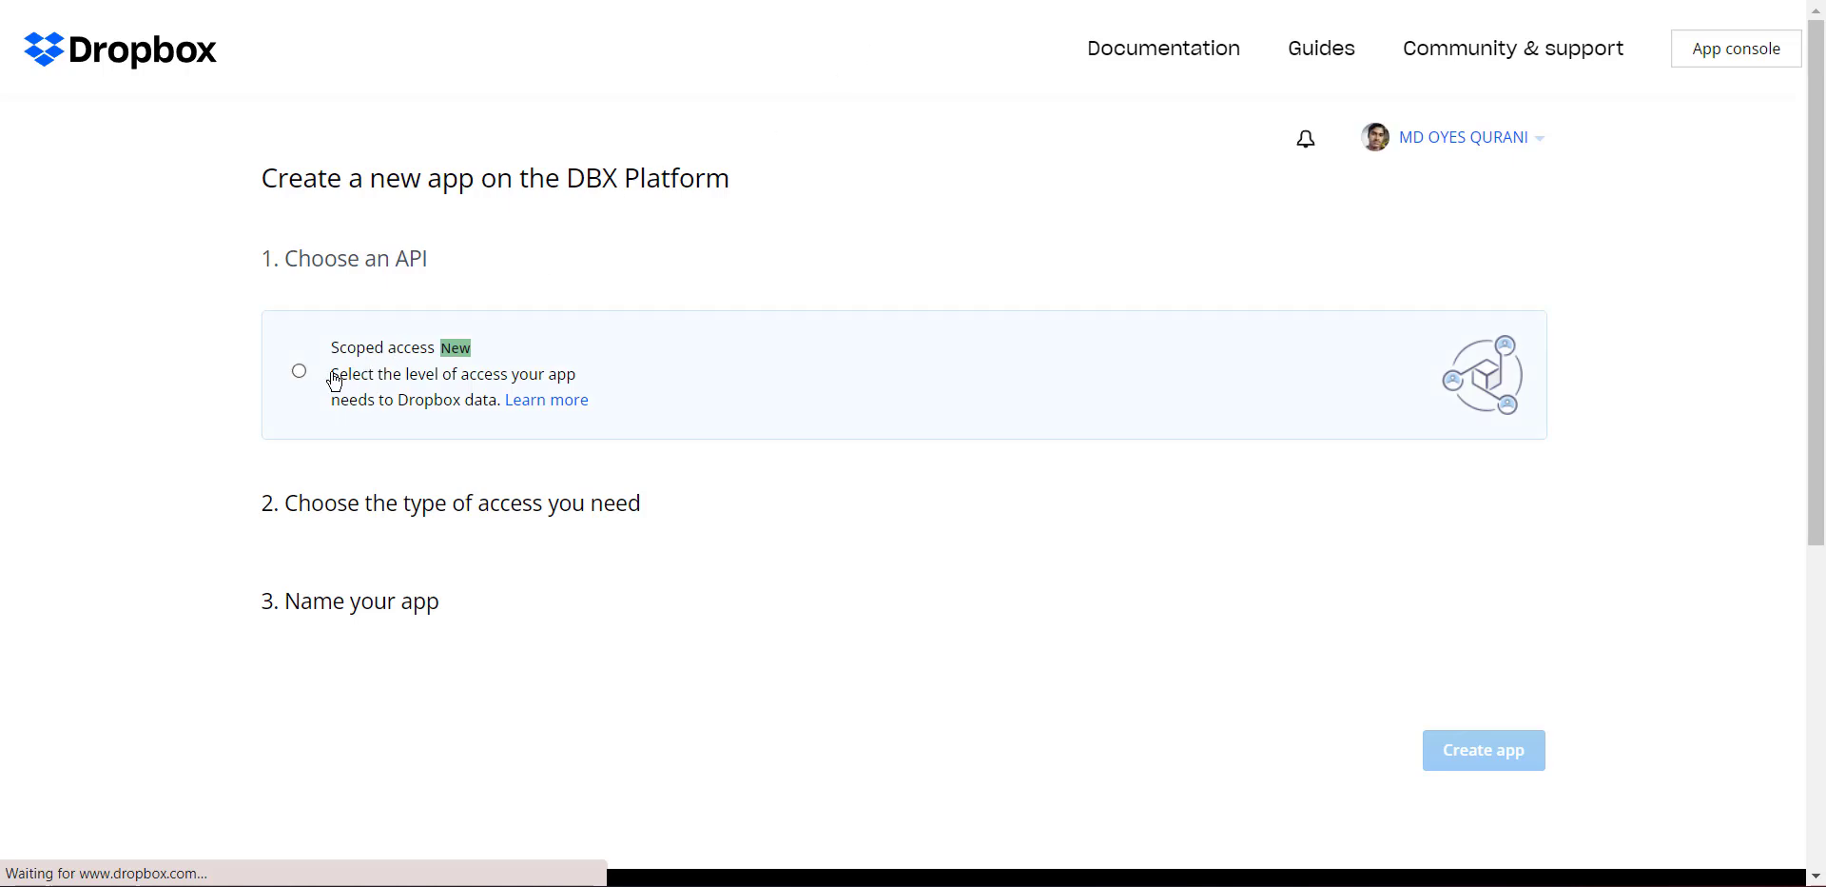
click(300, 370)
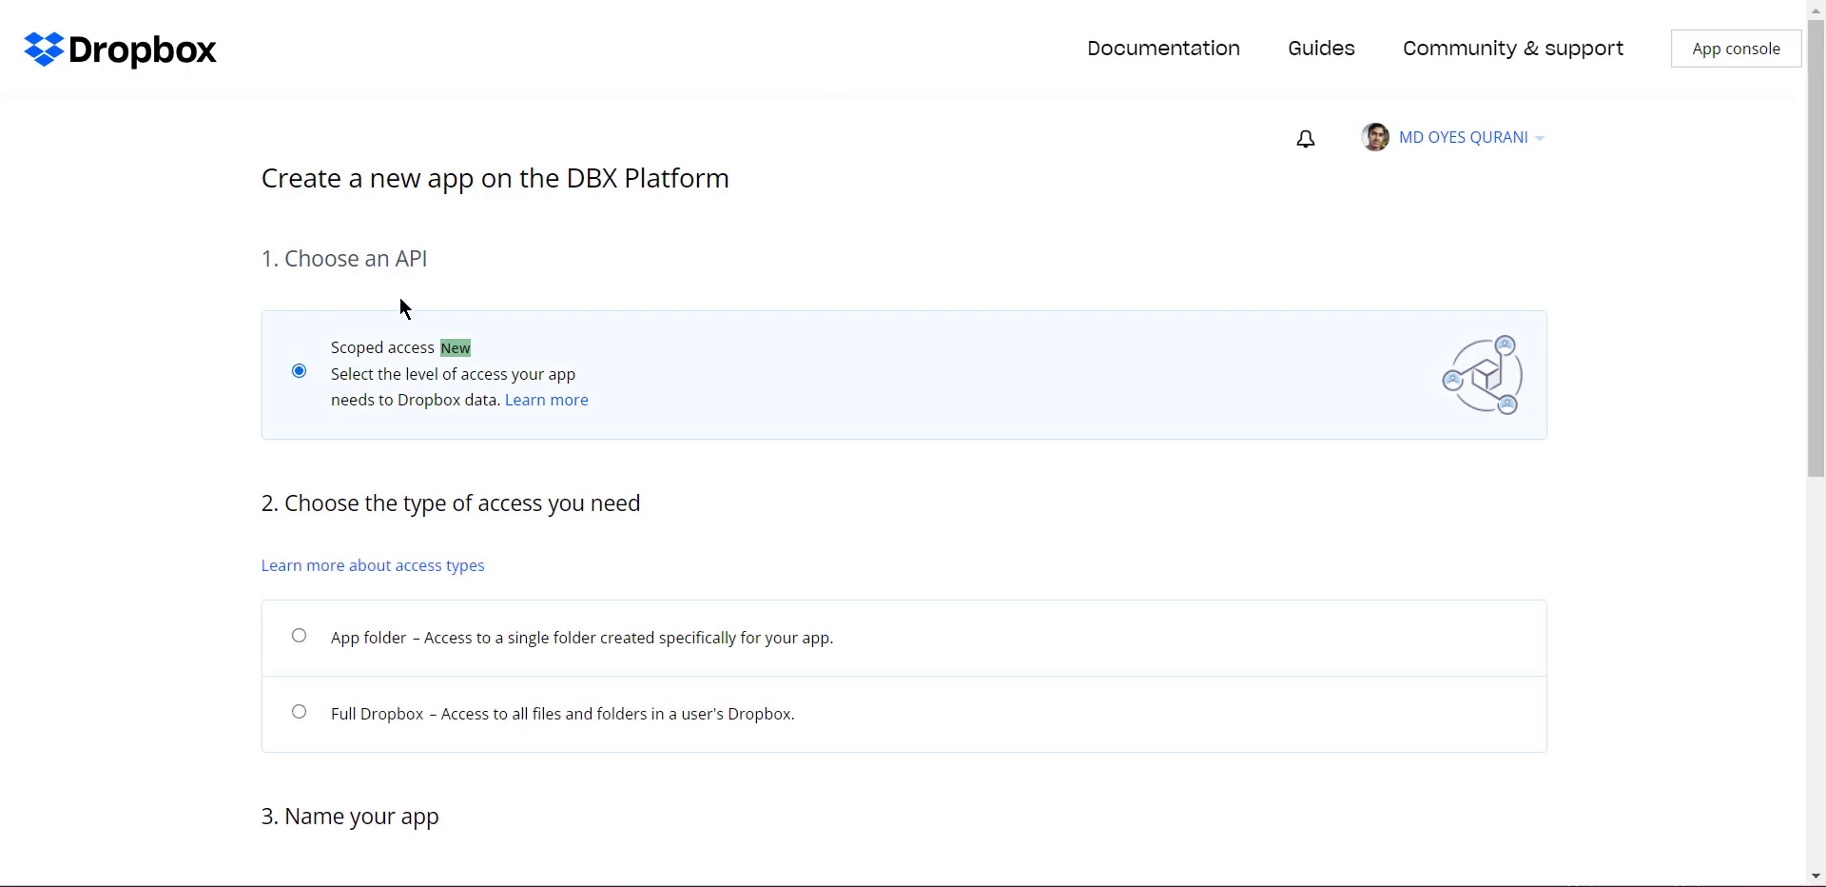
double_click(354, 258)
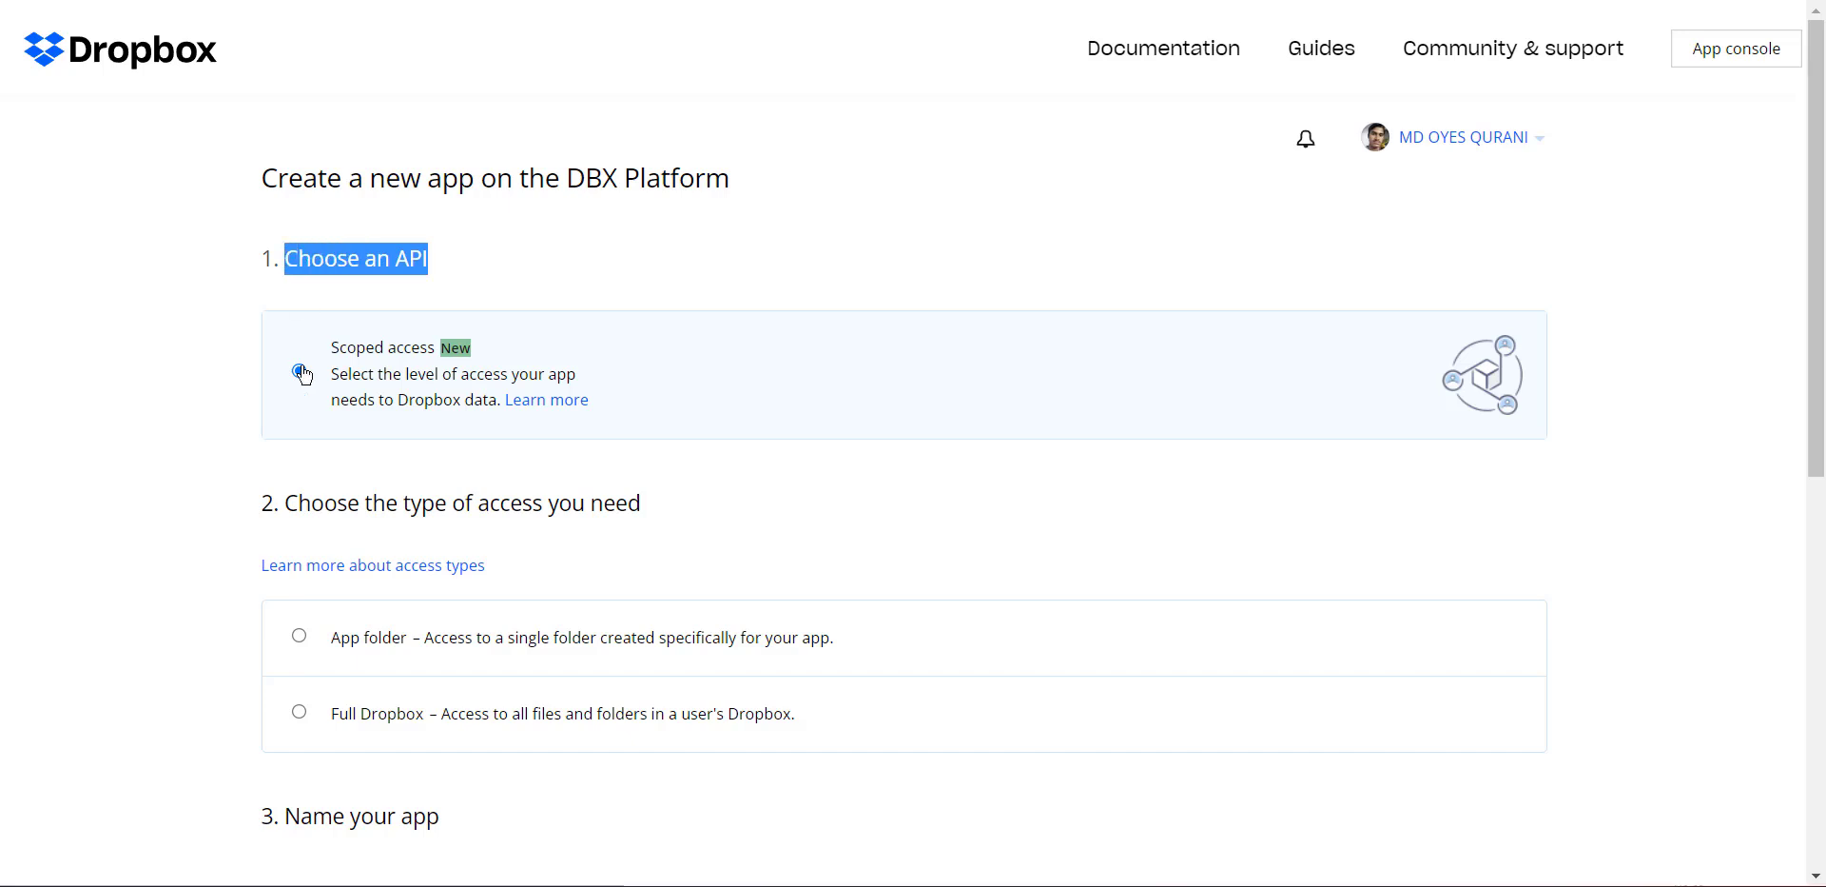
click(300, 370)
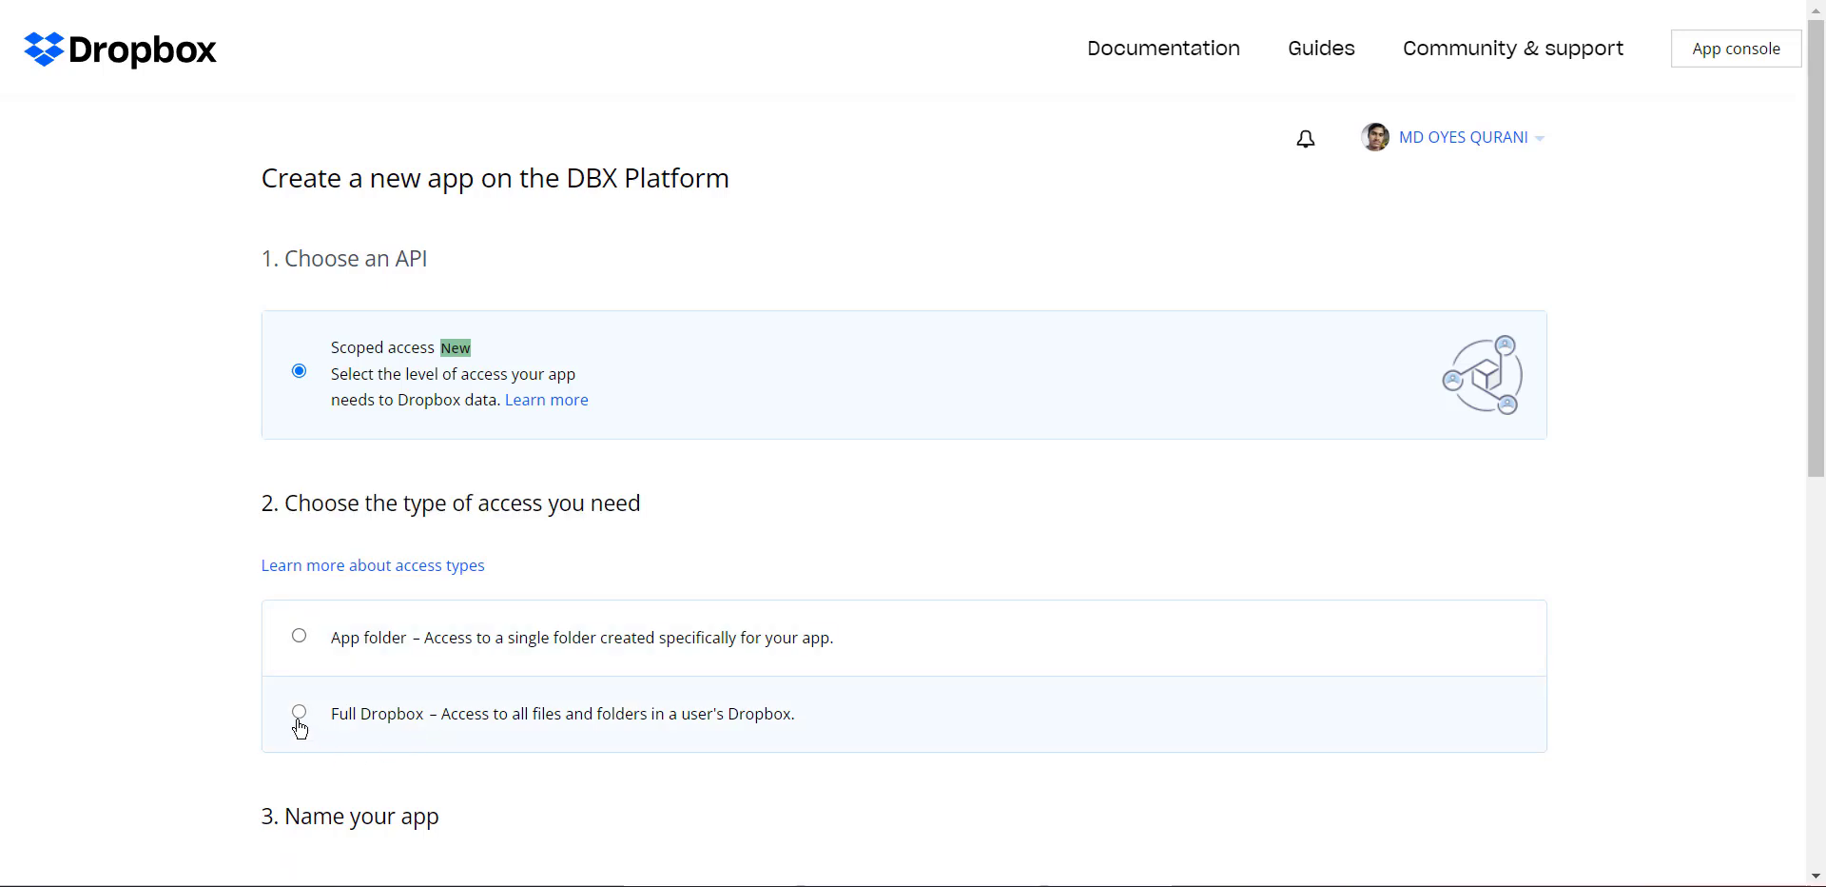
click(299, 713)
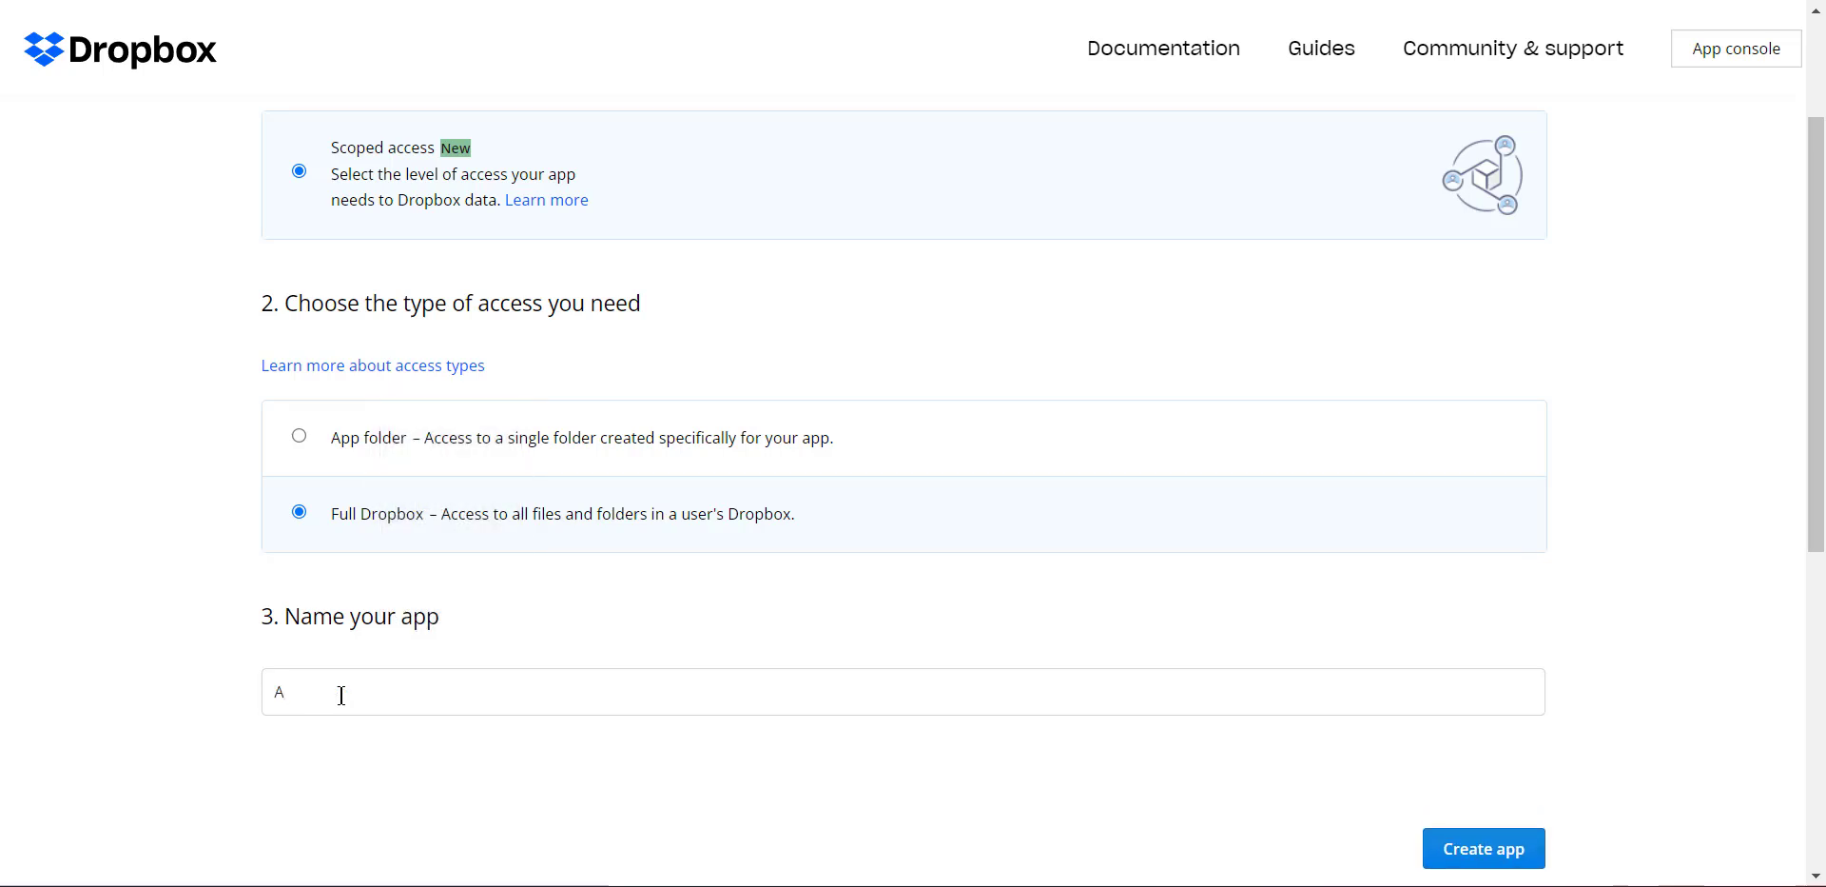
Name the app 'Bit Apps', try to create it, then edit the taken name.
text(Bit)
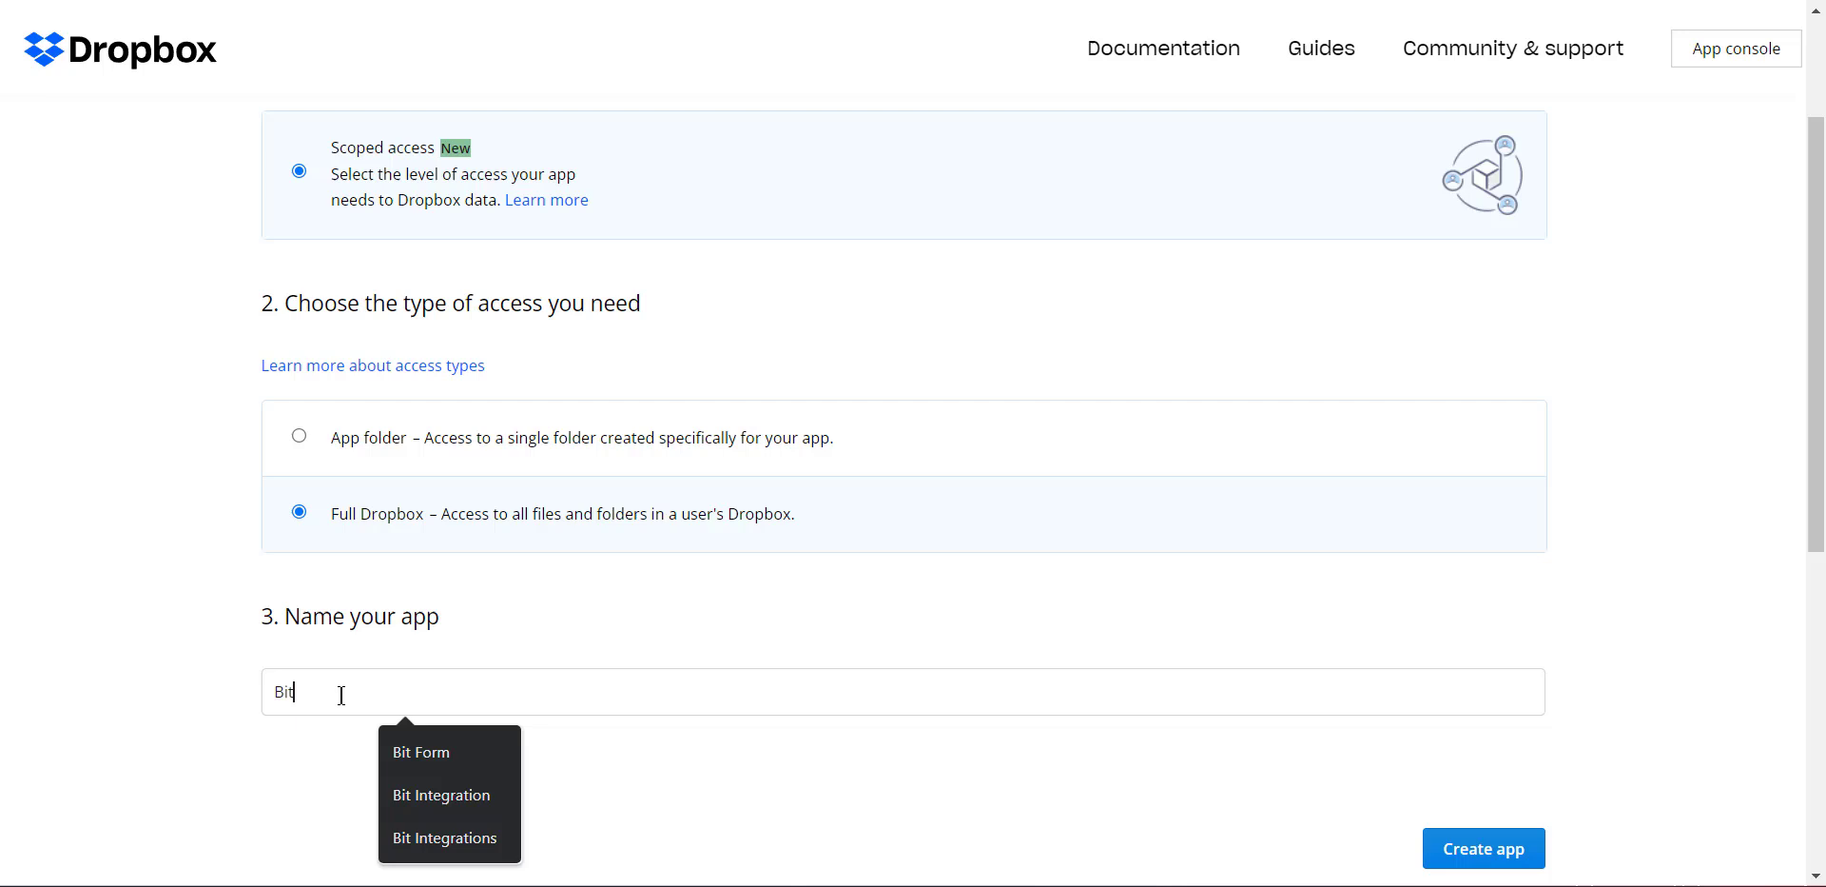
text(Apps)
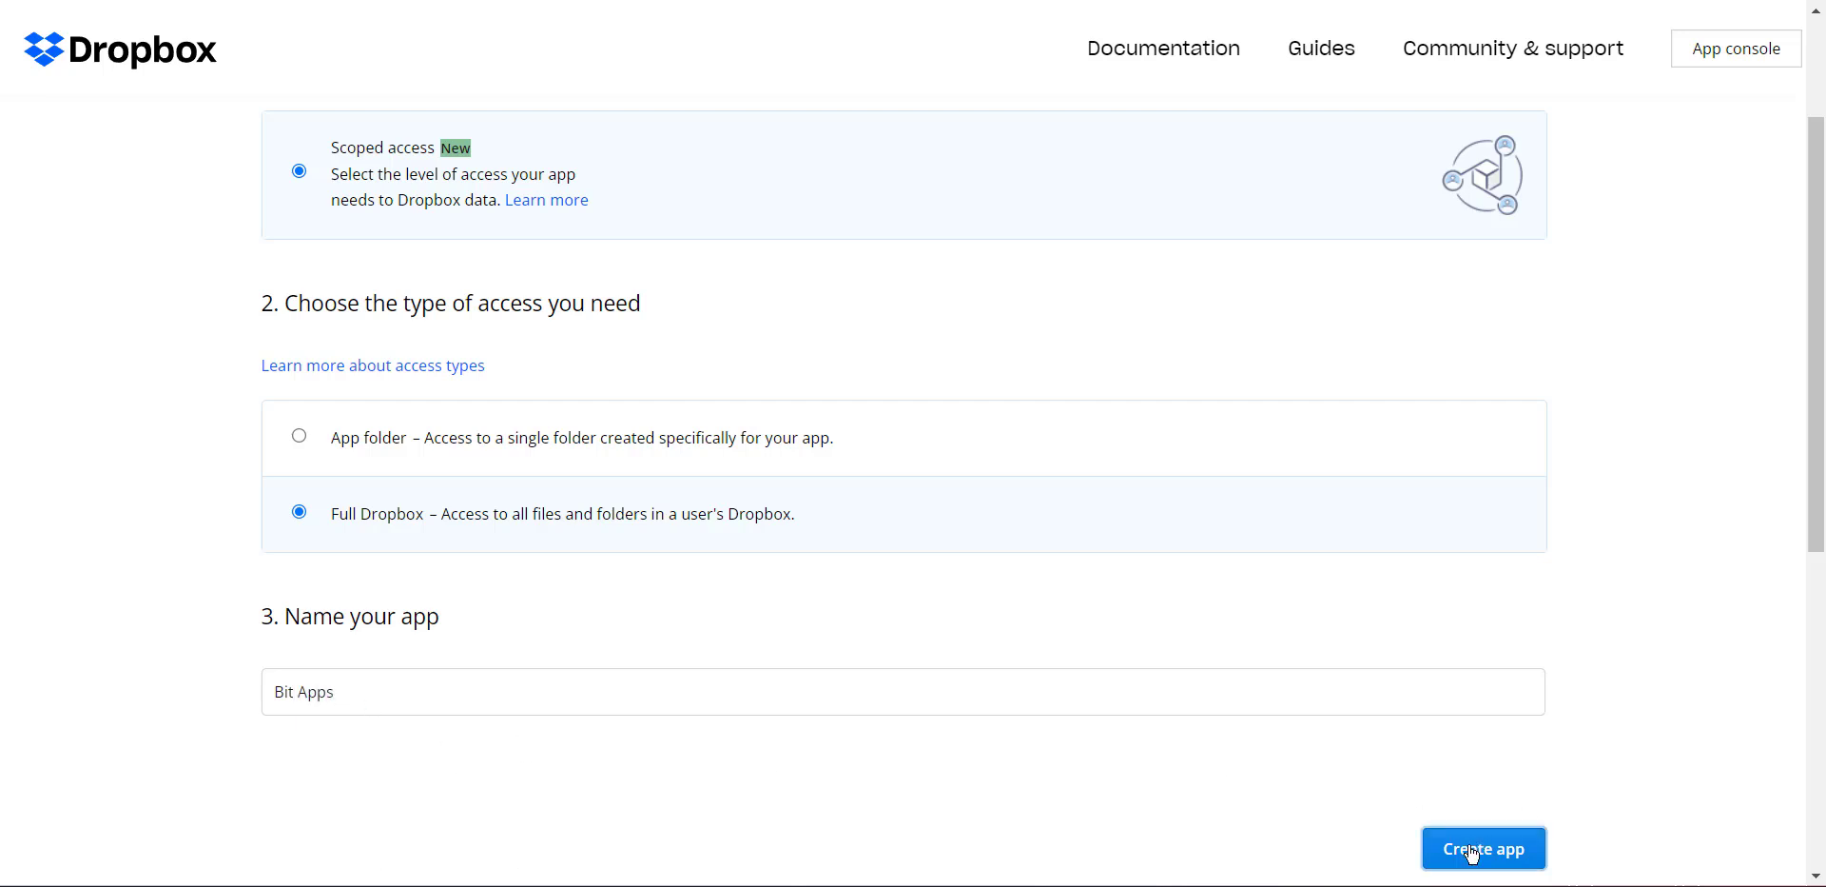
click(1483, 847)
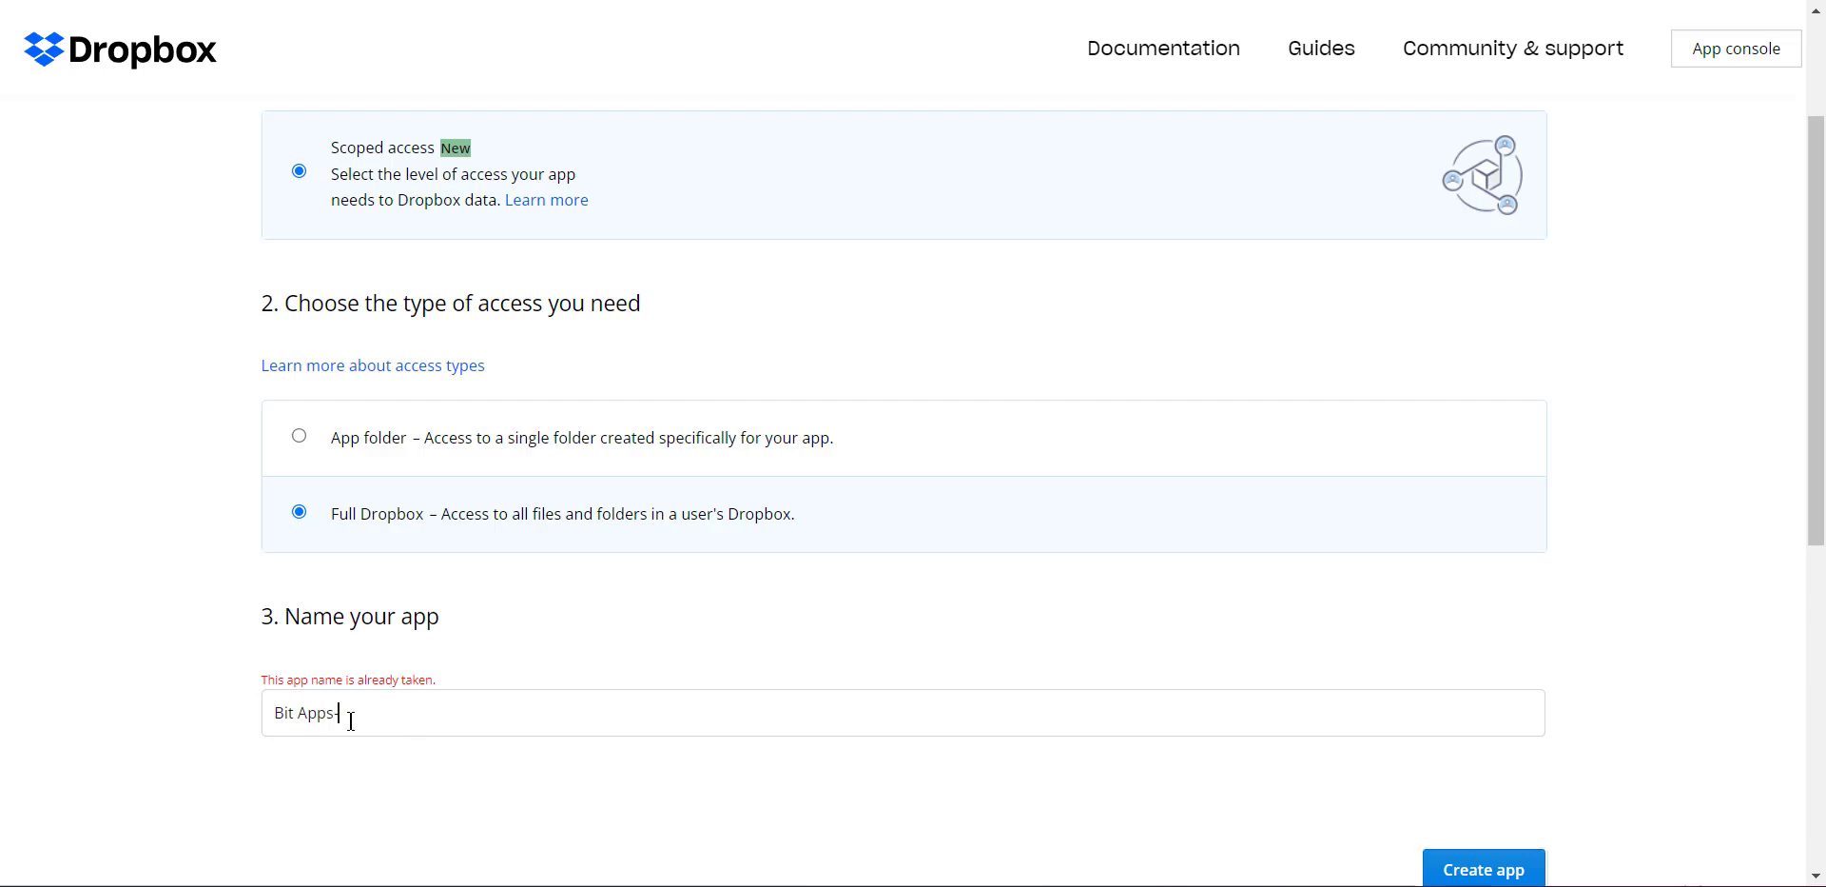
click(1483, 870)
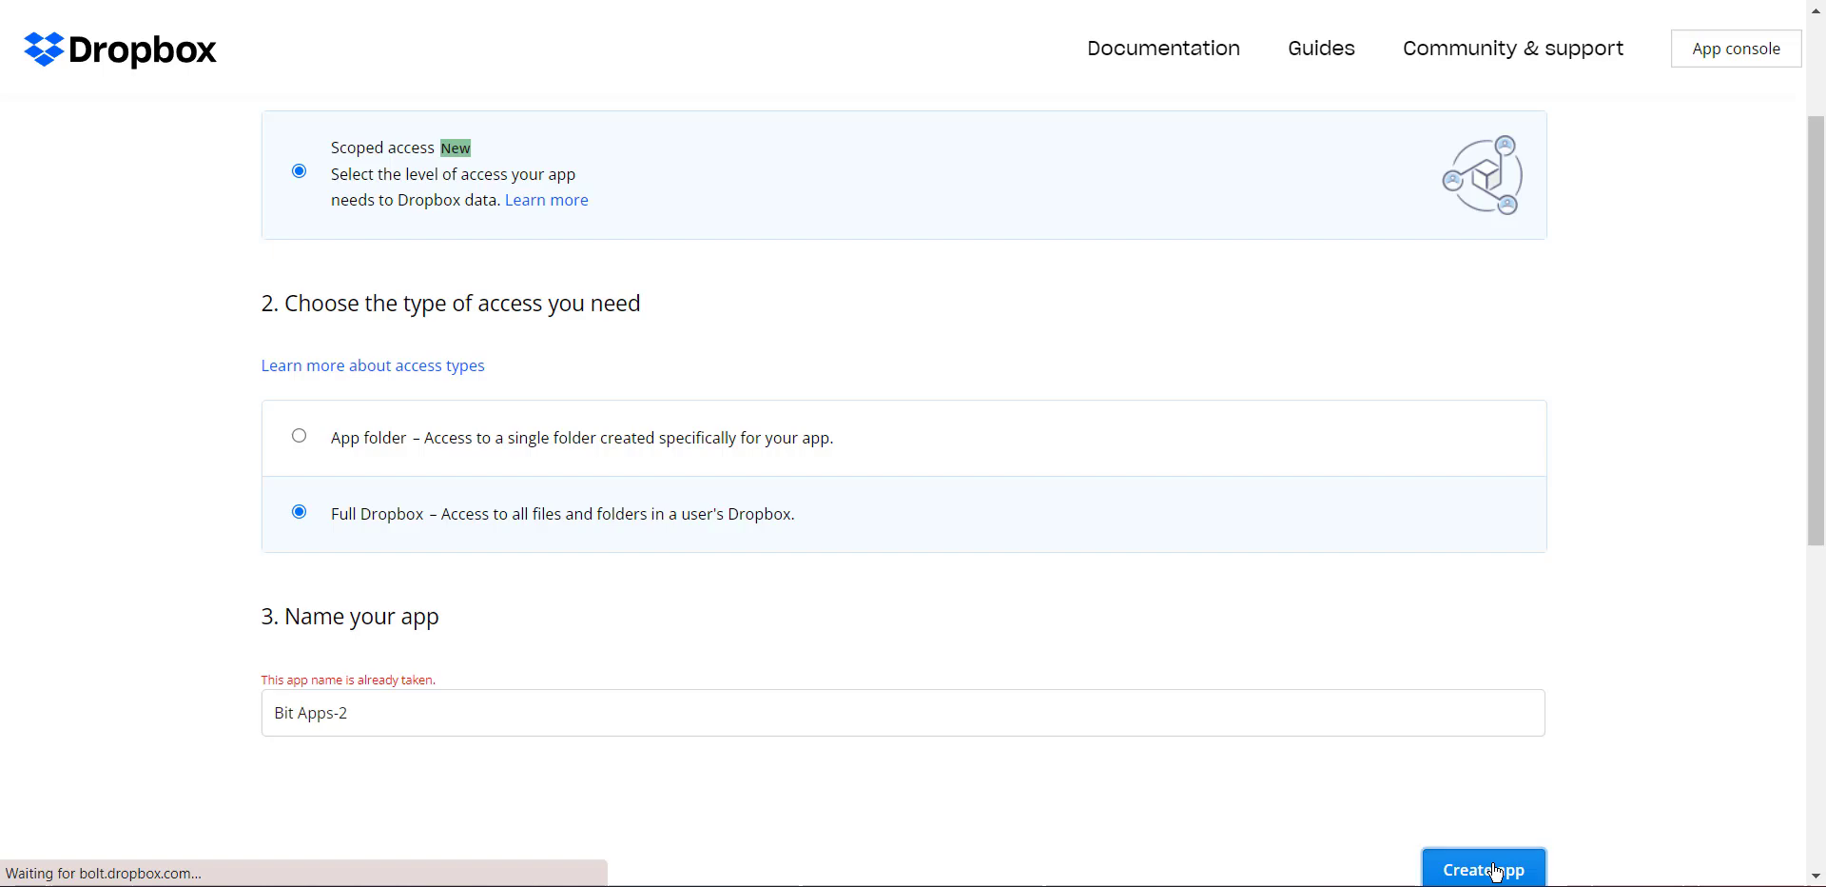
Create the app as Bit Apps-2 and scroll its Settings tab to find the app key.
click(1484, 869)
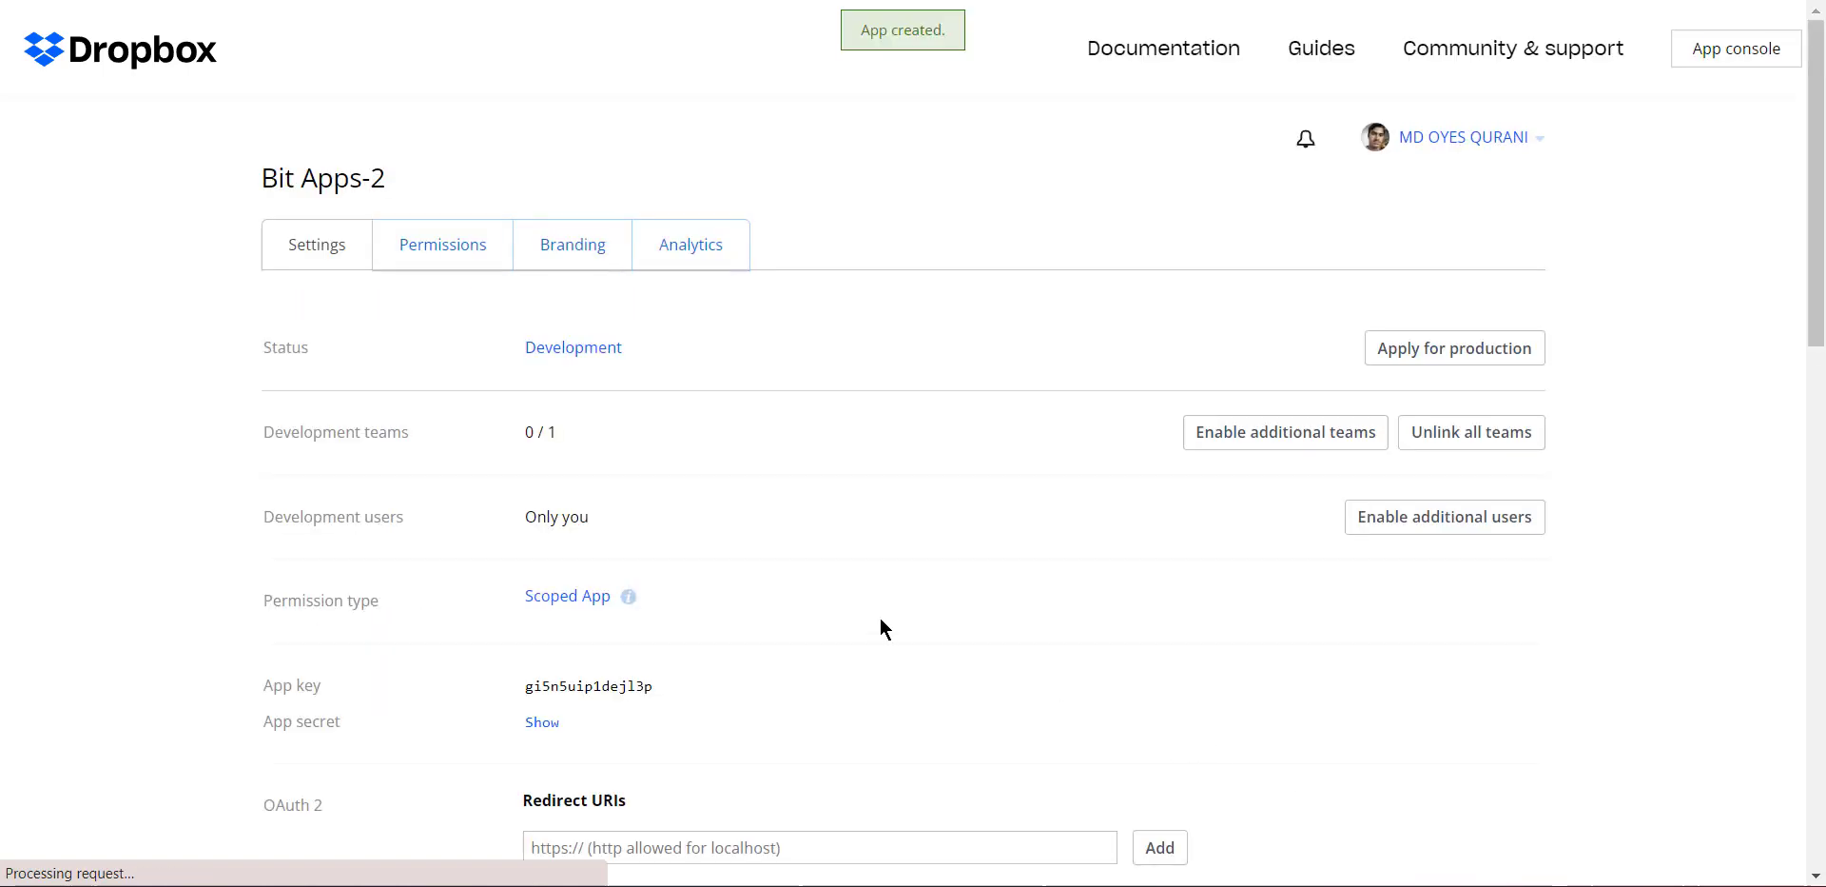
scroll(down, 3)
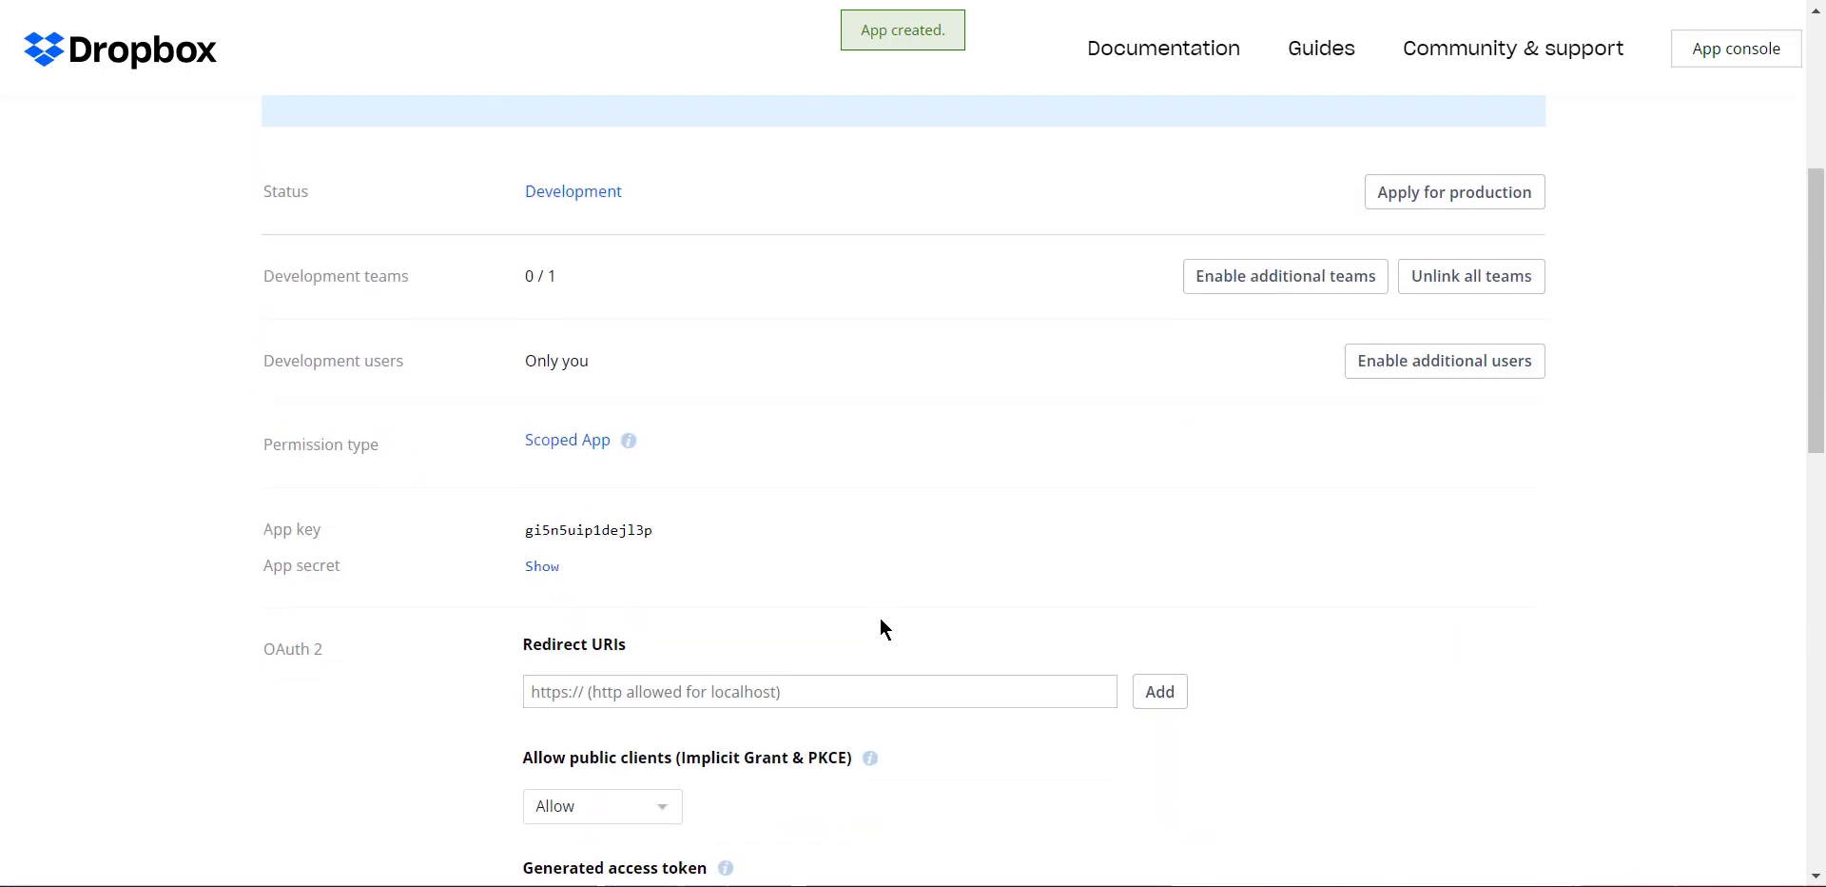
scroll(up, 3)
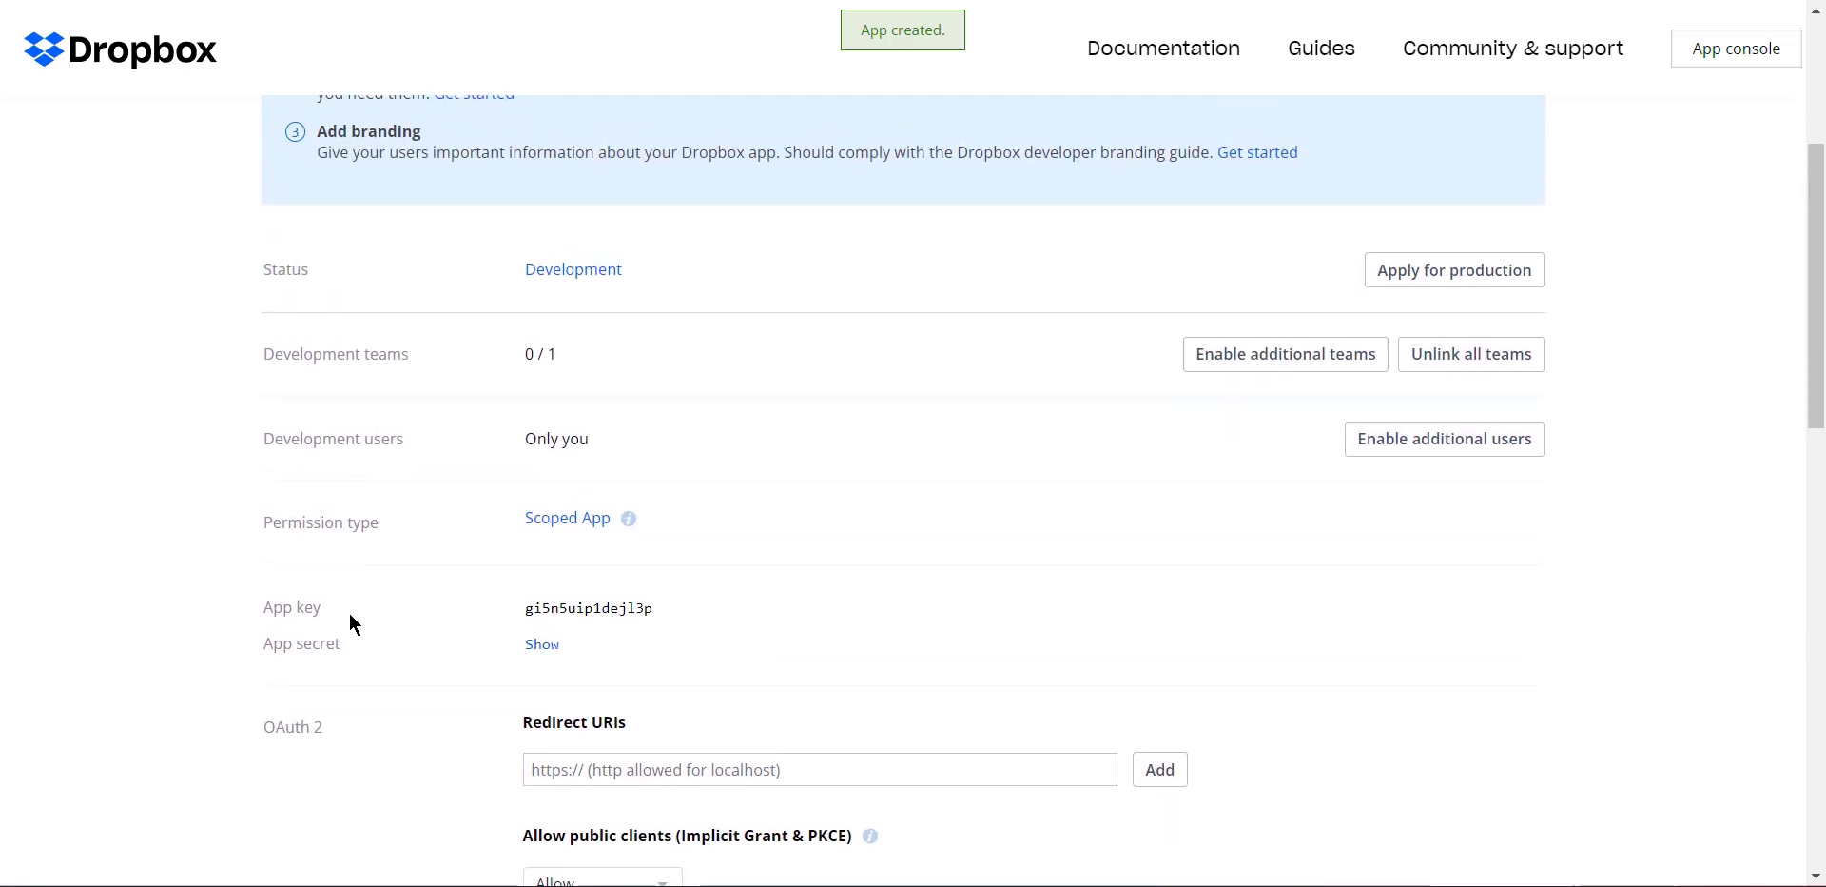
double_click(291, 607)
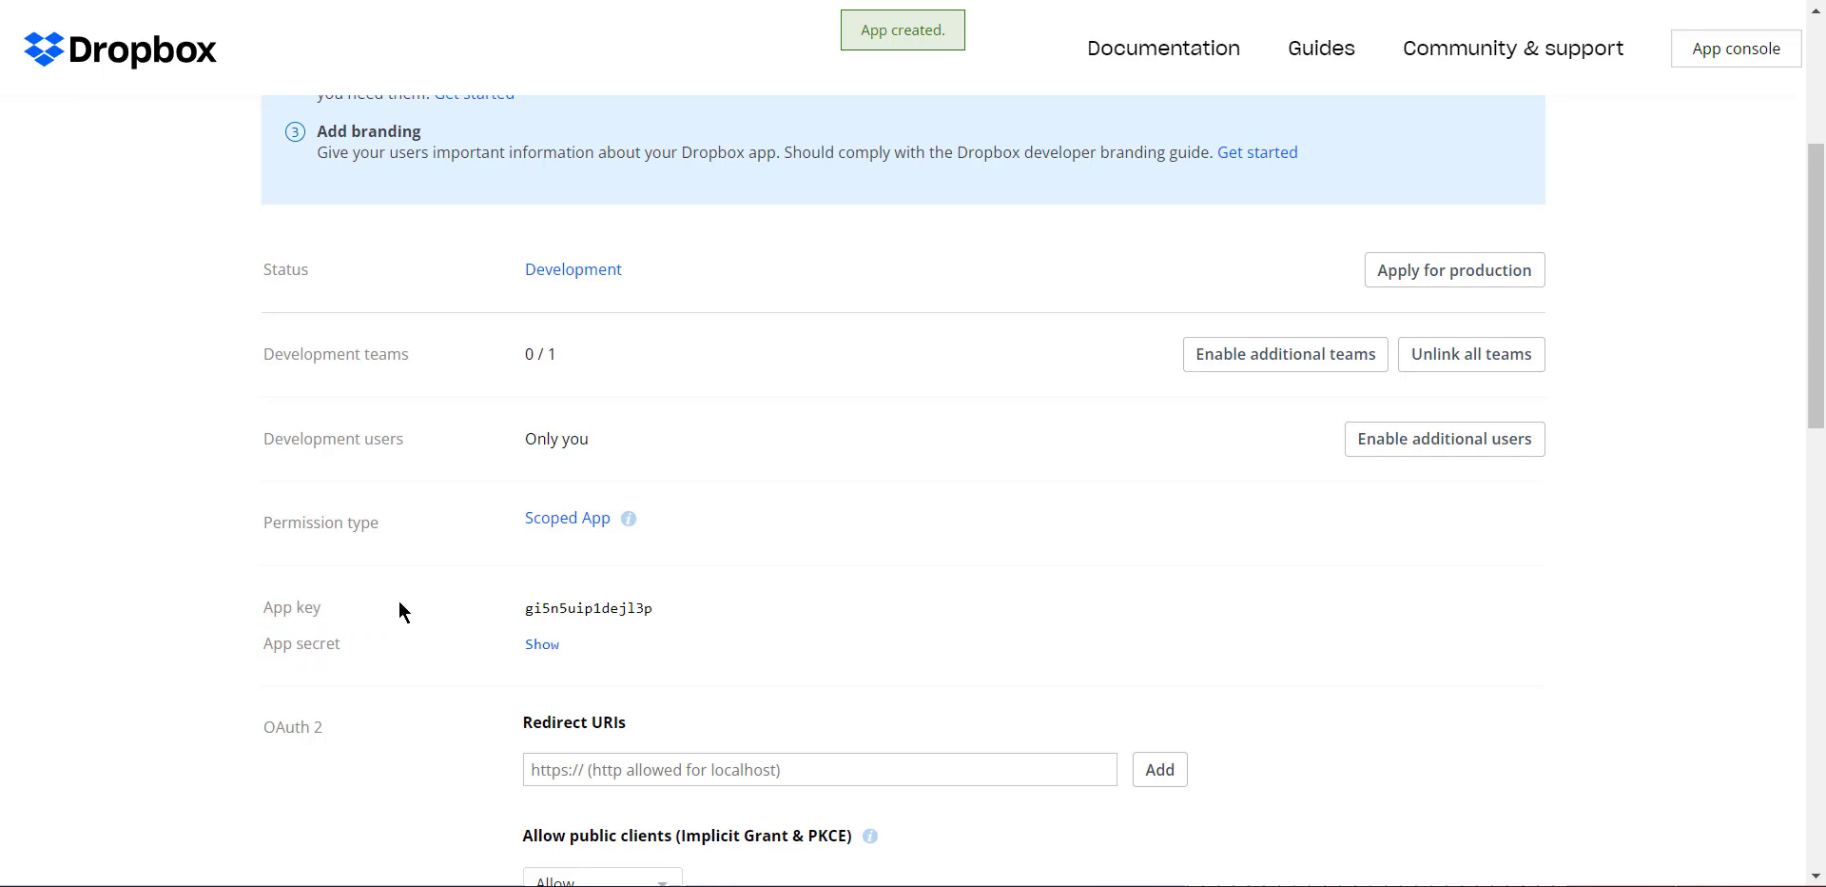
scroll(up, 3)
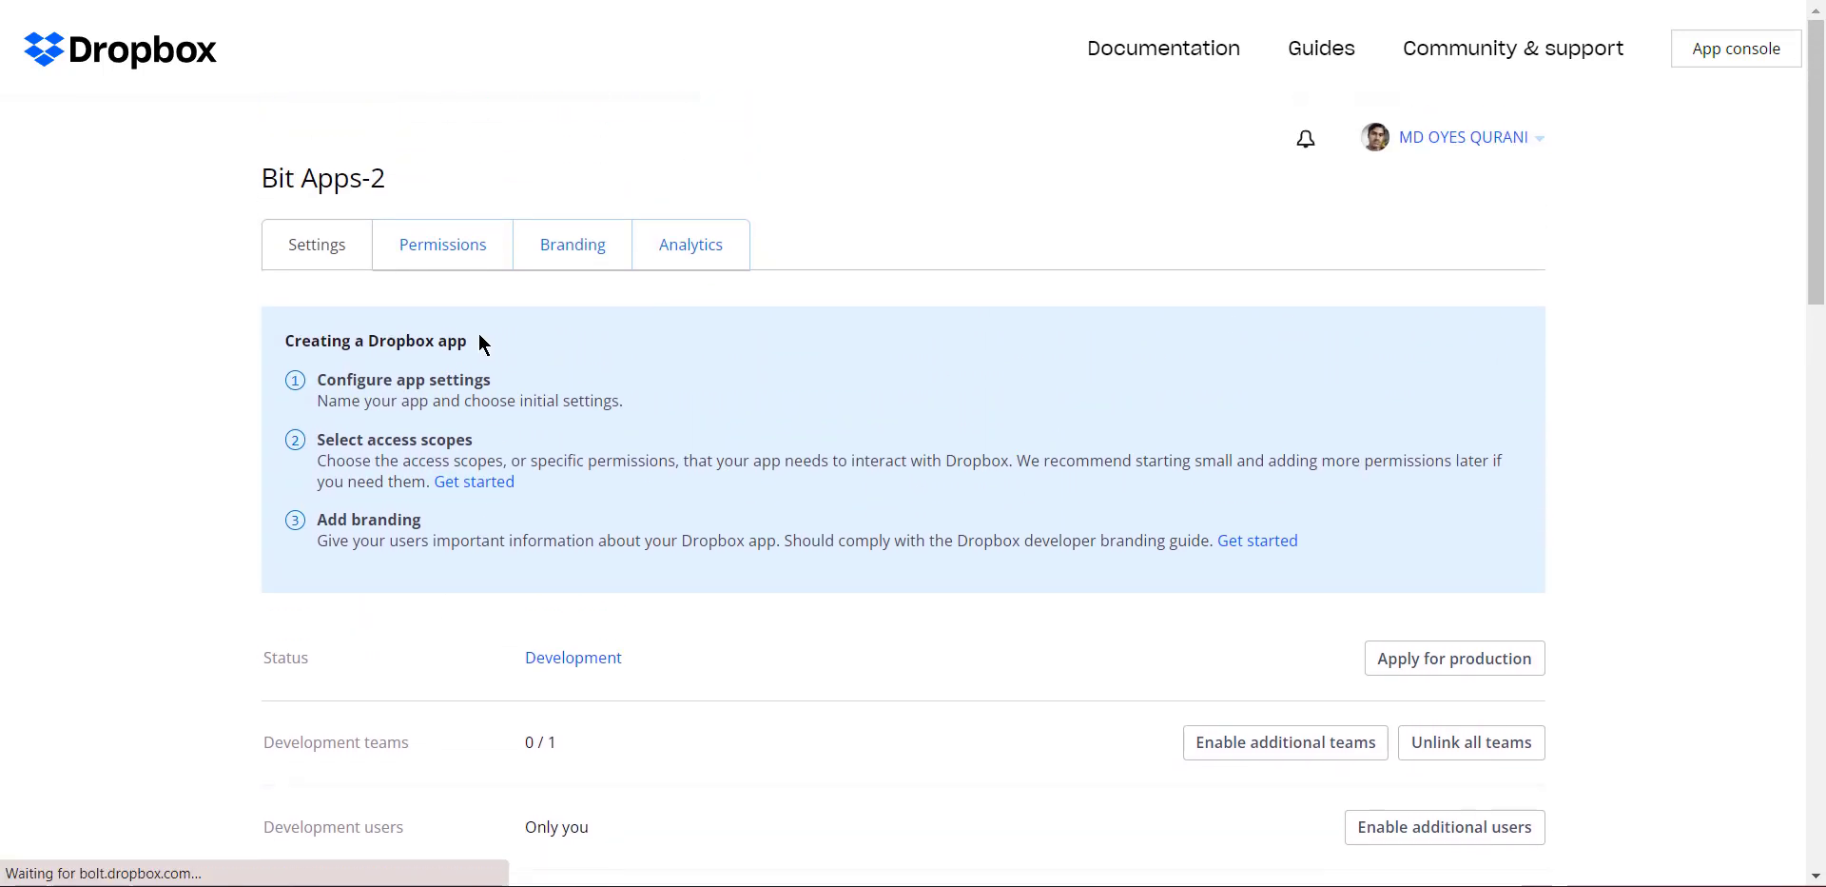
Go to the Bit Apps-2 Permissions tab and look over the available scopes.
click(441, 244)
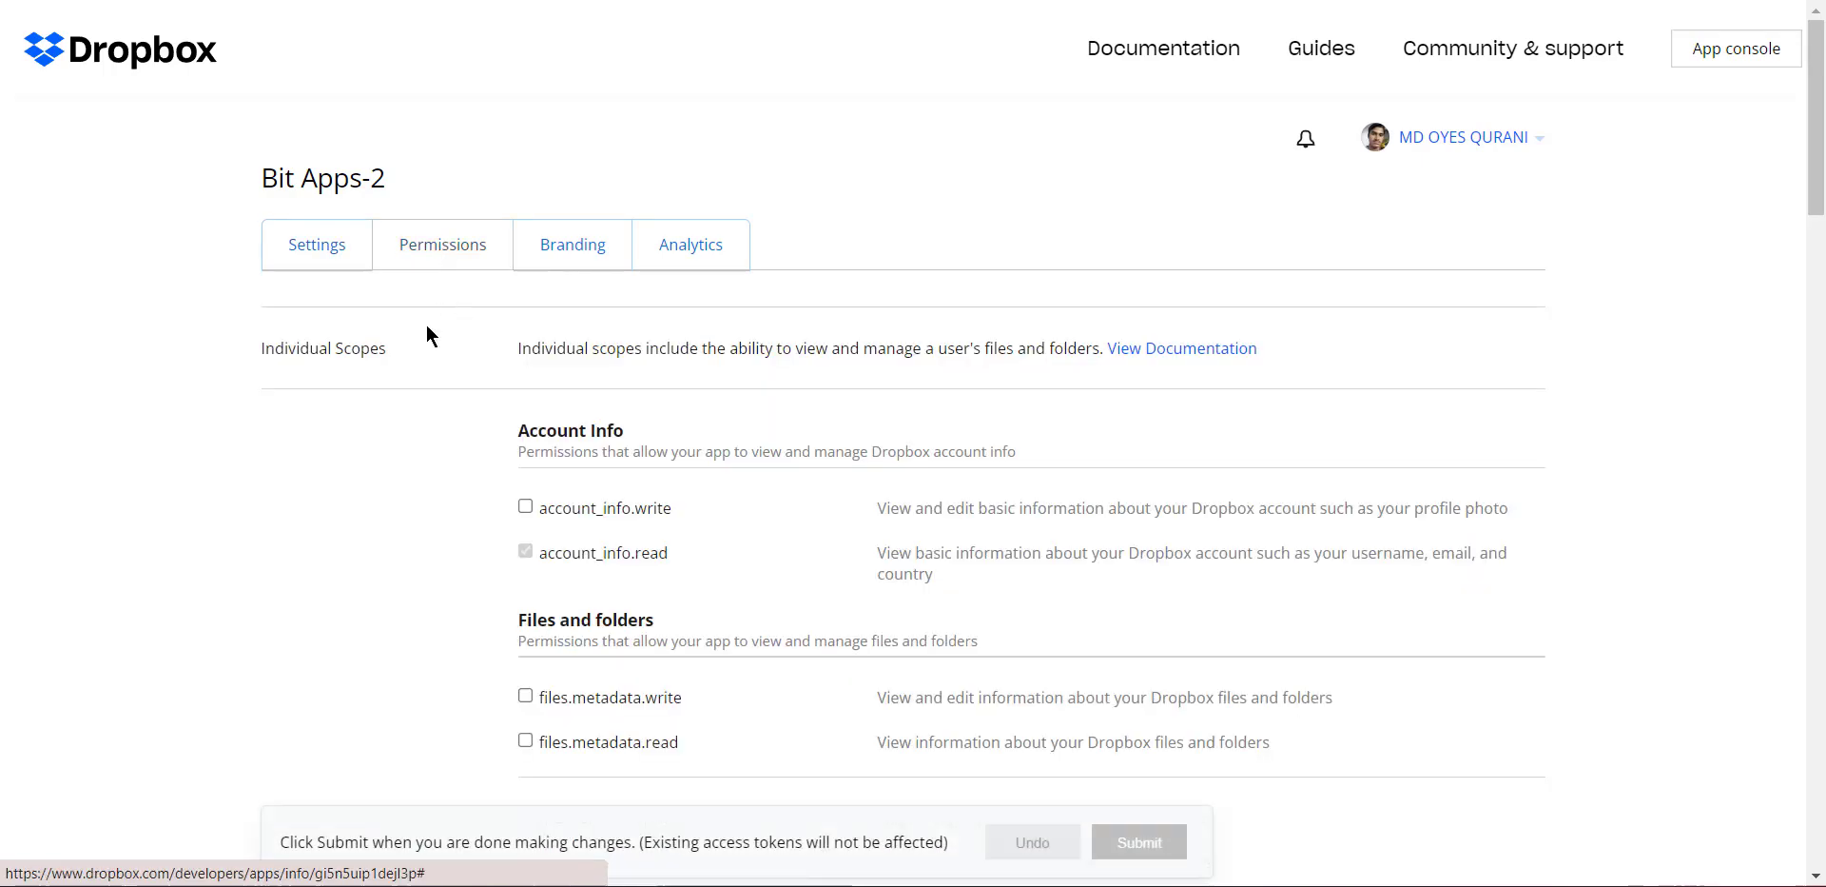
double_click(323, 347)
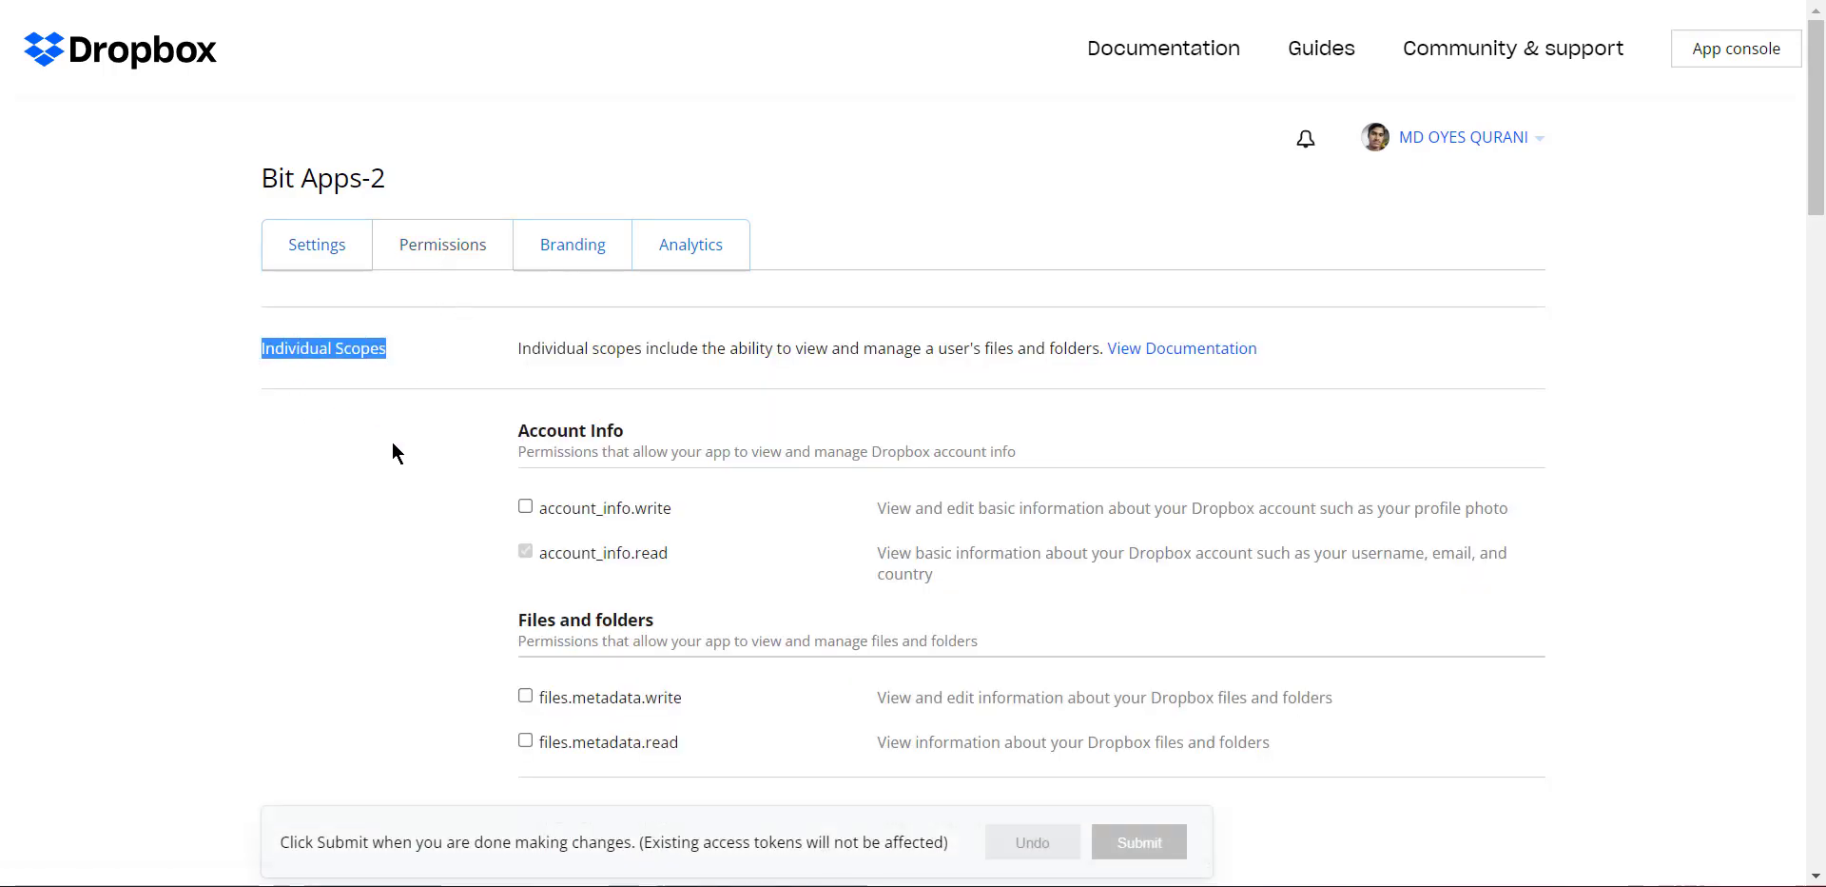
double_click(565, 429)
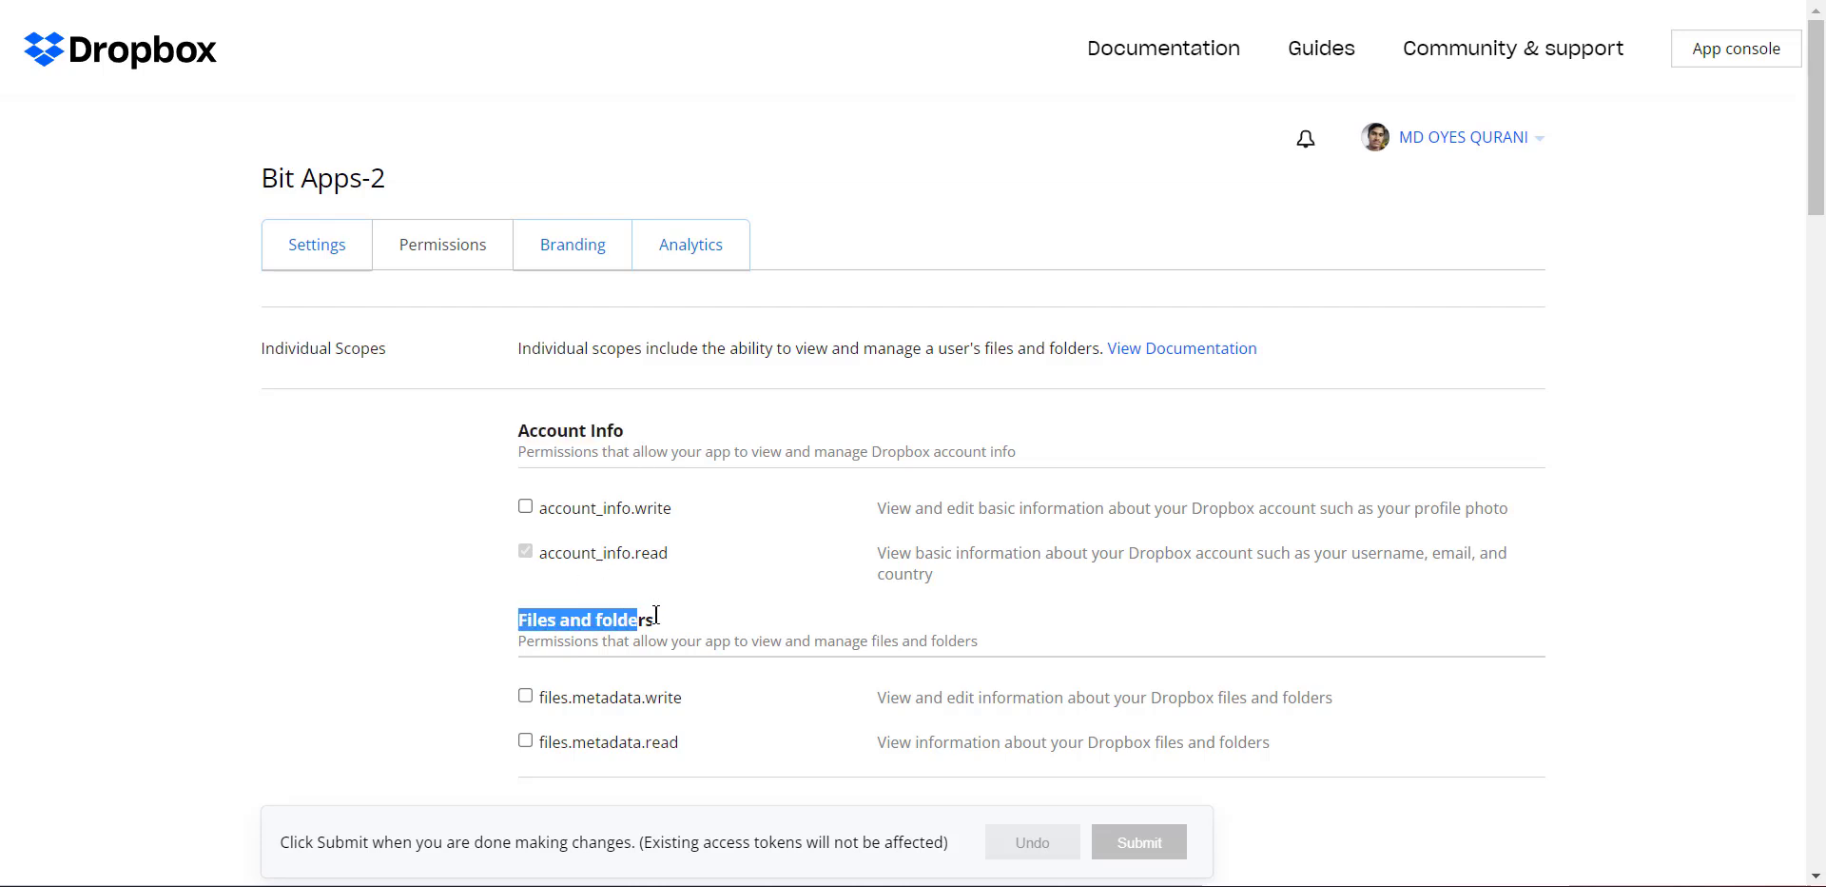
scroll(down, 3)
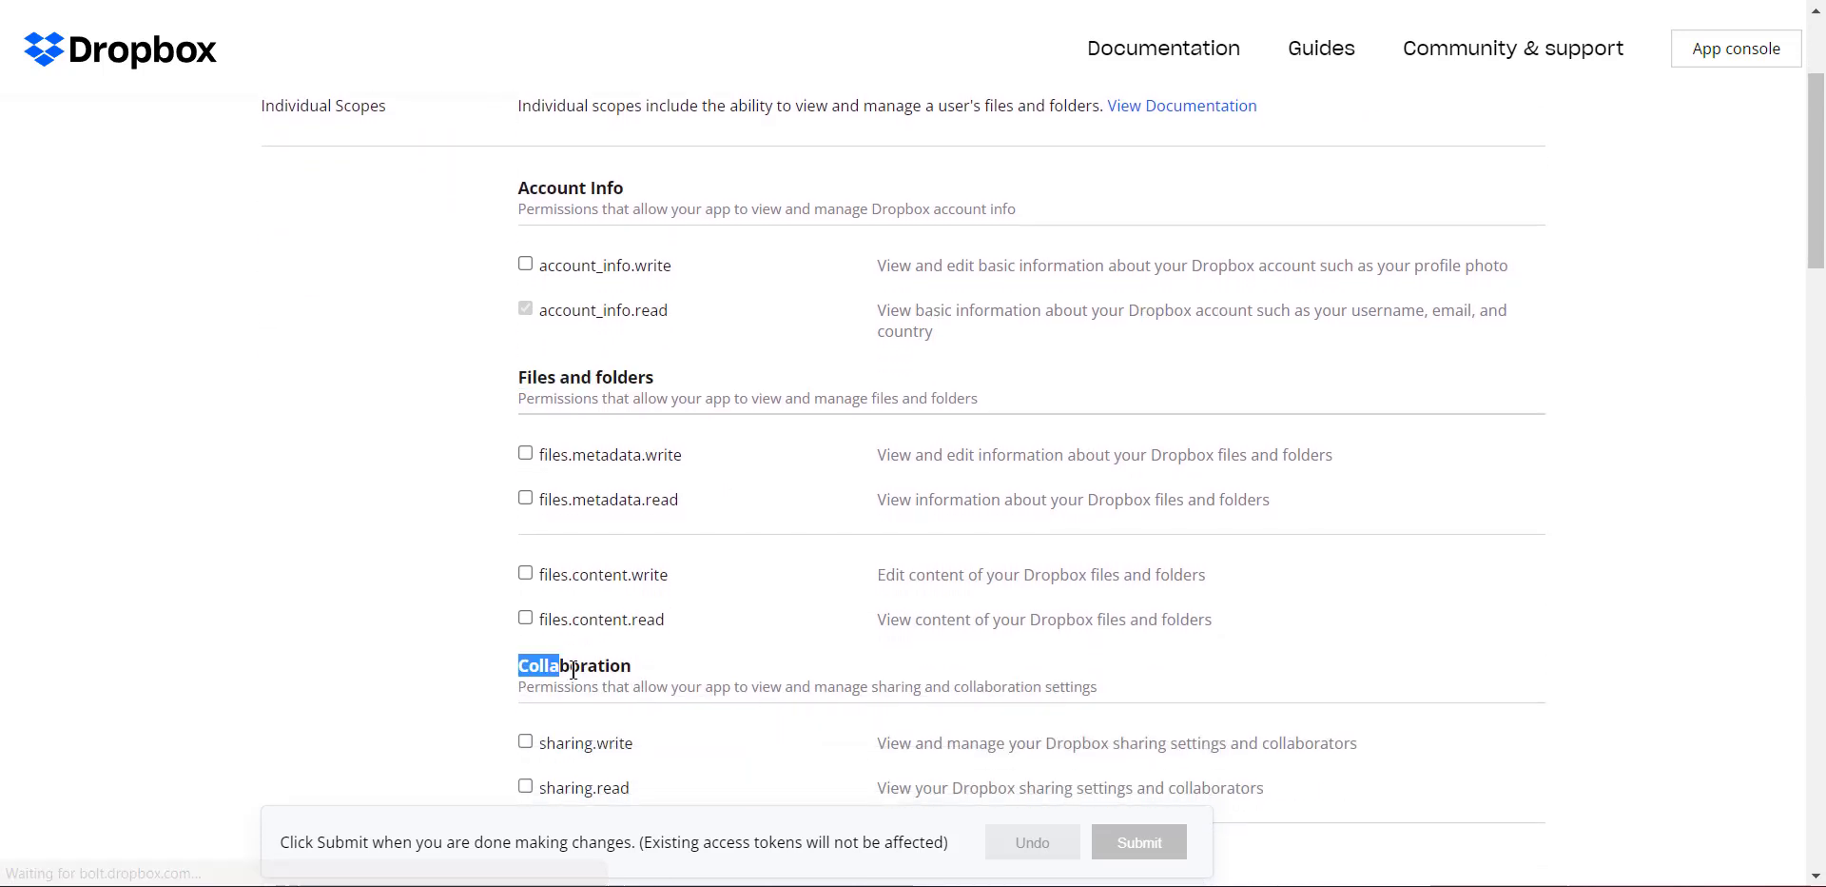
scroll(up, 3)
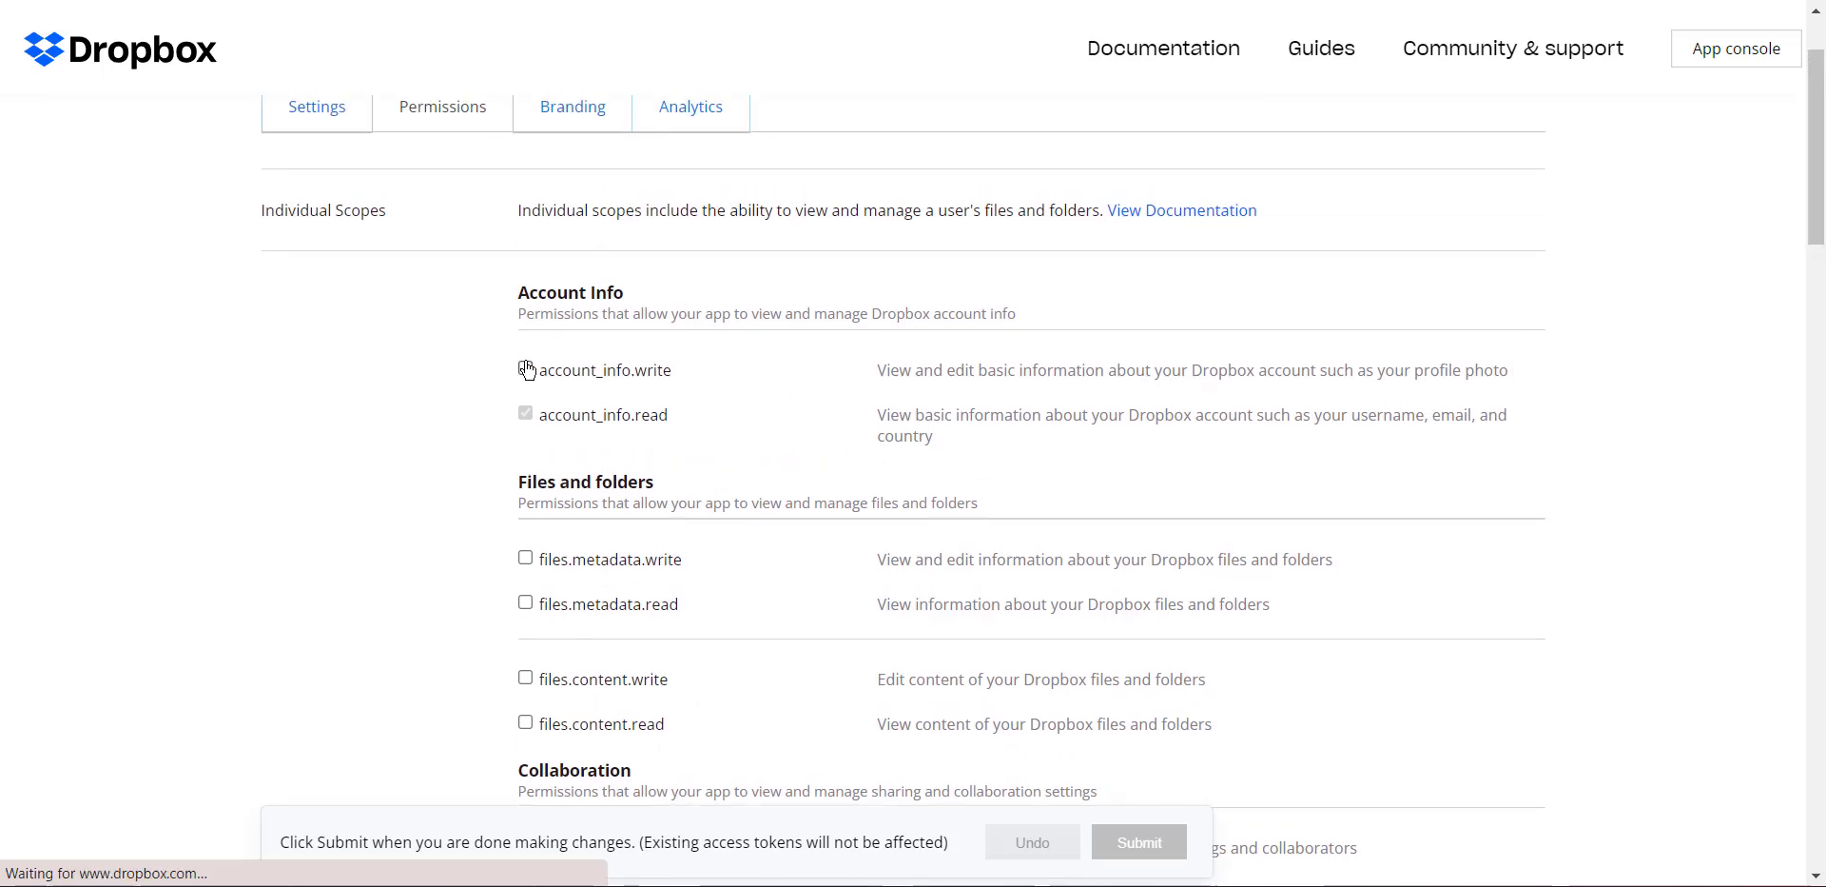
Grant write access for account info, file metadata, file content, file requests and contacts, and submit.
click(525, 369)
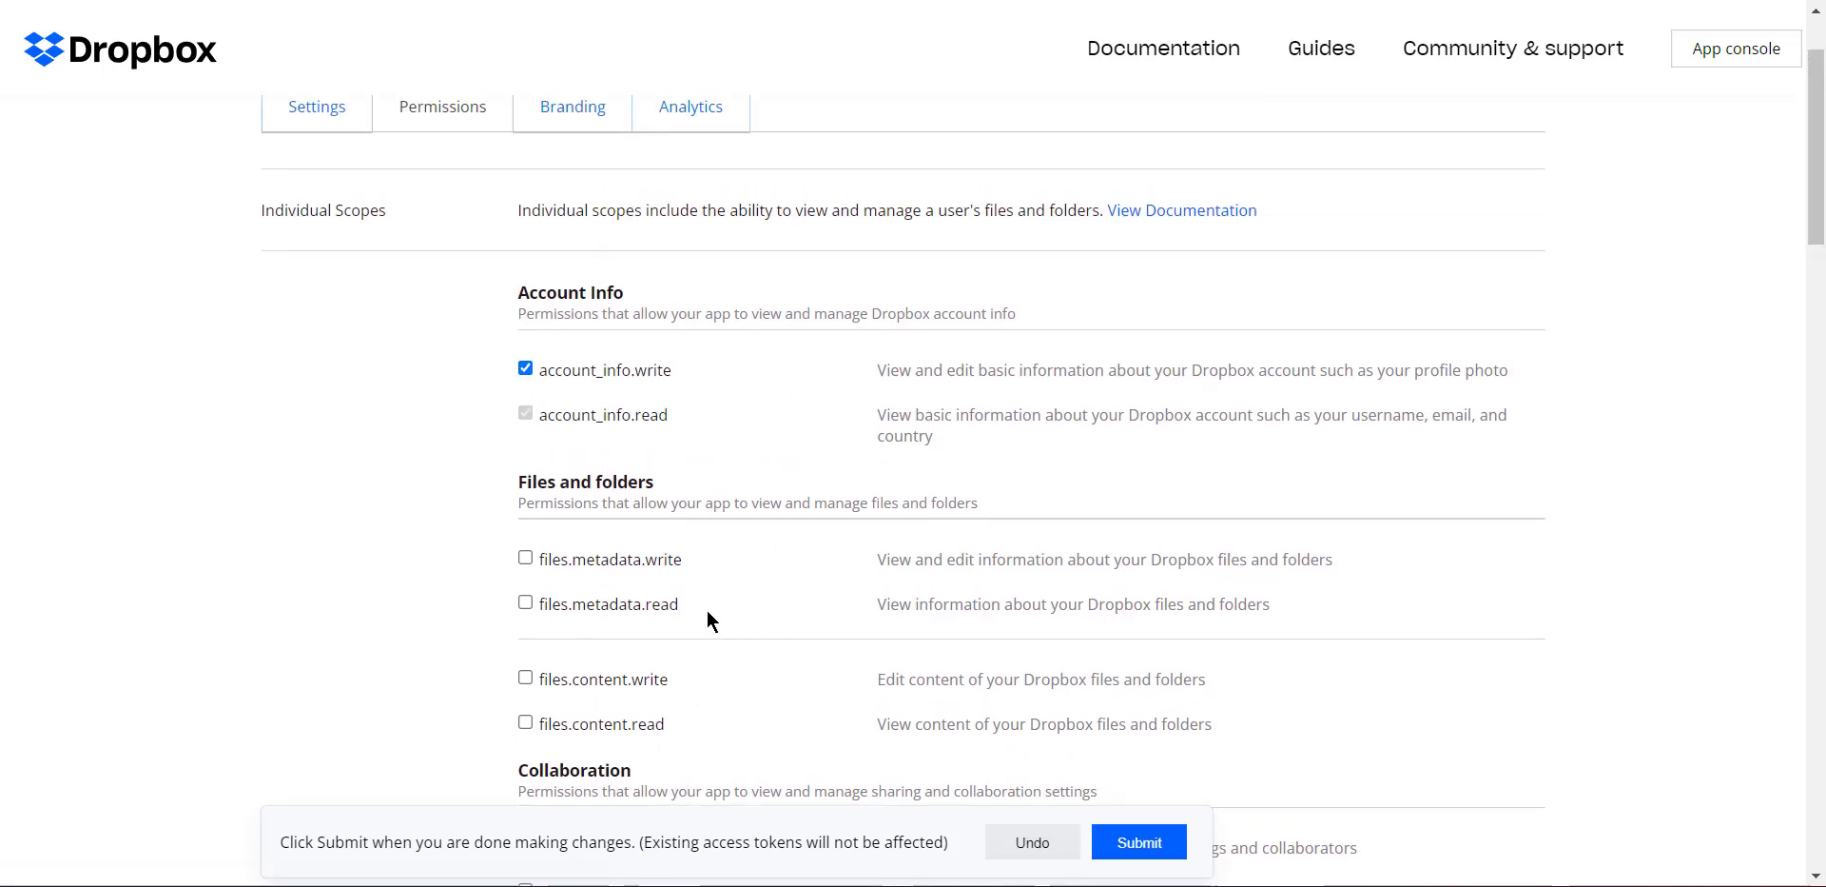
click(525, 558)
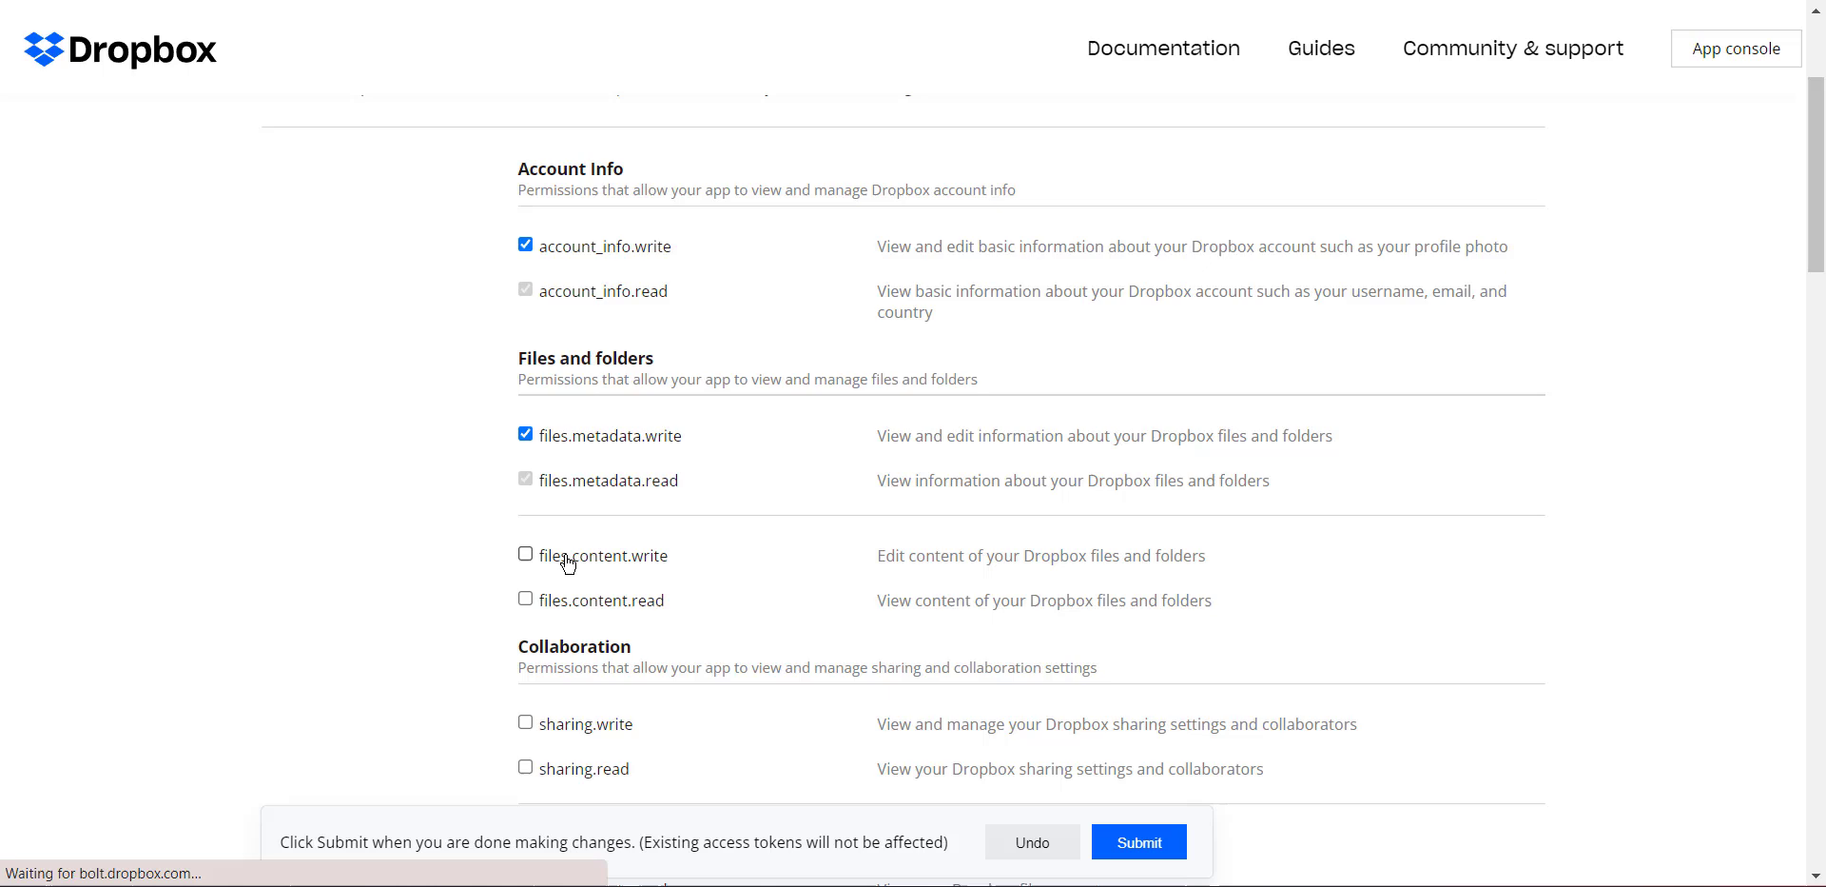
click(525, 554)
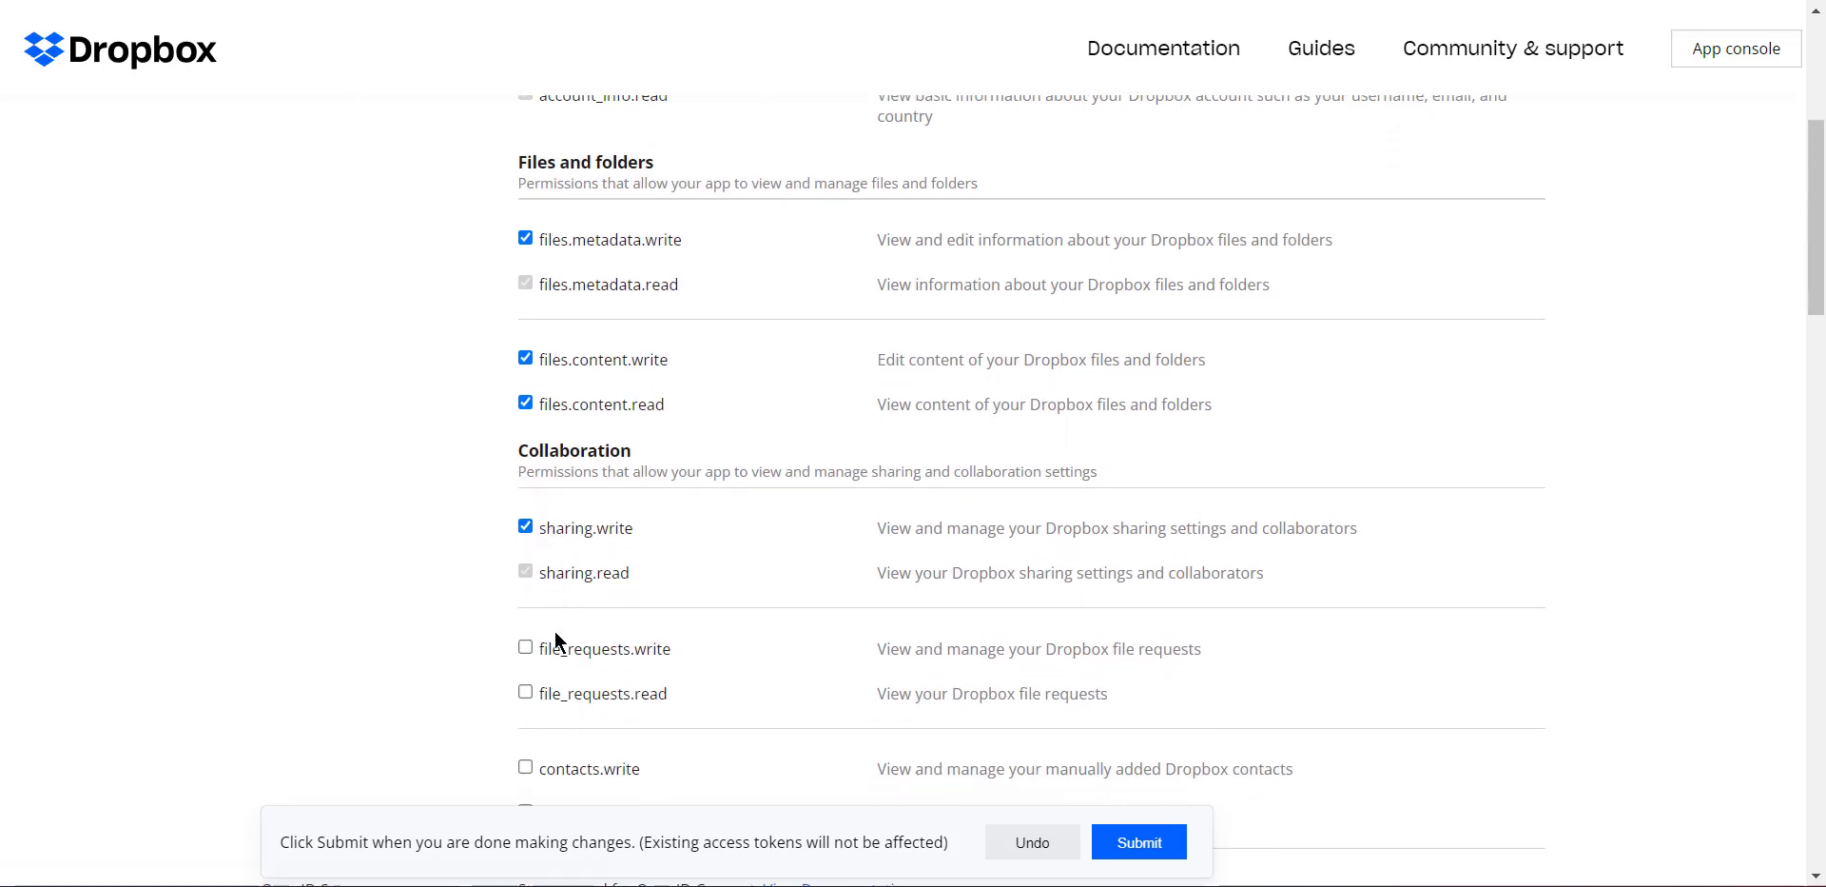
click(525, 647)
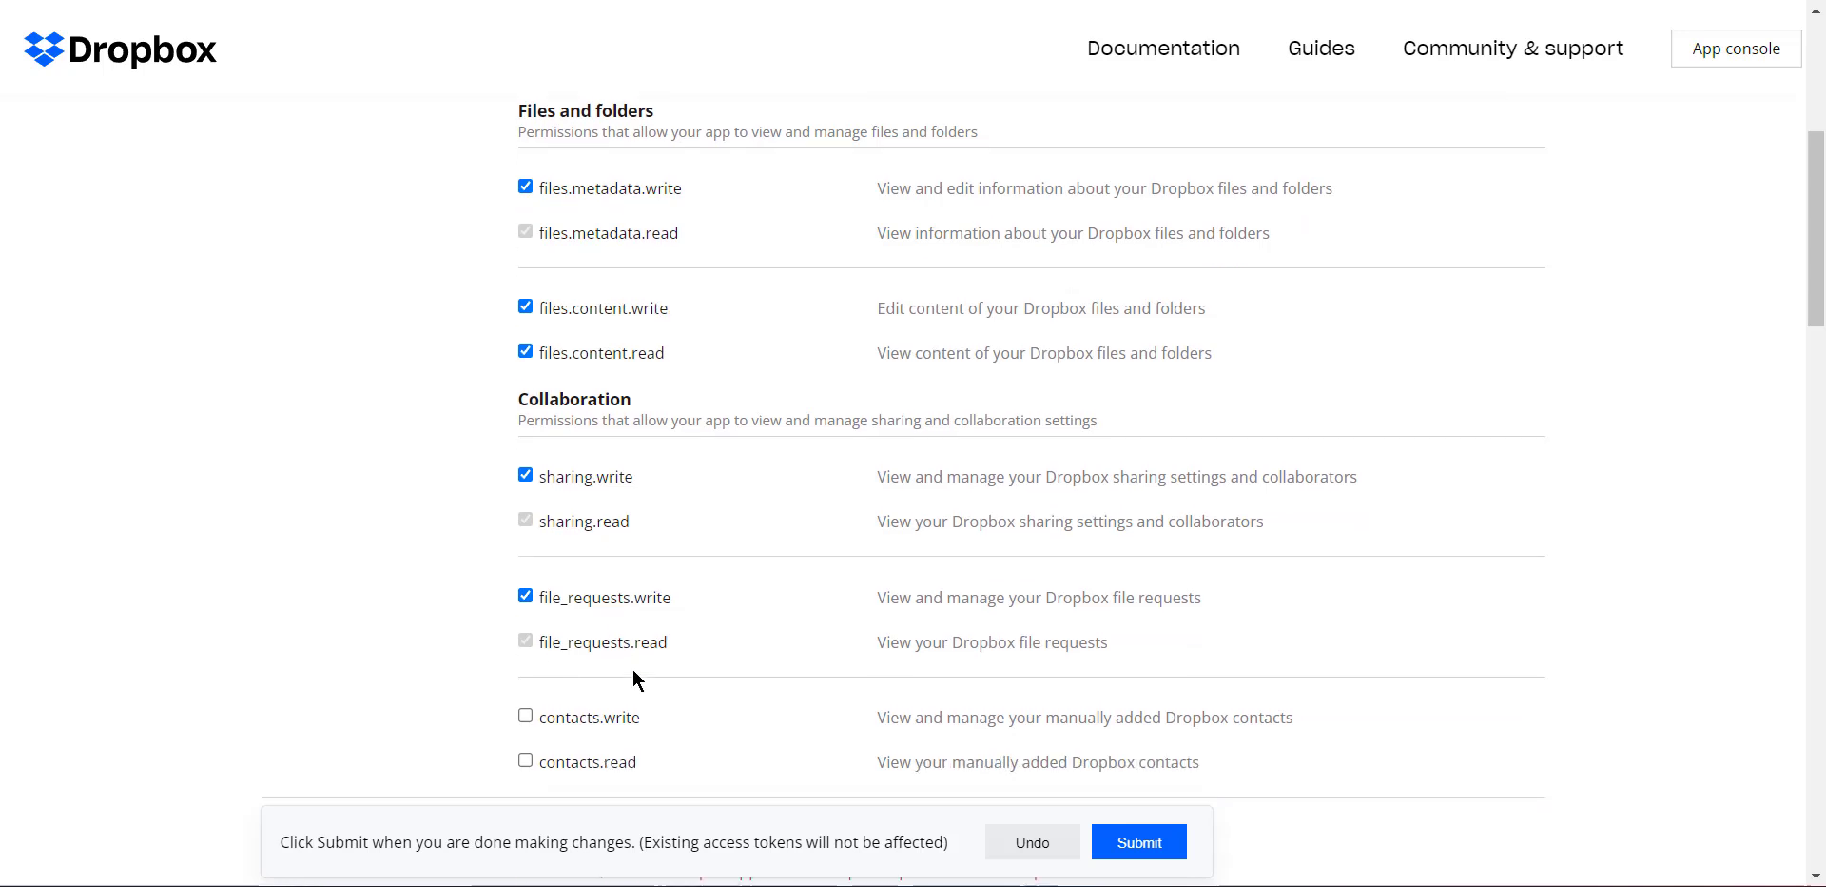
click(525, 716)
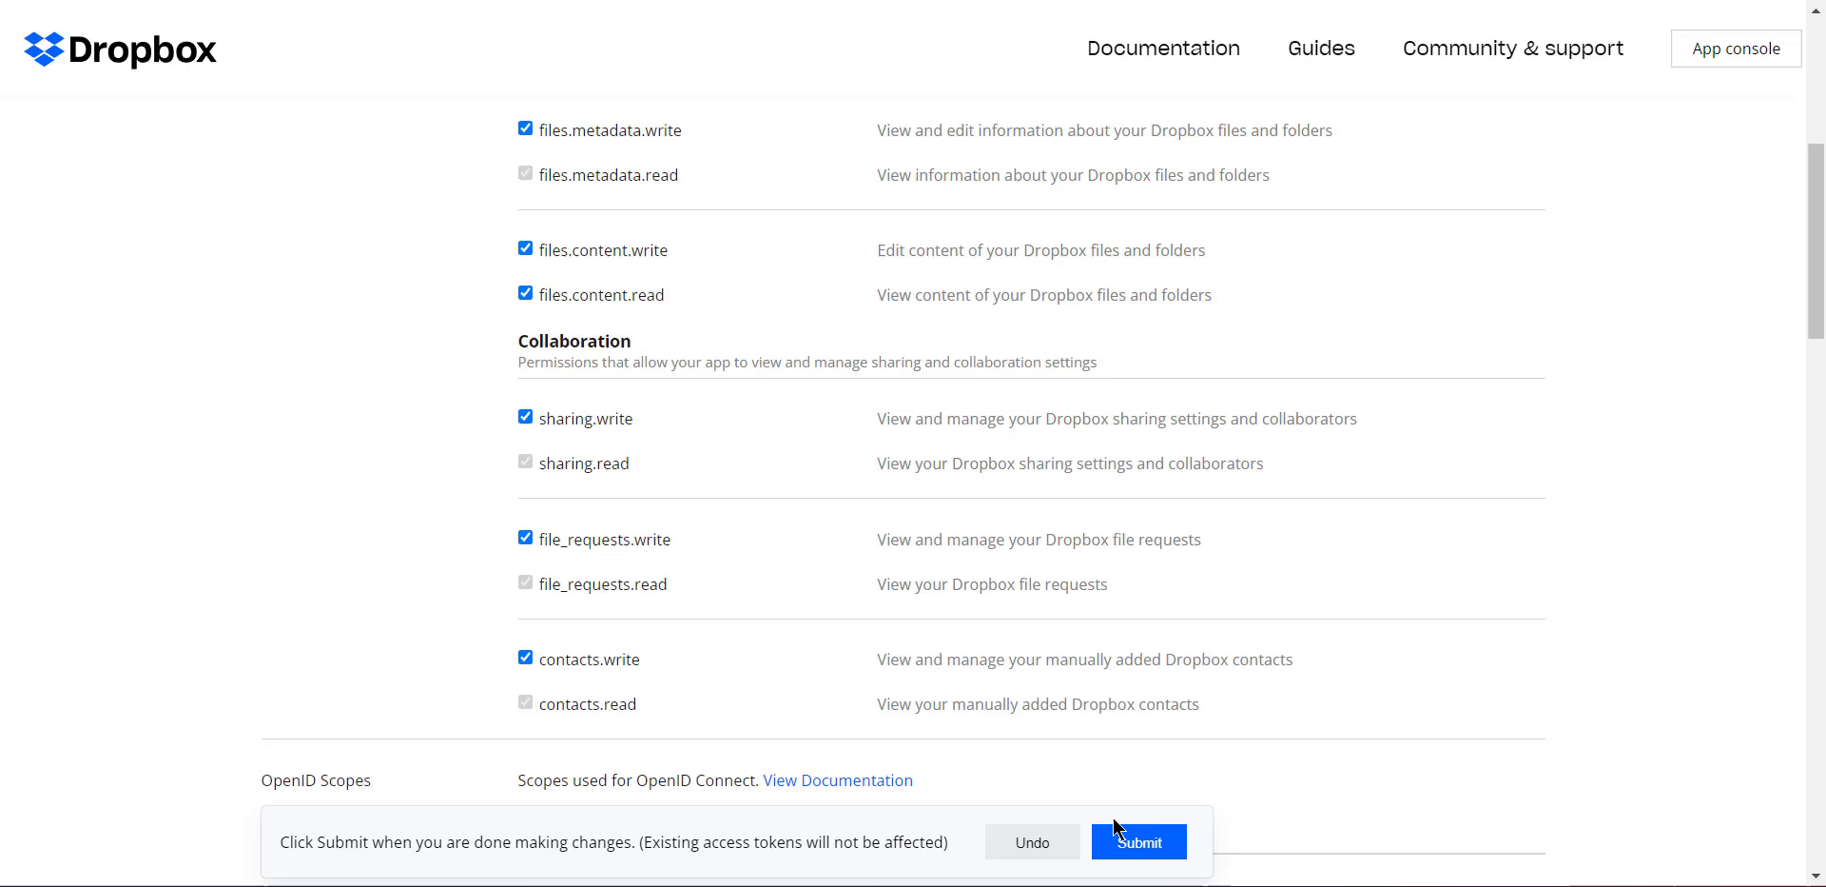
click(1138, 841)
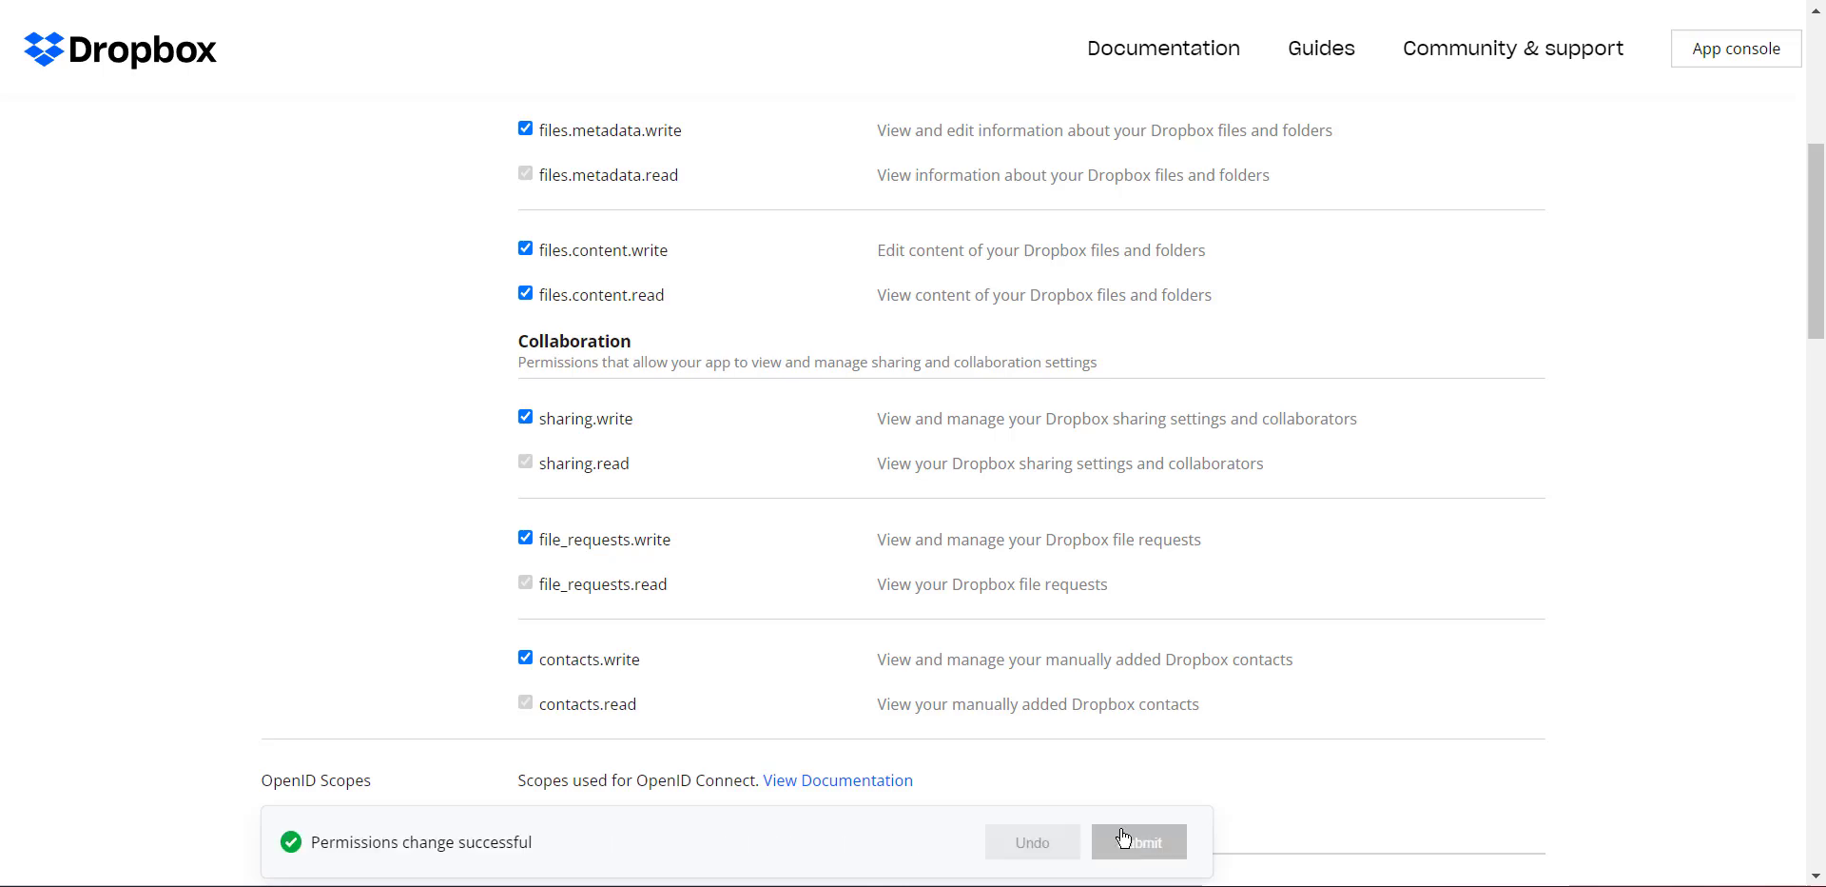
scroll(up, 3)
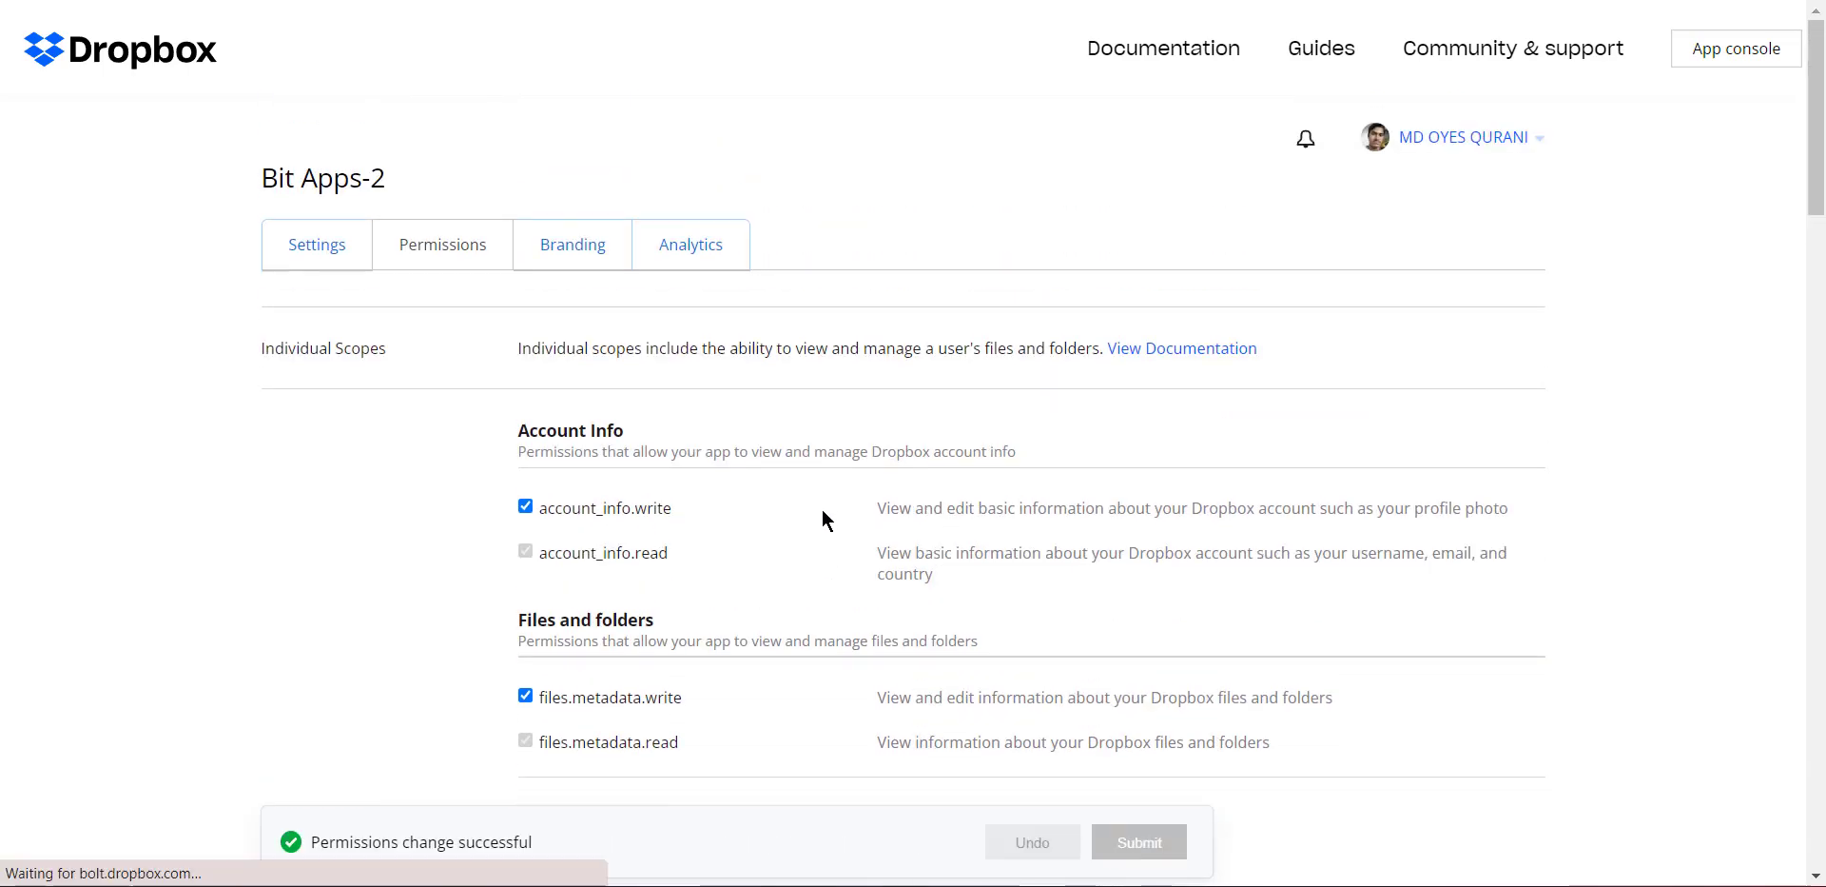
mouse_move(317, 244)
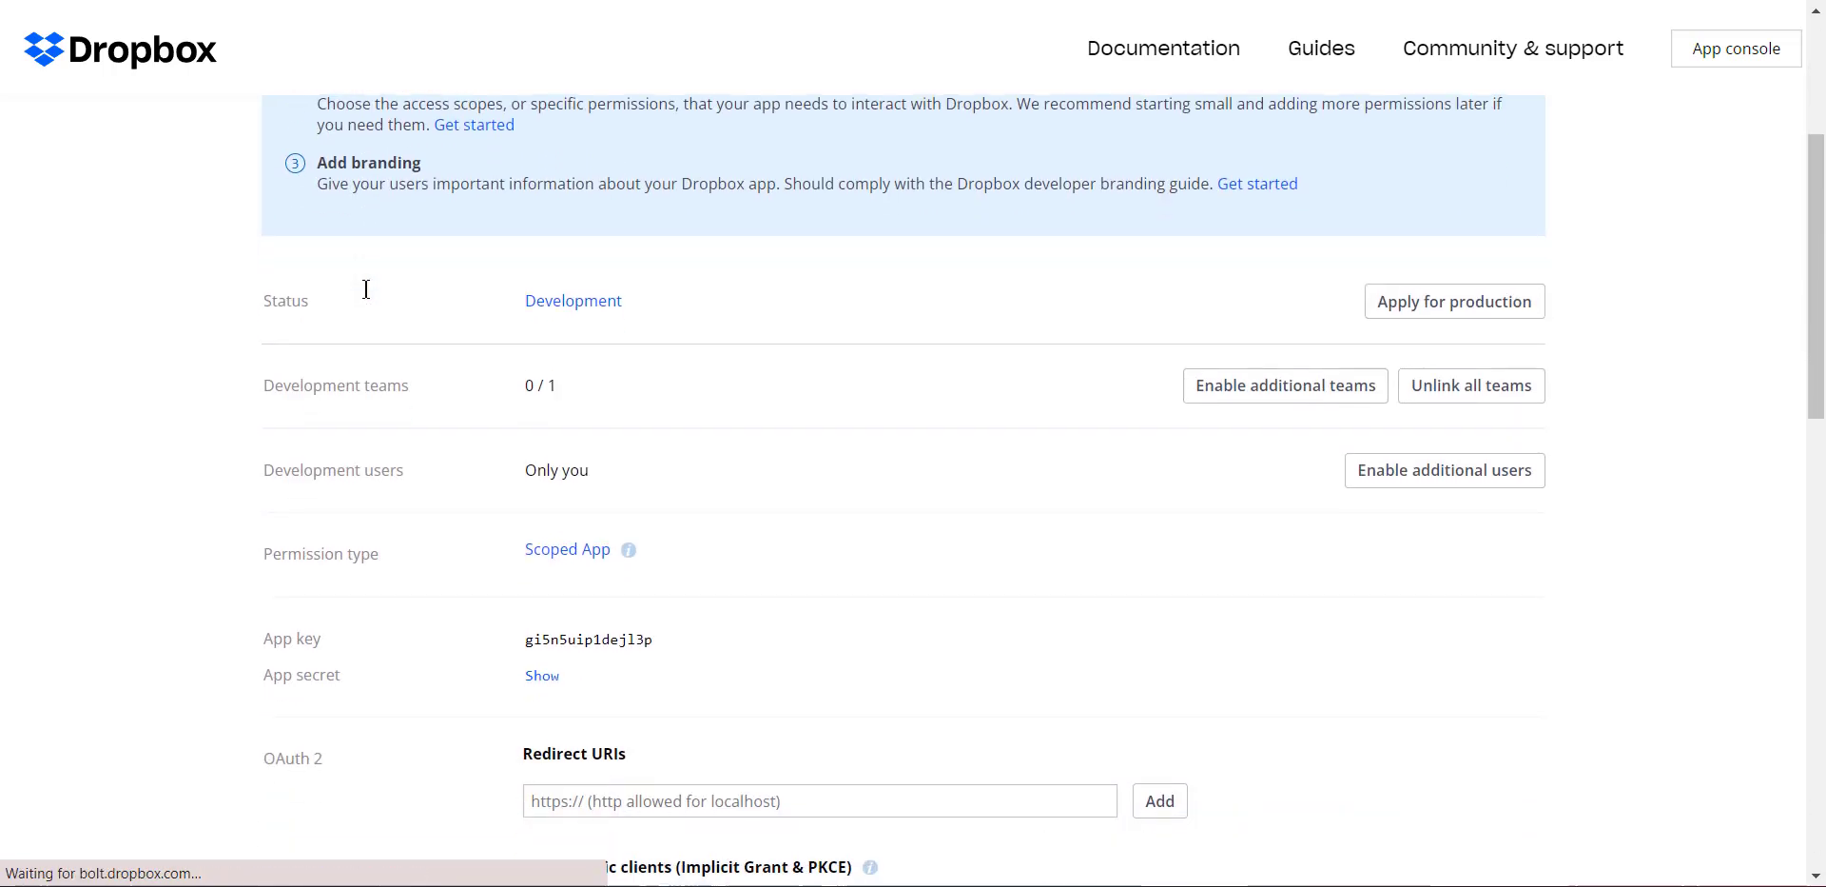
Reveal the Bit Apps-2 app secret and select the app key for copying.
click(541, 675)
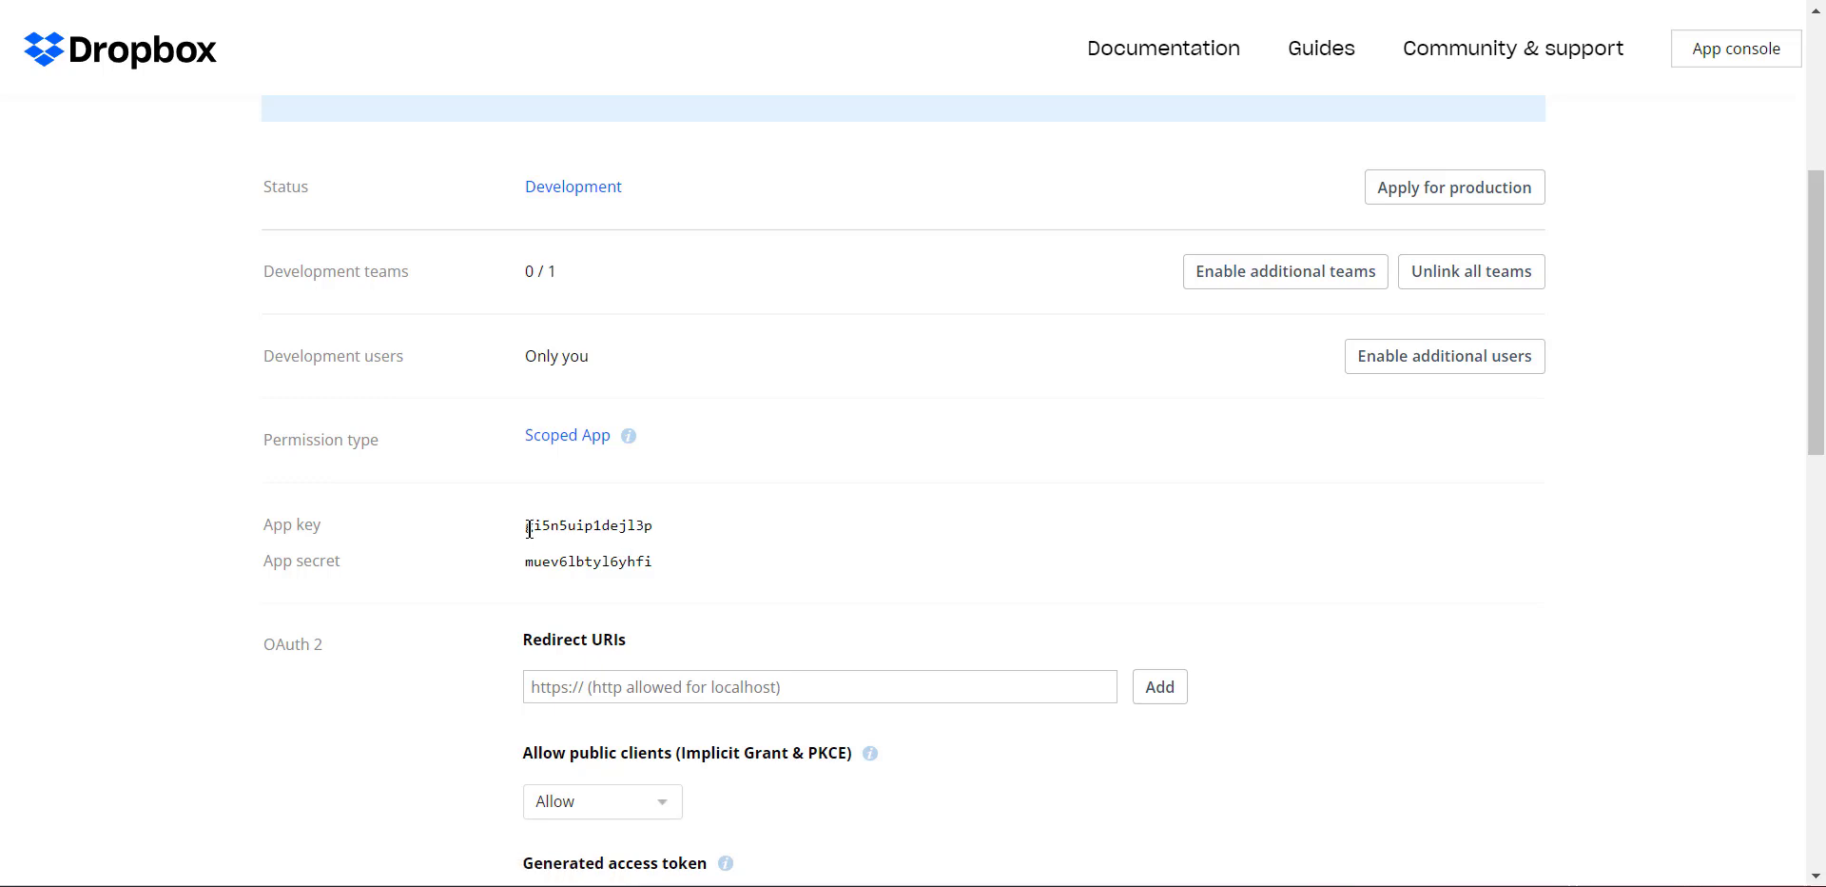
double_click(588, 525)
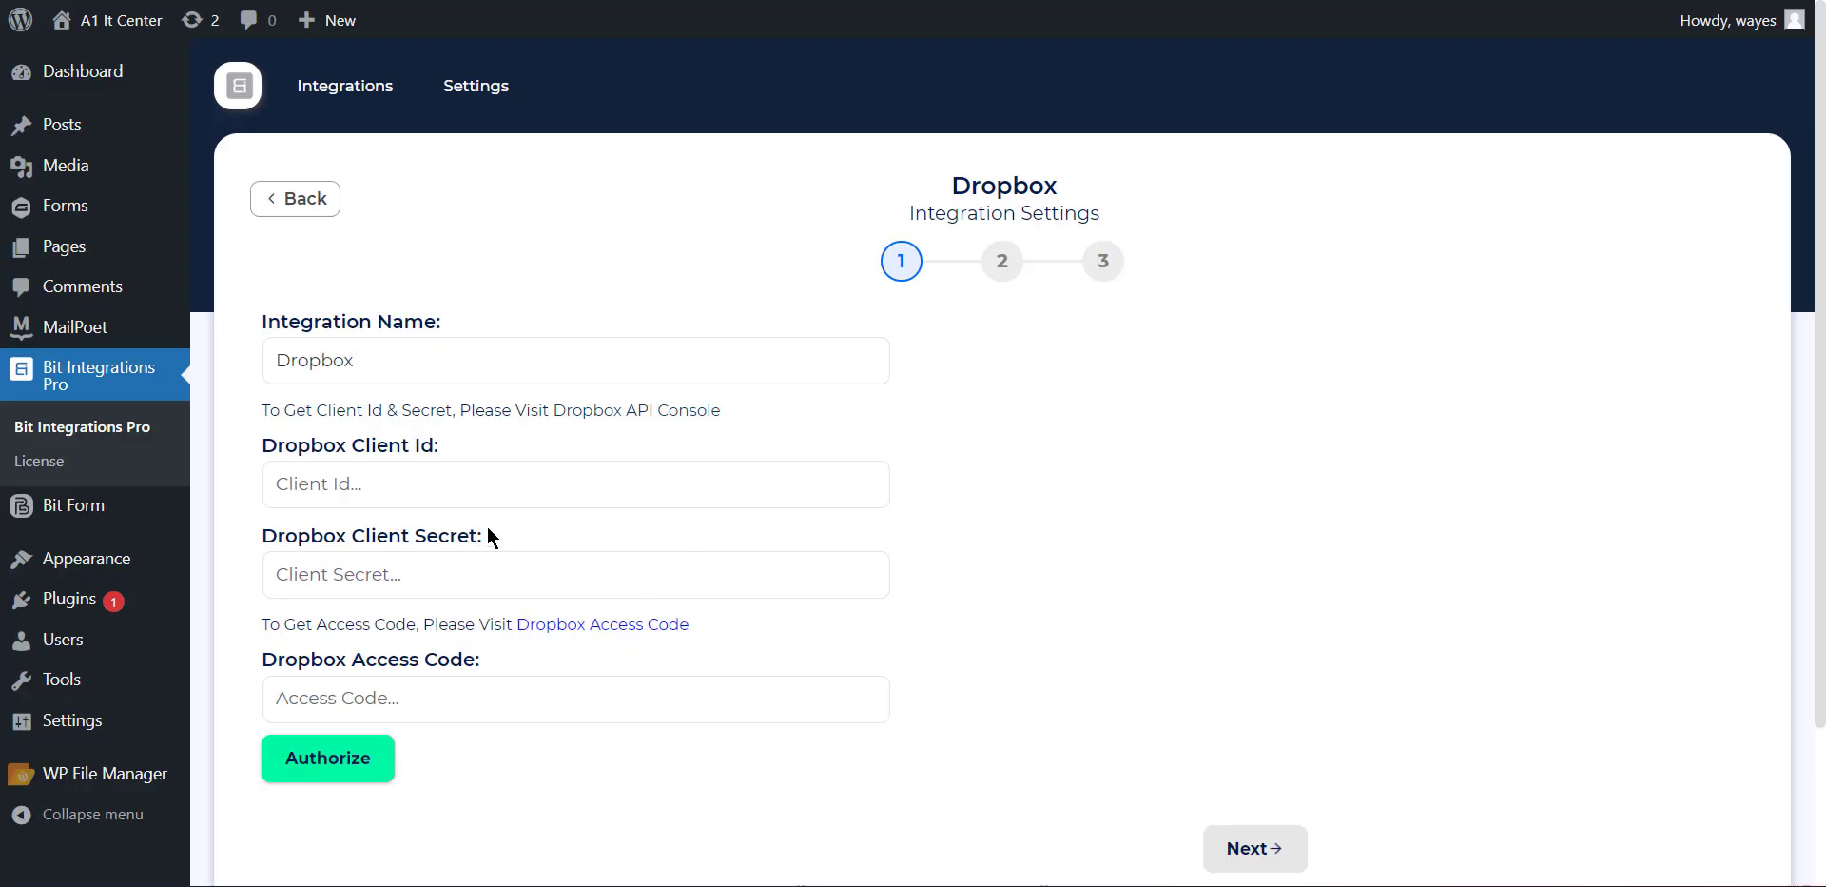
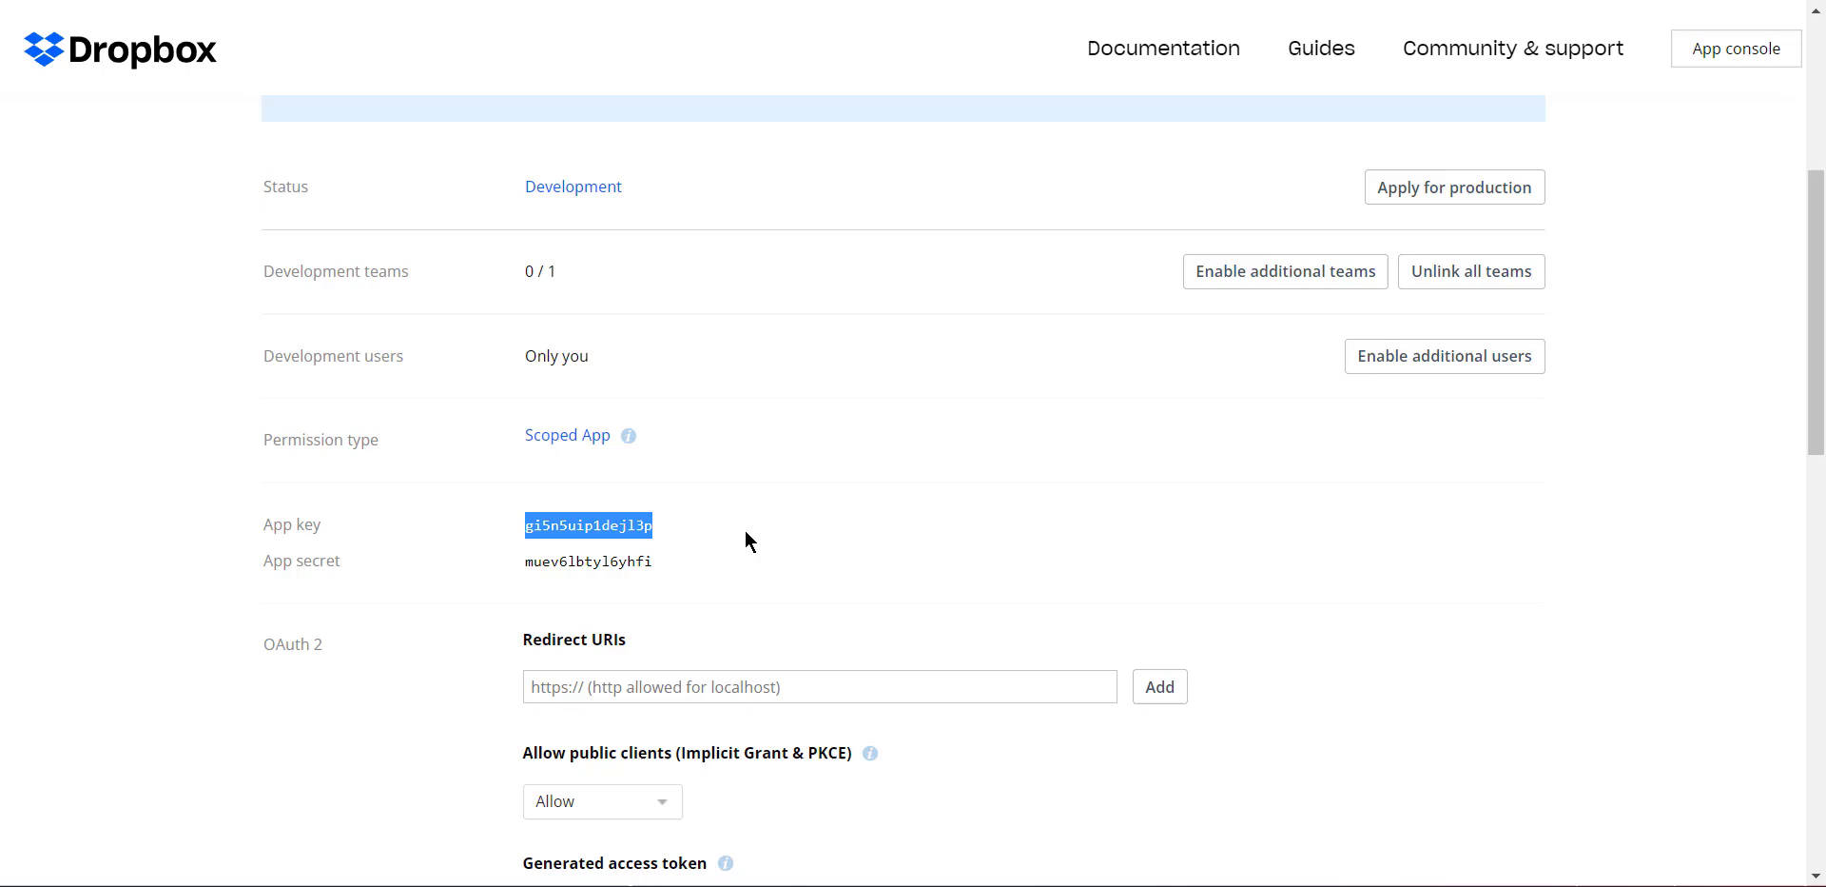
double_click(588, 560)
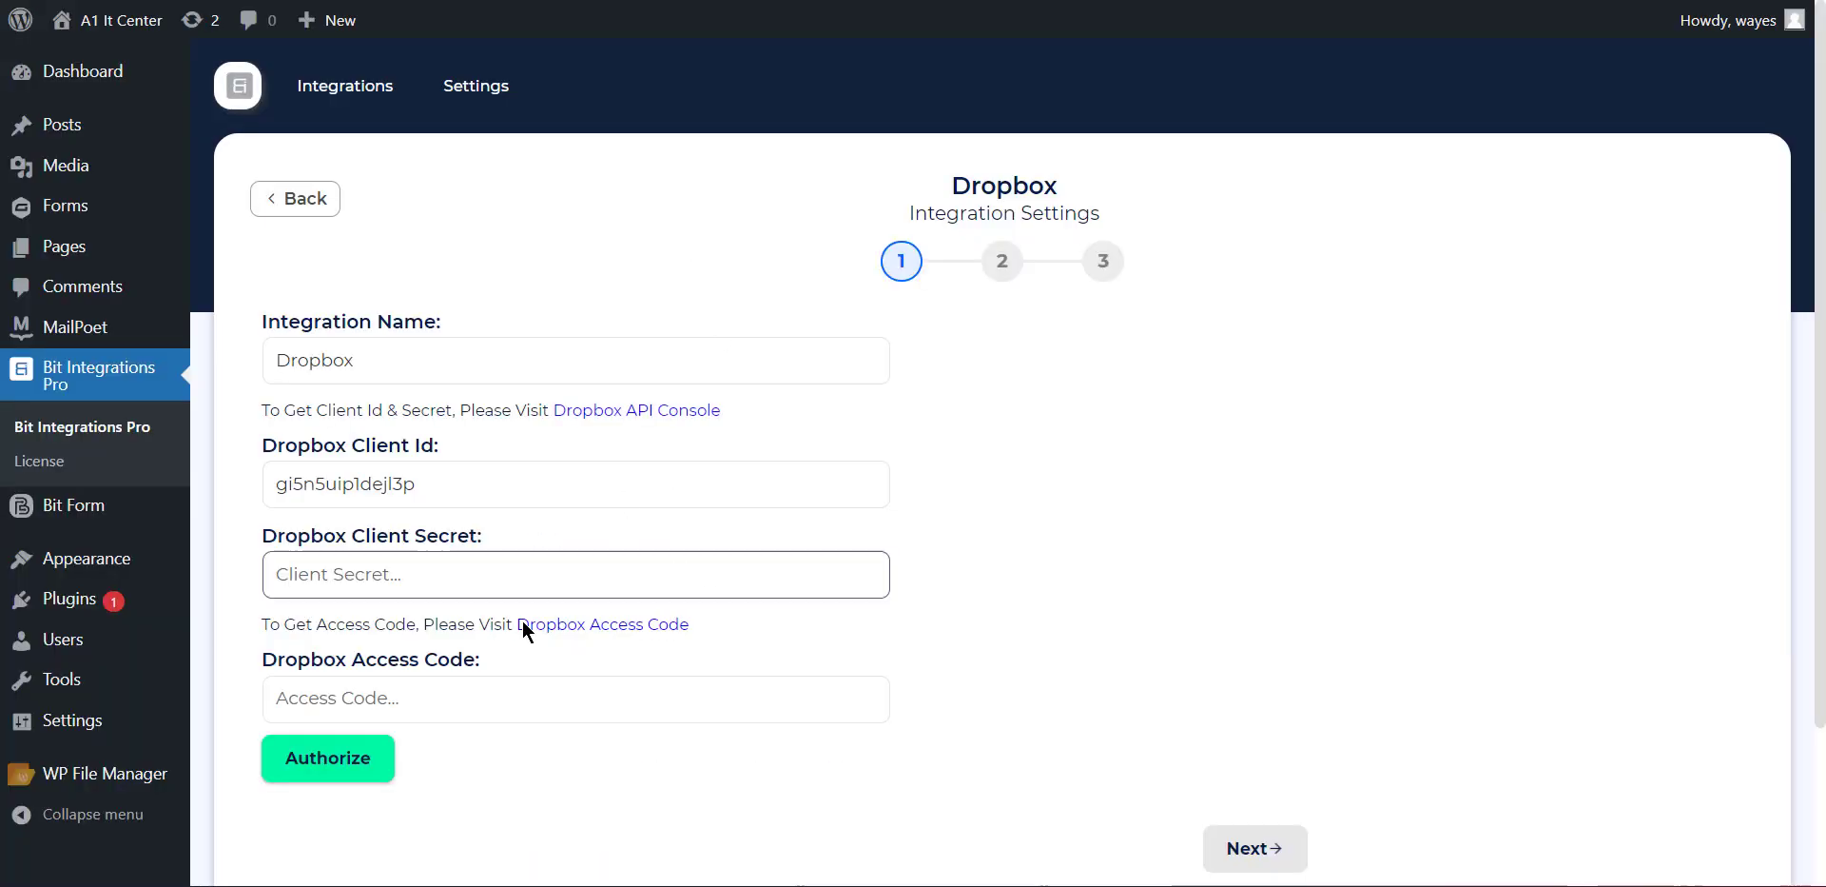
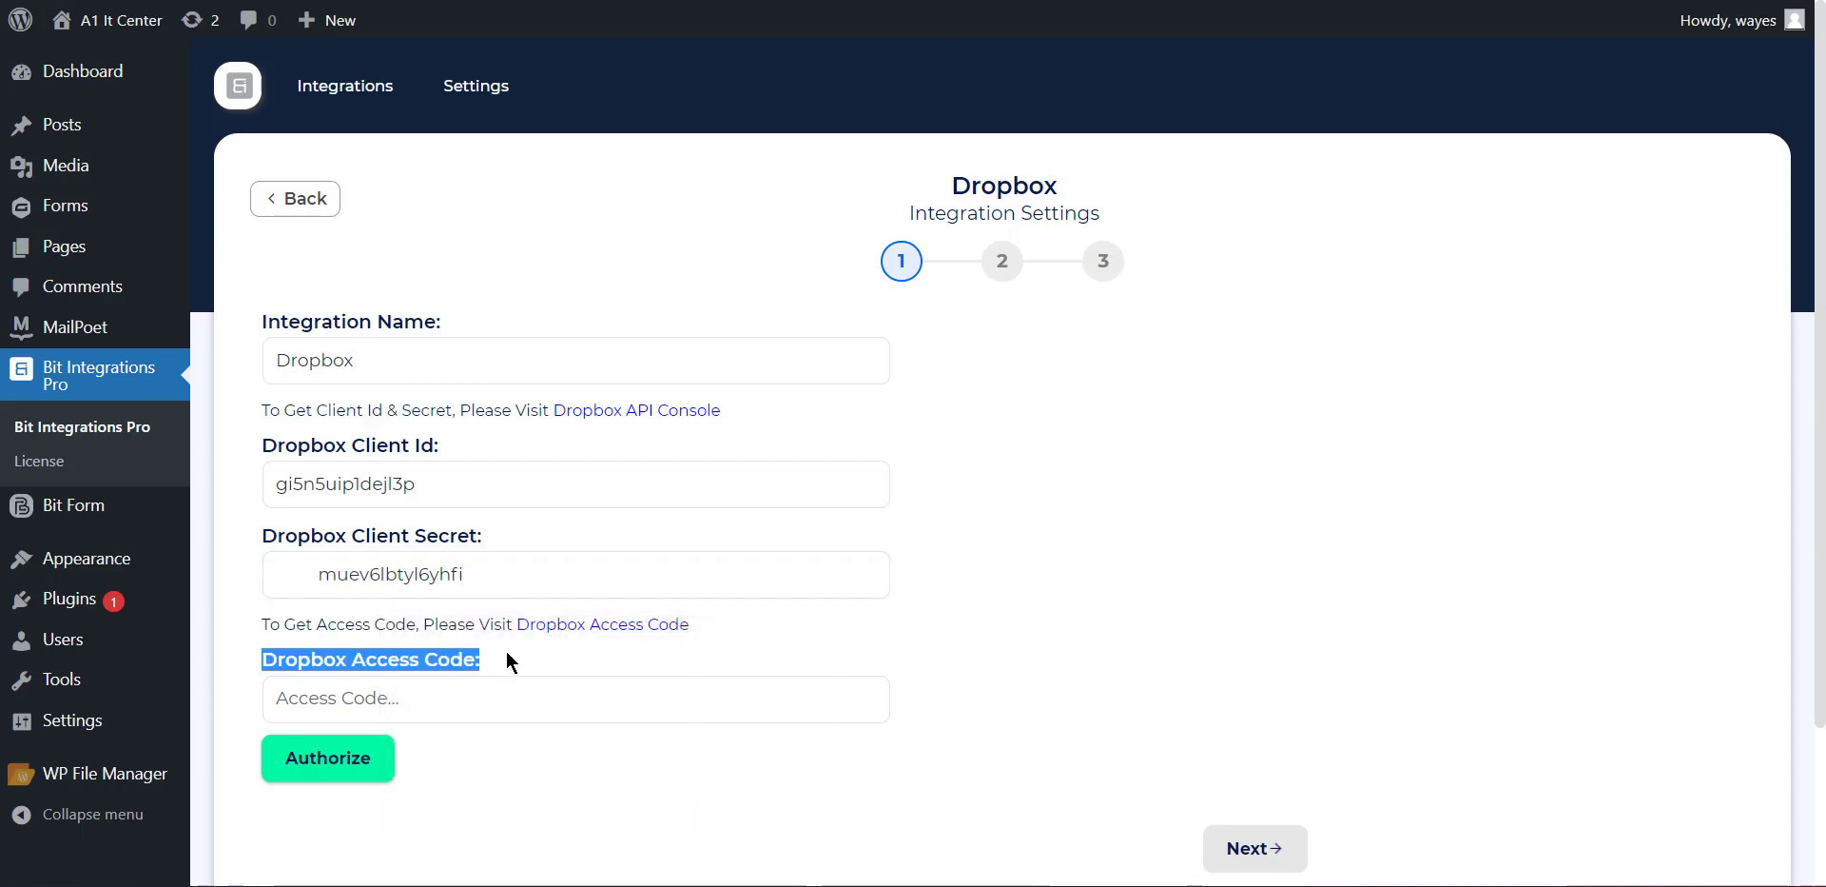
click(327, 758)
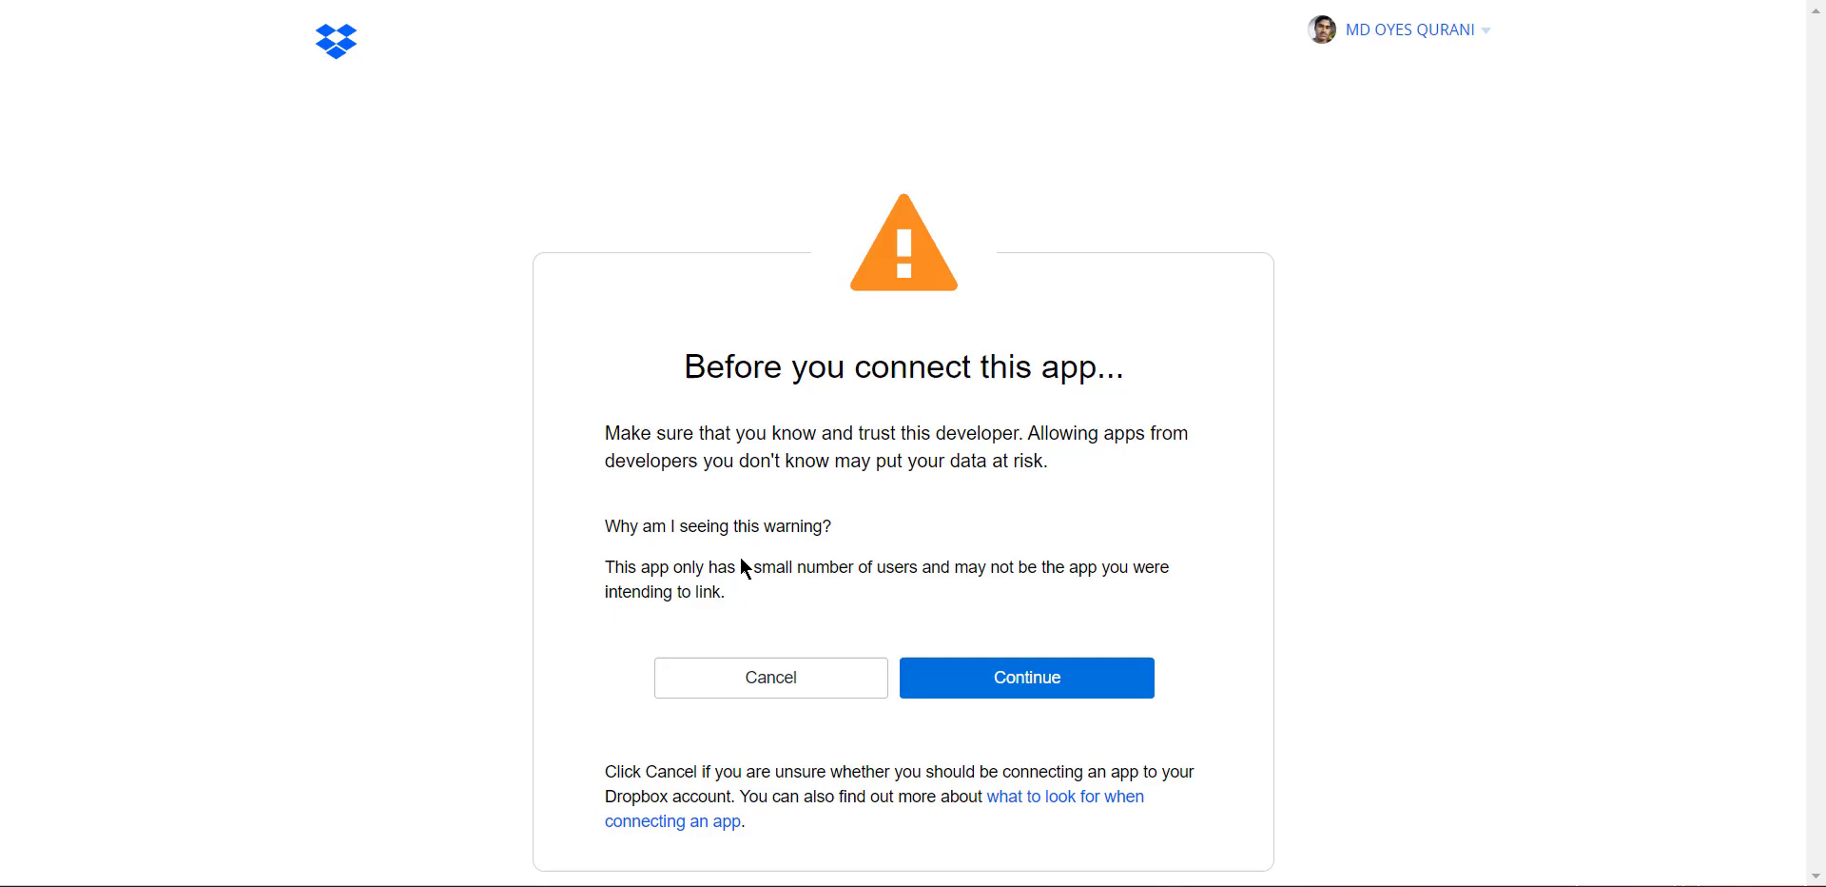
Continue past Dropbox's connection warning and allow Bit Apps-2 to access the account.
click(1025, 677)
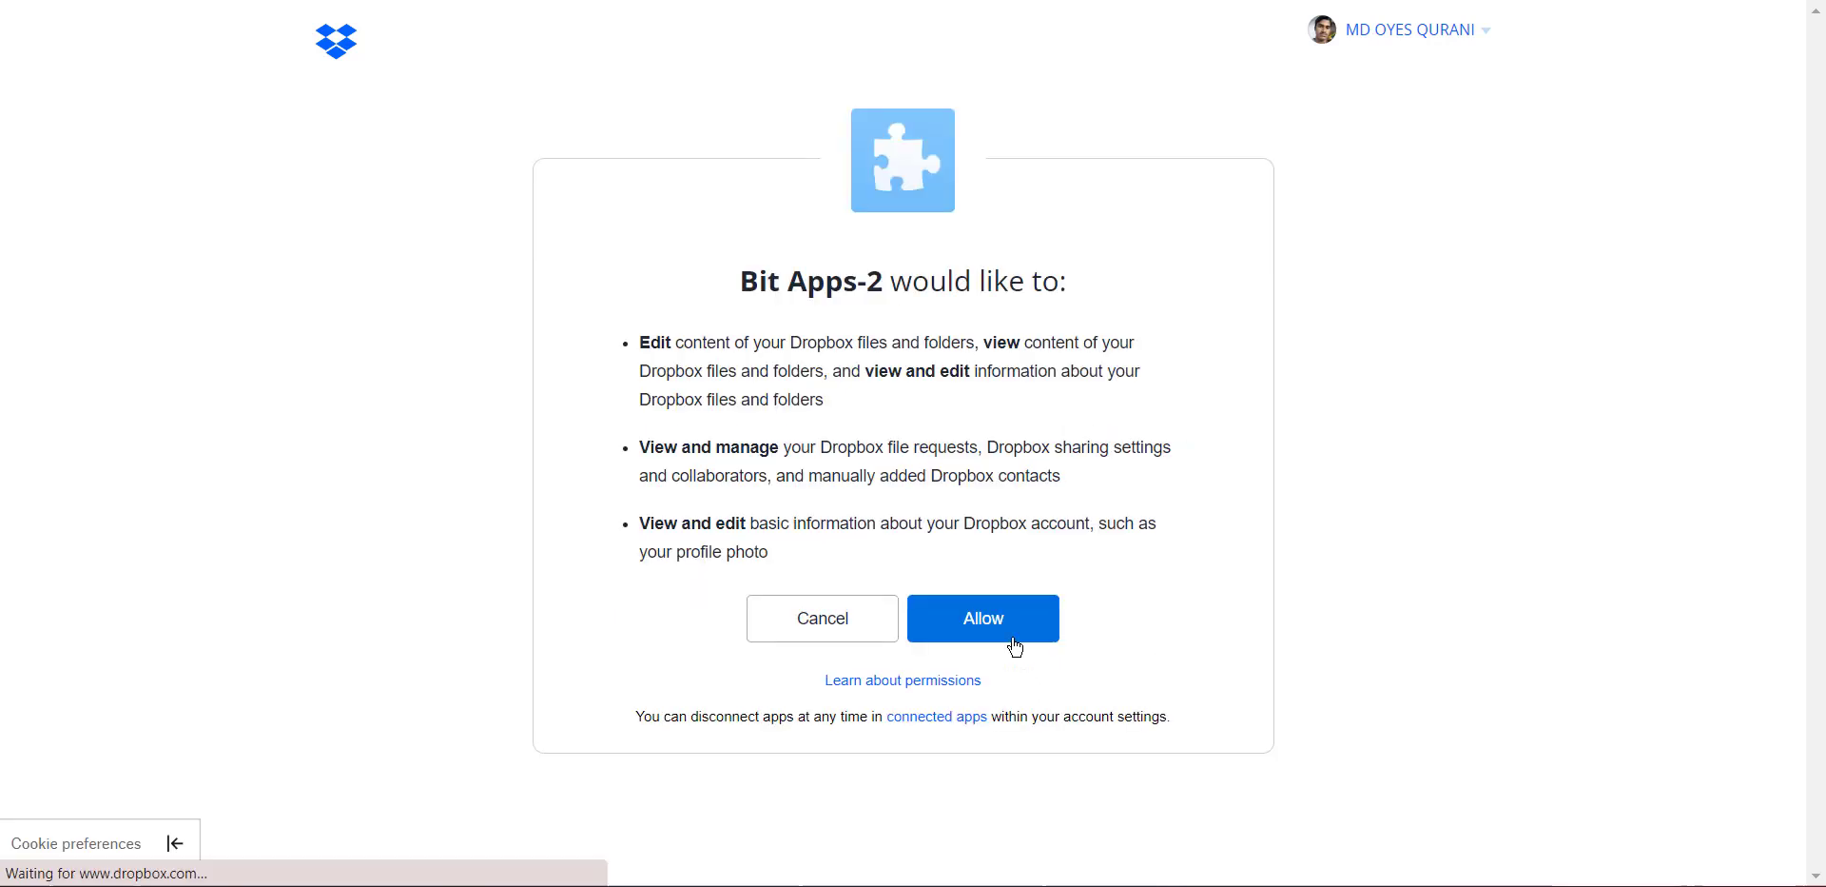
click(982, 618)
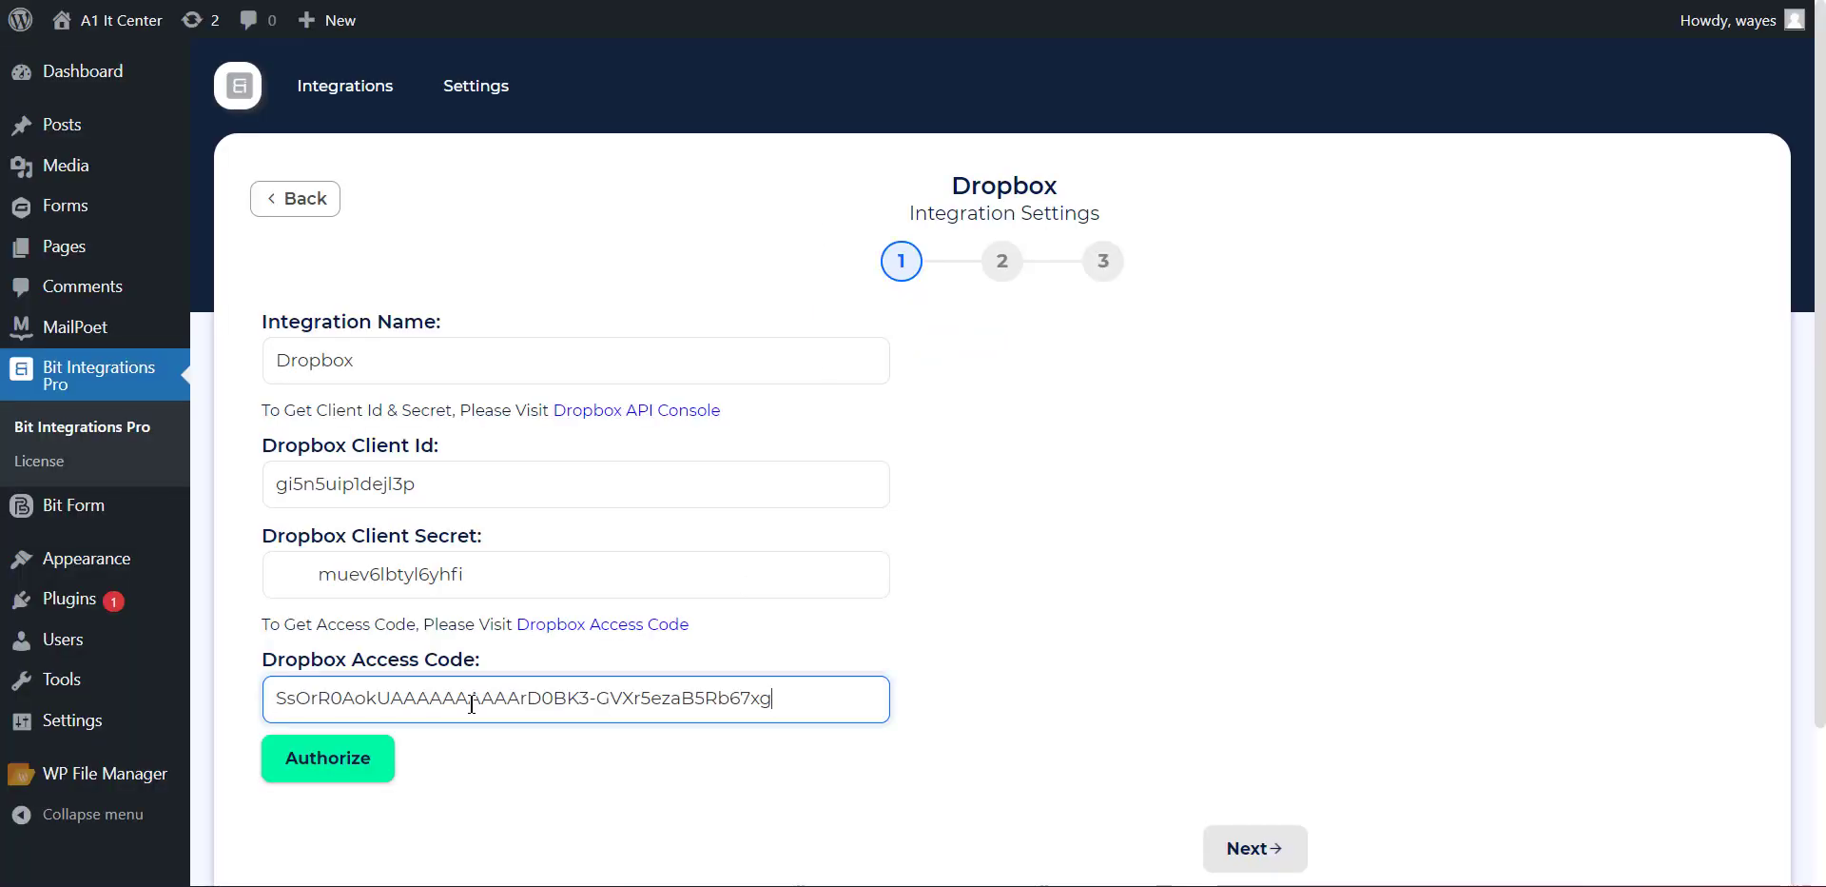
Fix the Client Secret value and authorize the Dropbox connection.
click(575, 573)
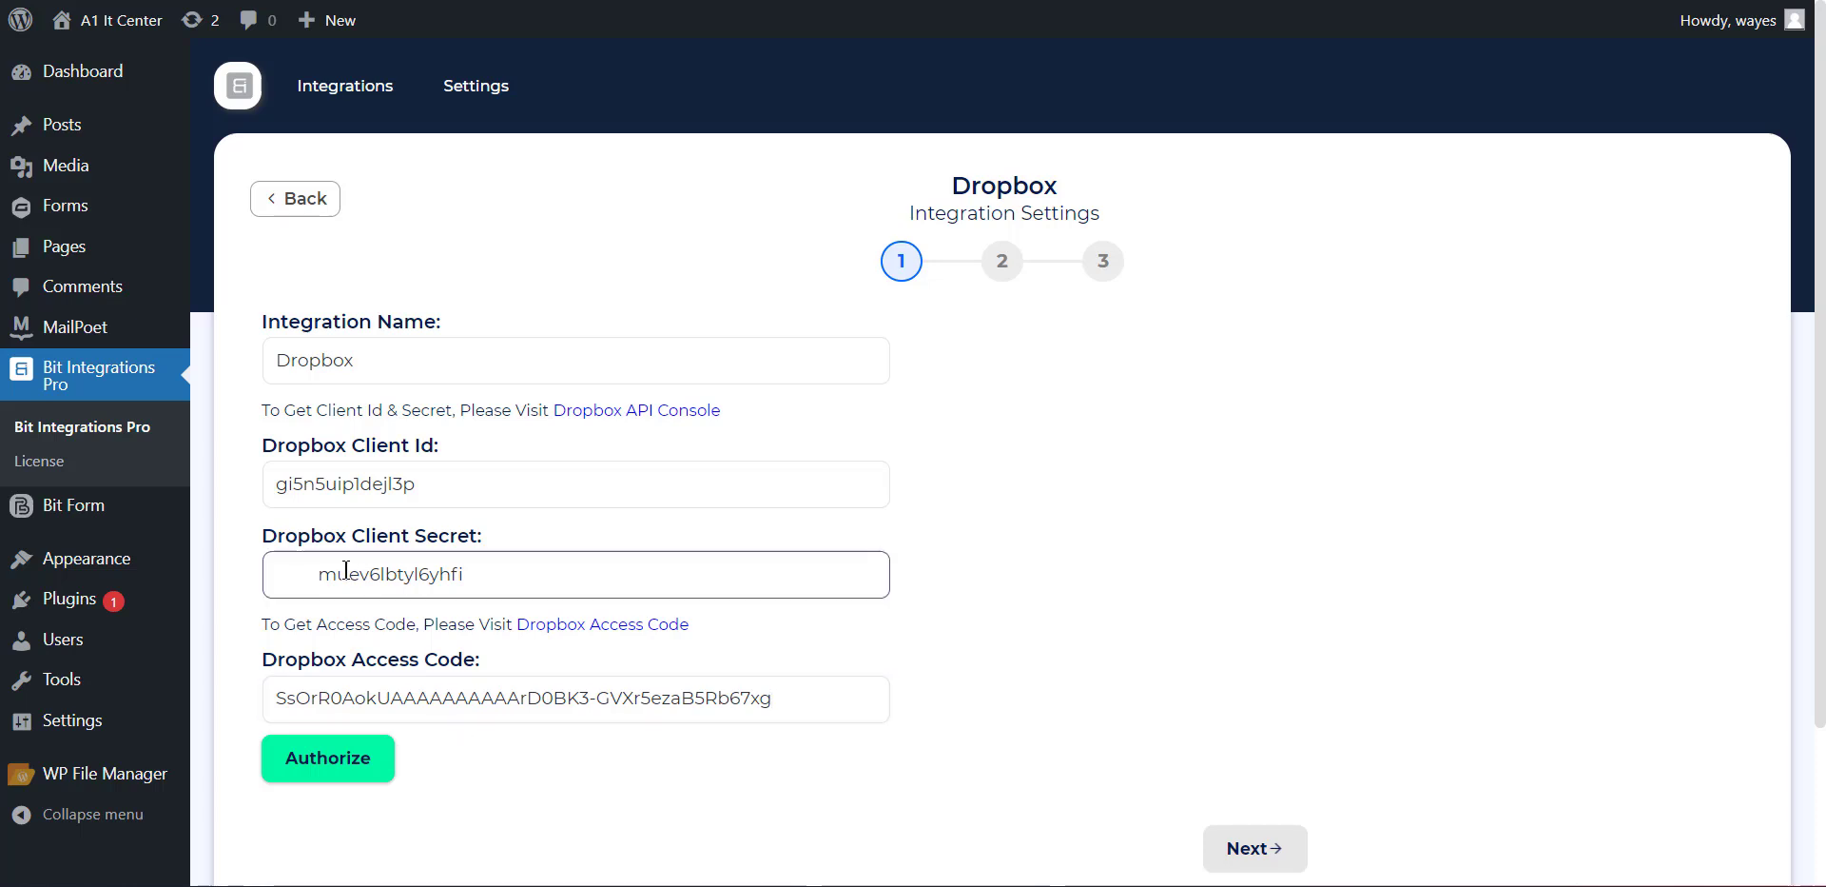
double_click(326, 573)
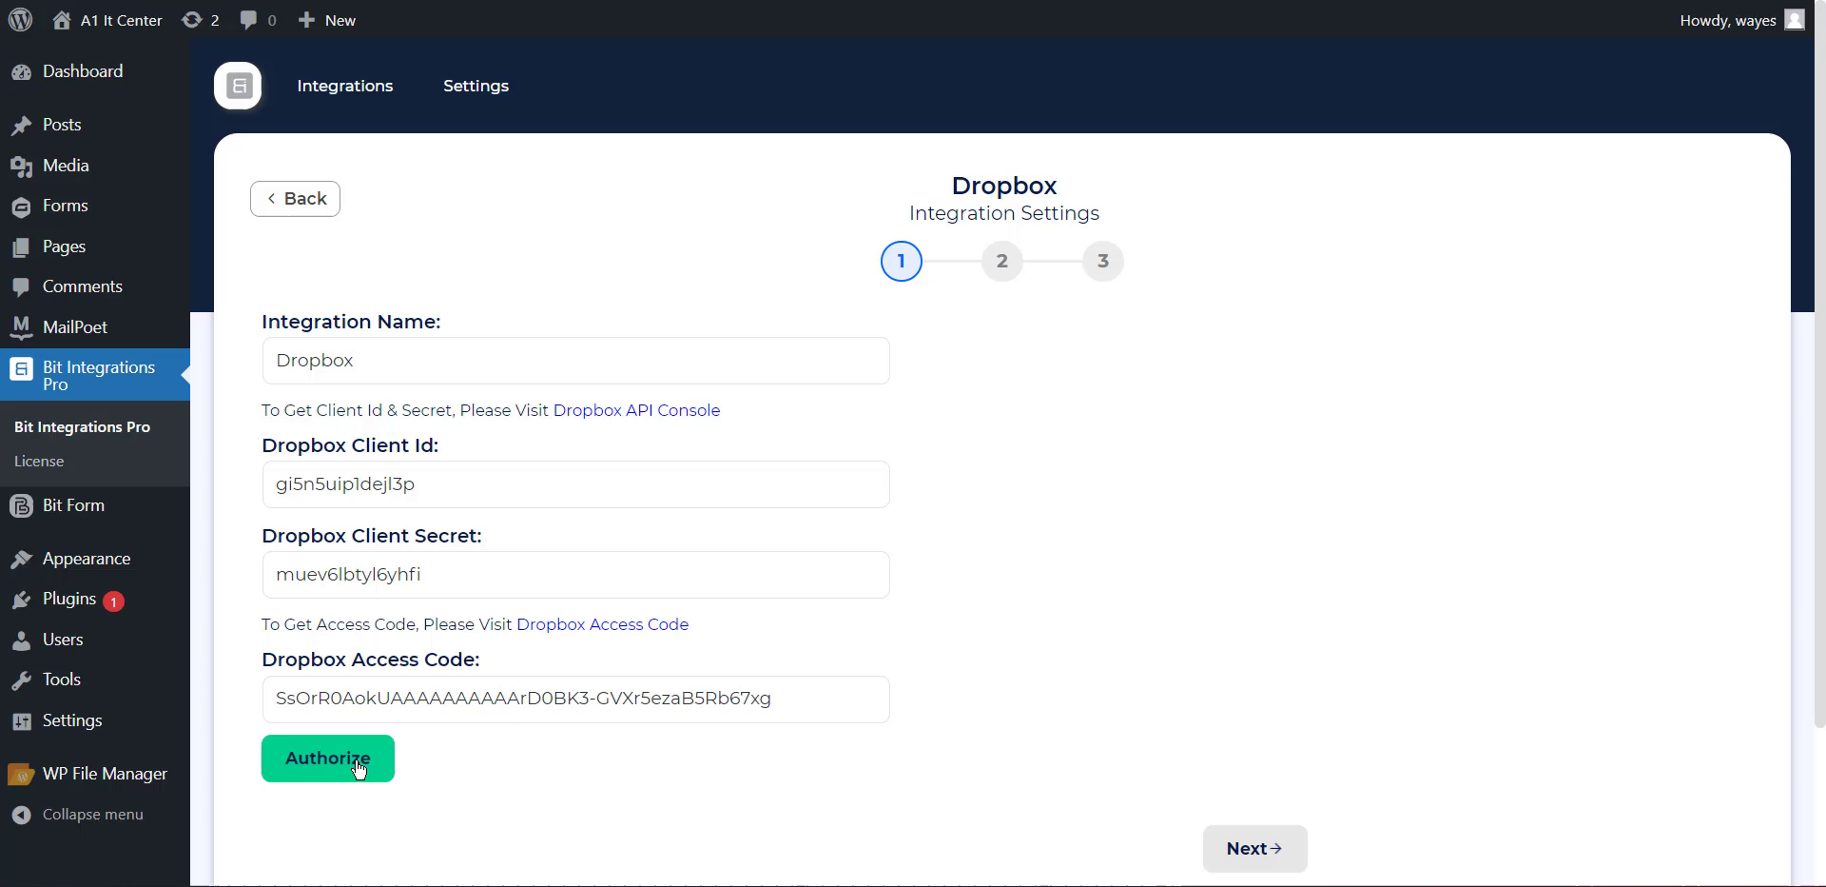
click(327, 758)
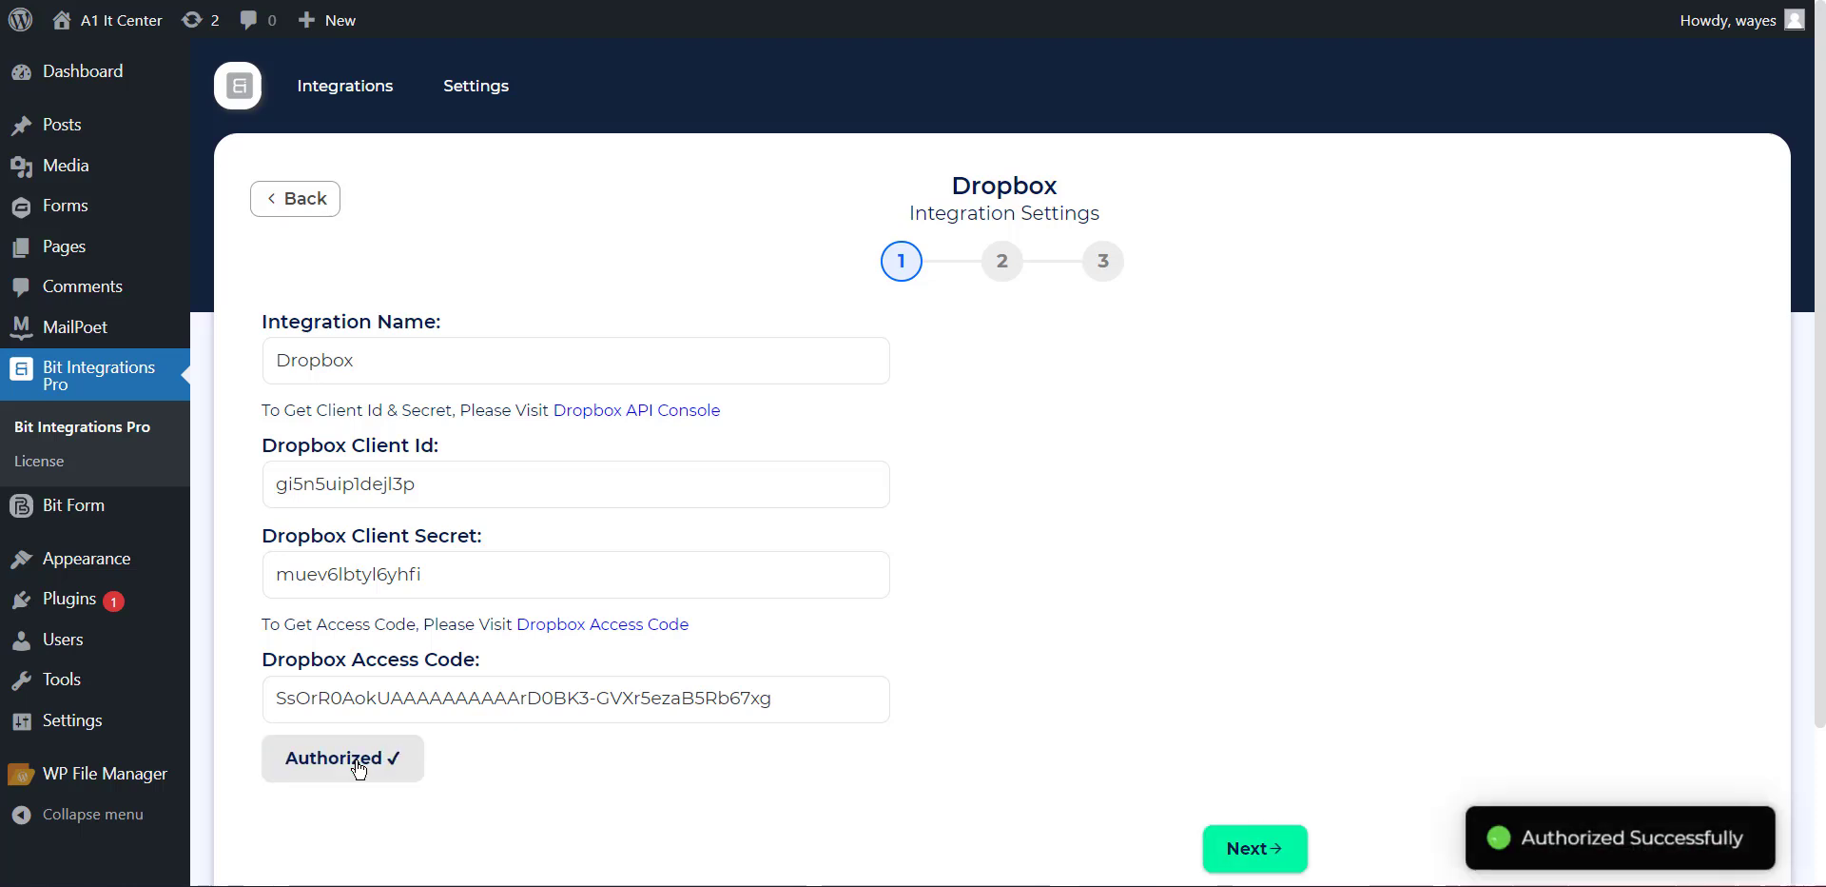
mouse_move(1644, 845)
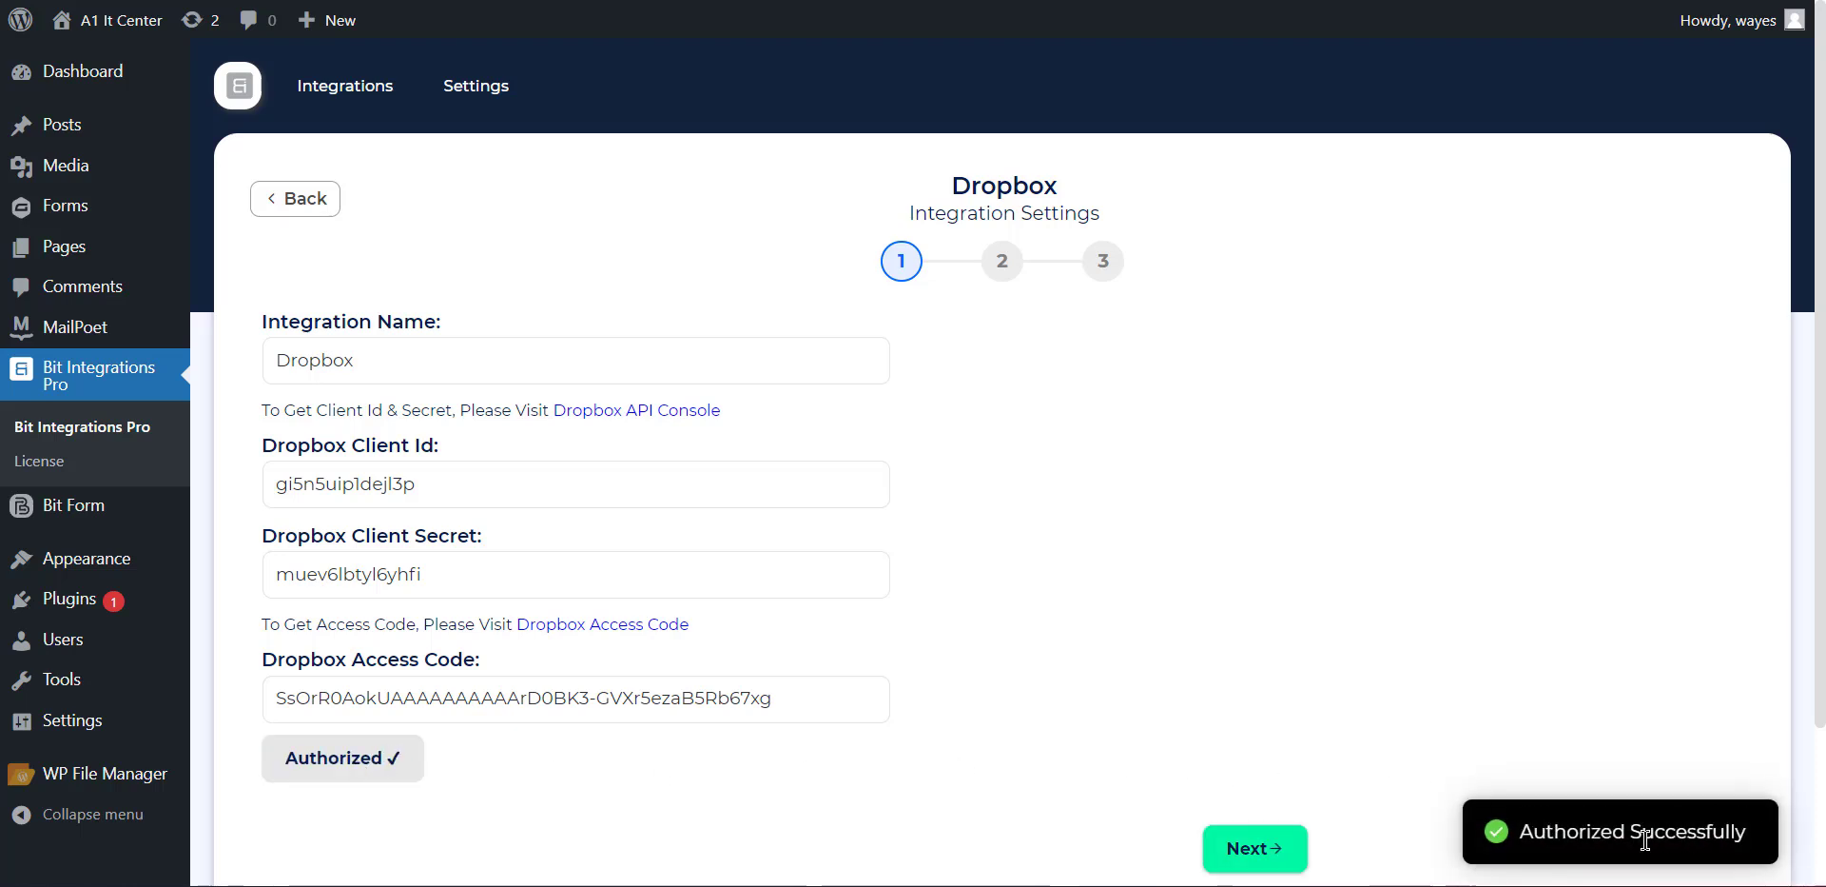
mouse_move(1253, 847)
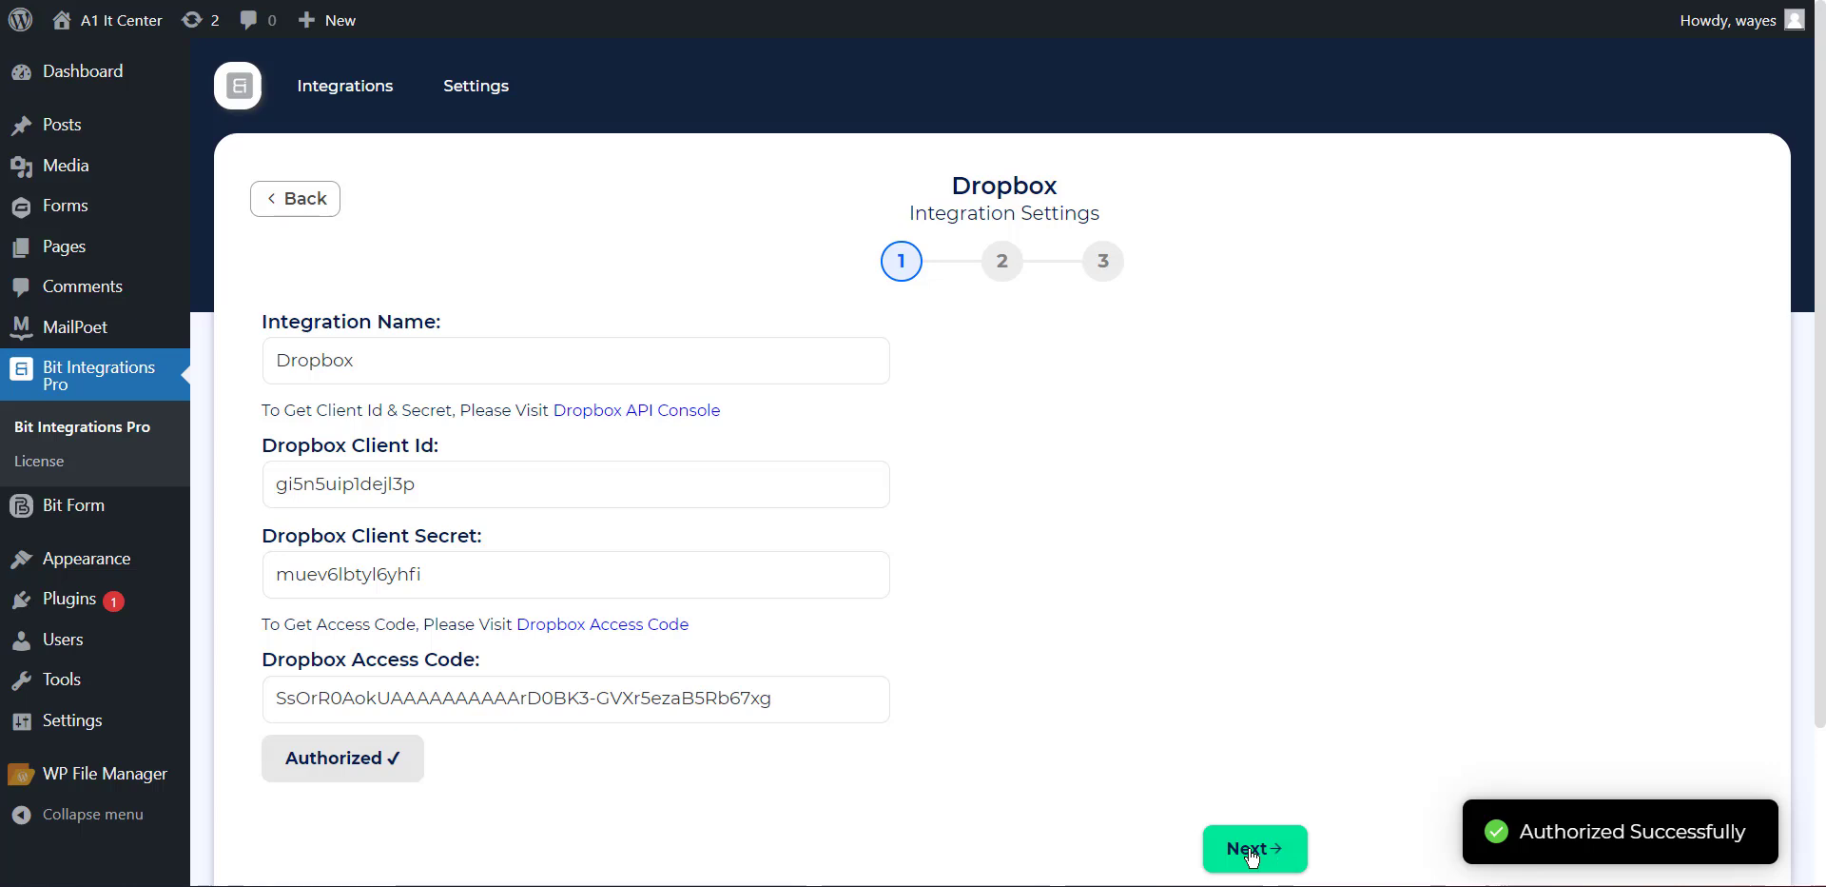
Map the Choose File form field to the bit integrations Dropbox folder.
click(1254, 847)
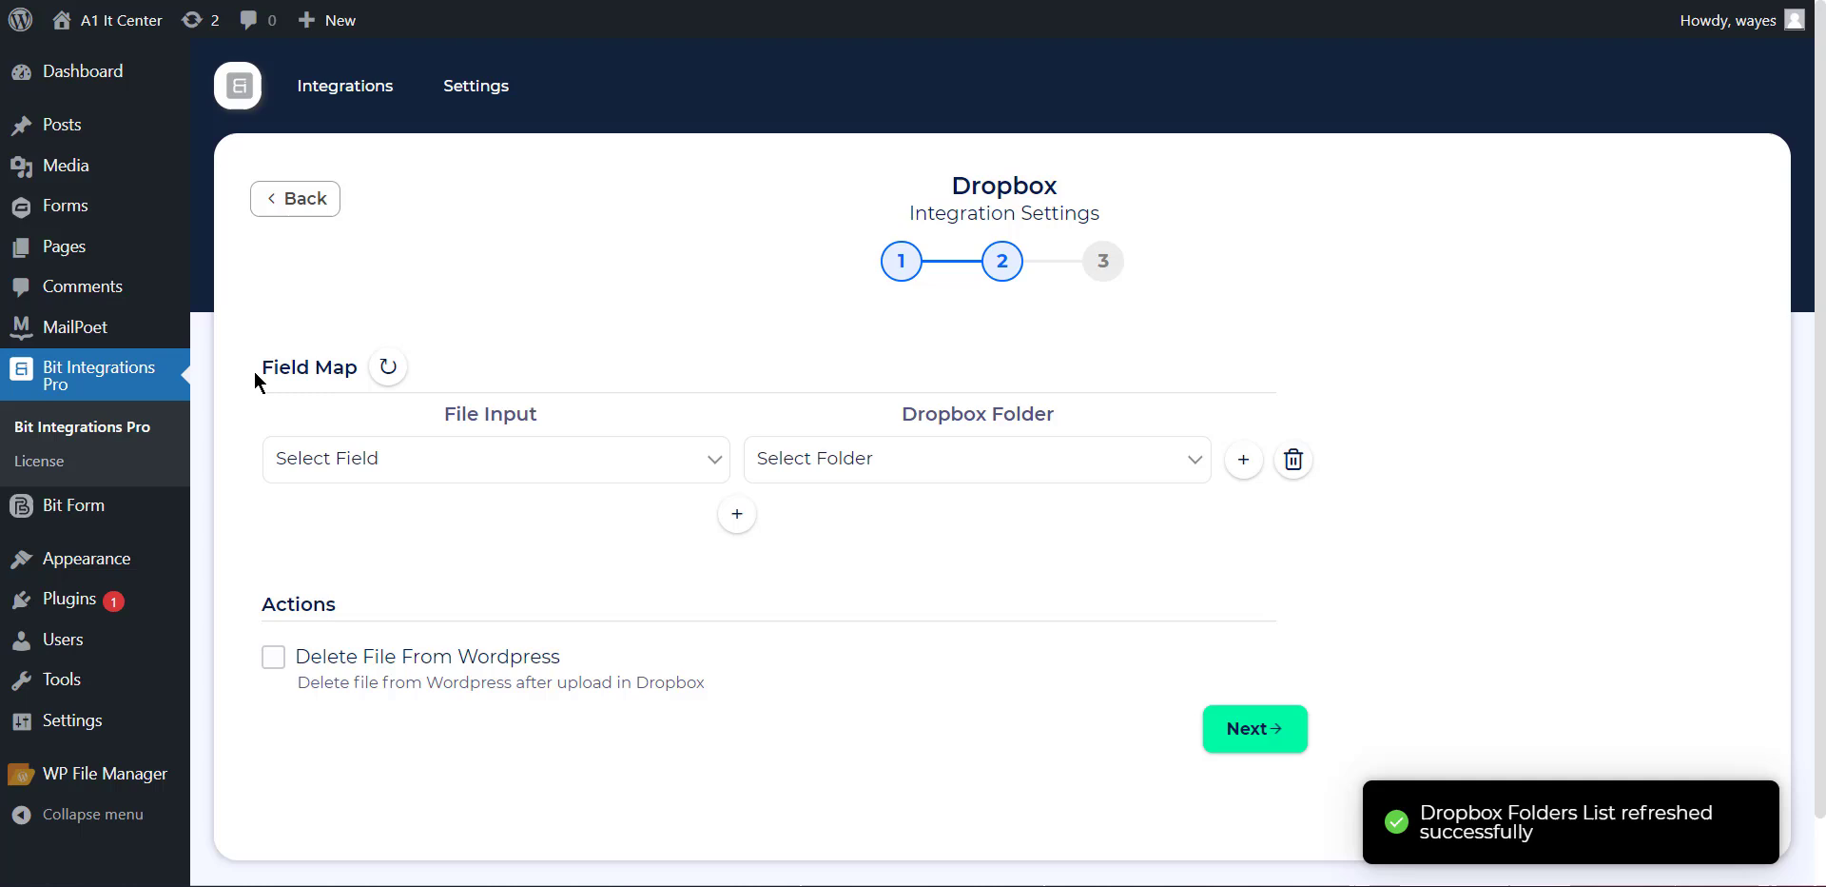
double_click(308, 367)
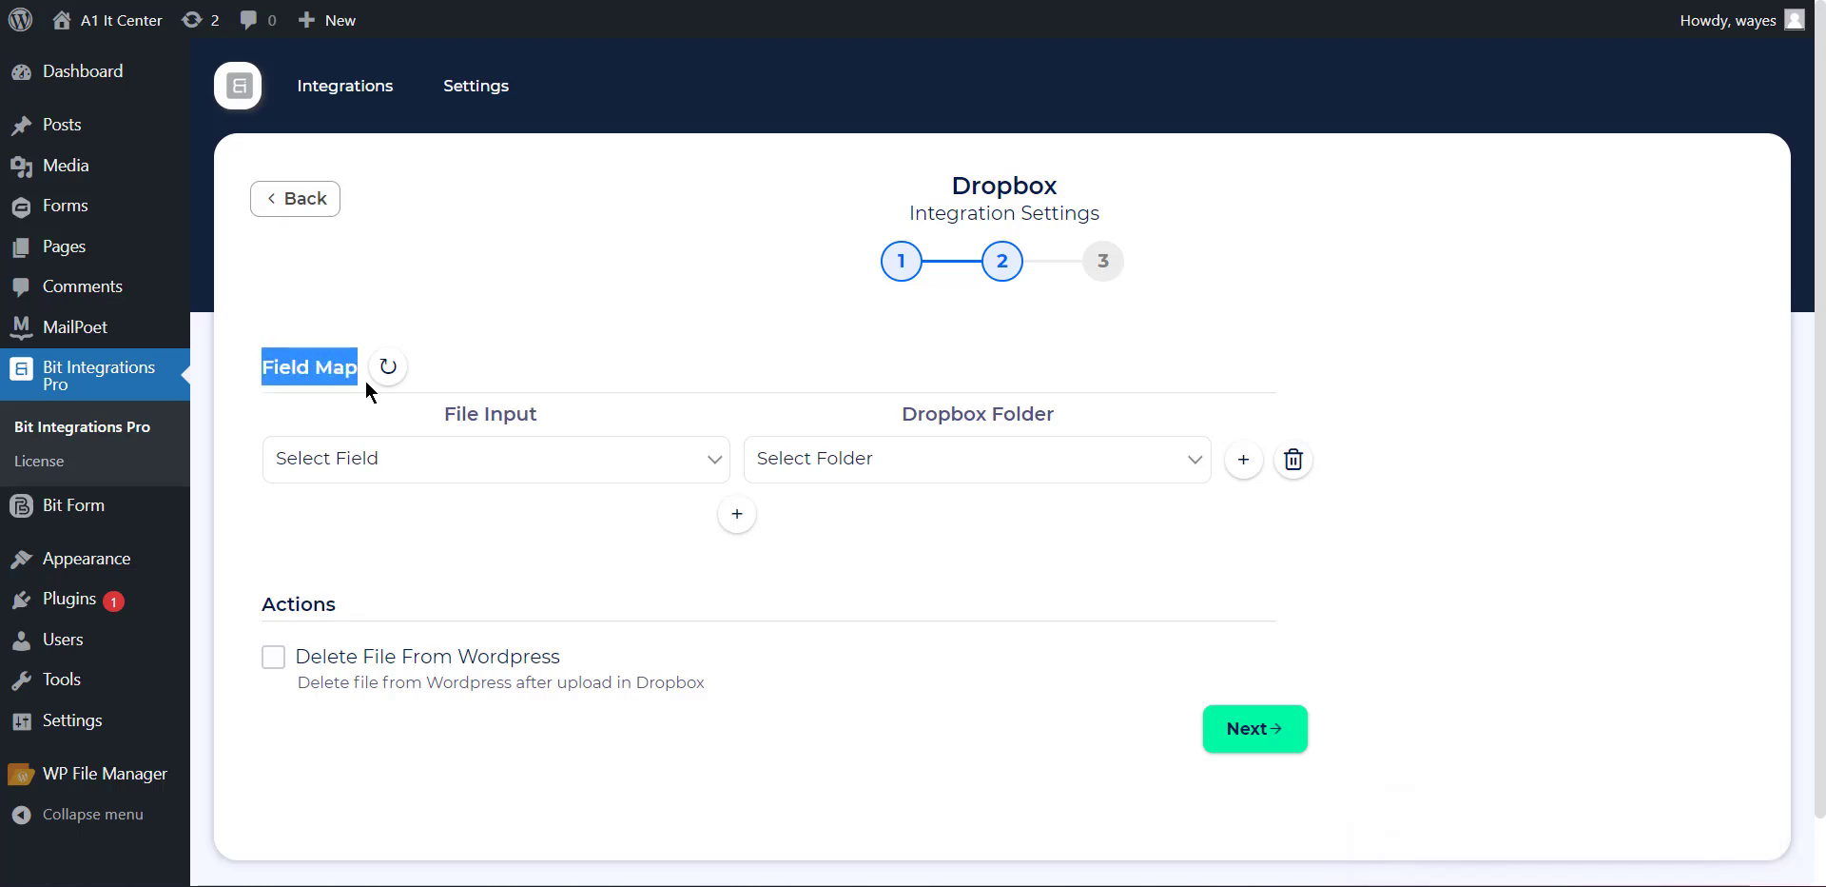
mouse_move(775, 567)
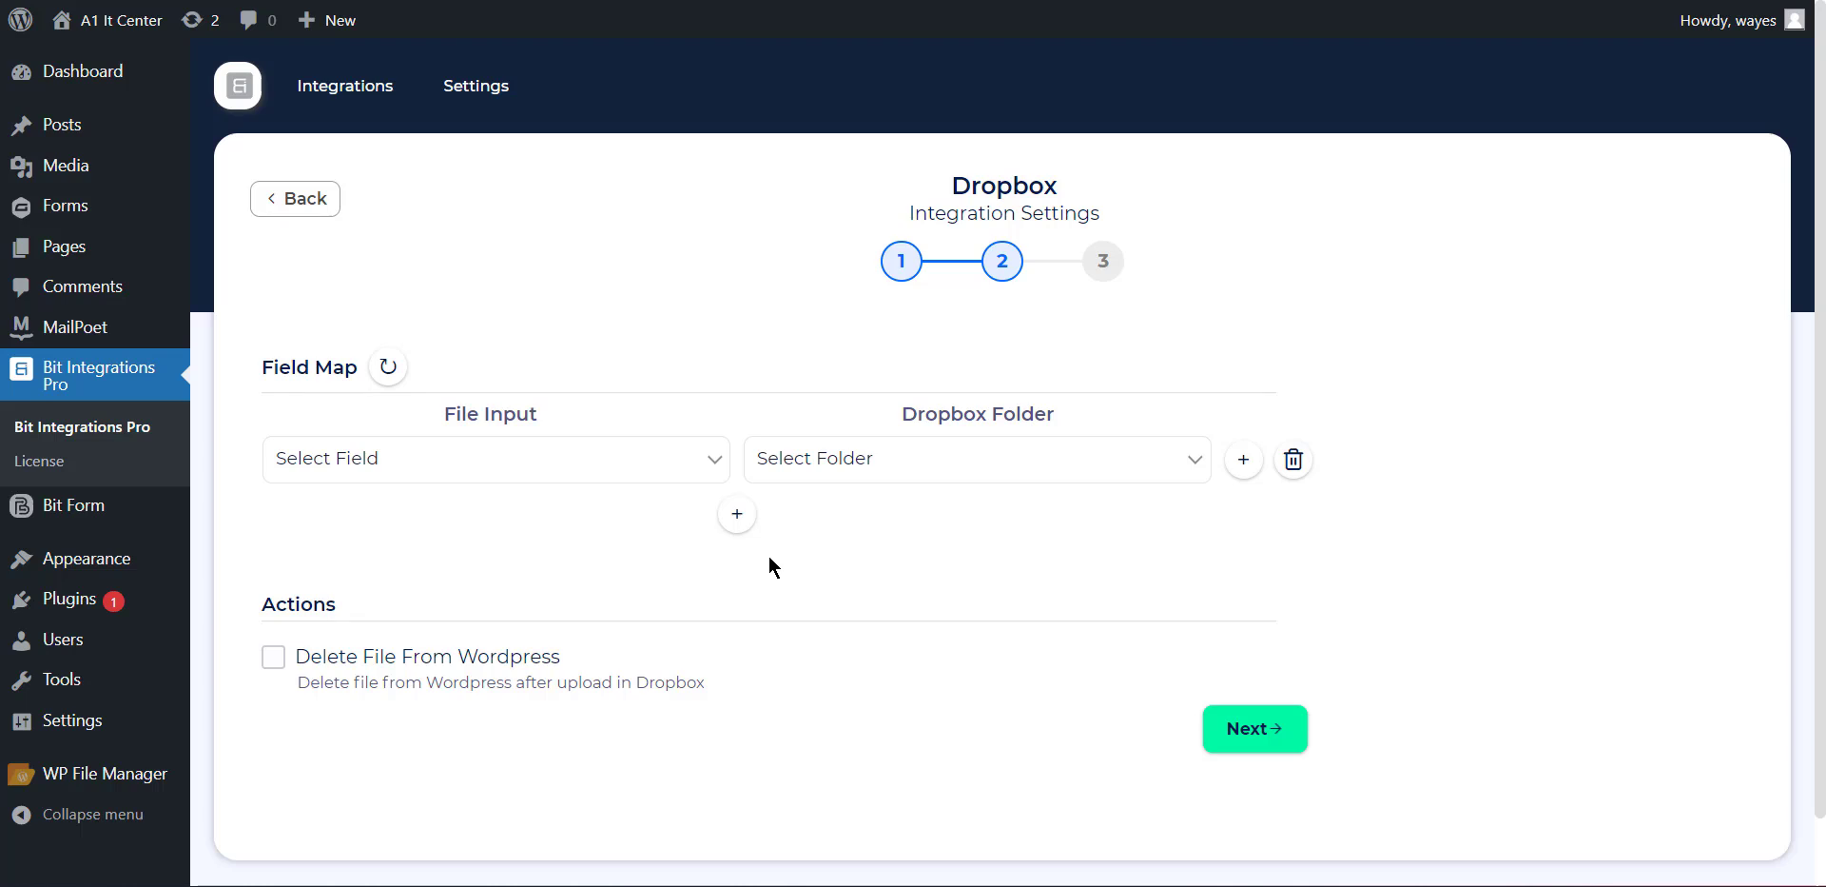
mouse_move(803, 531)
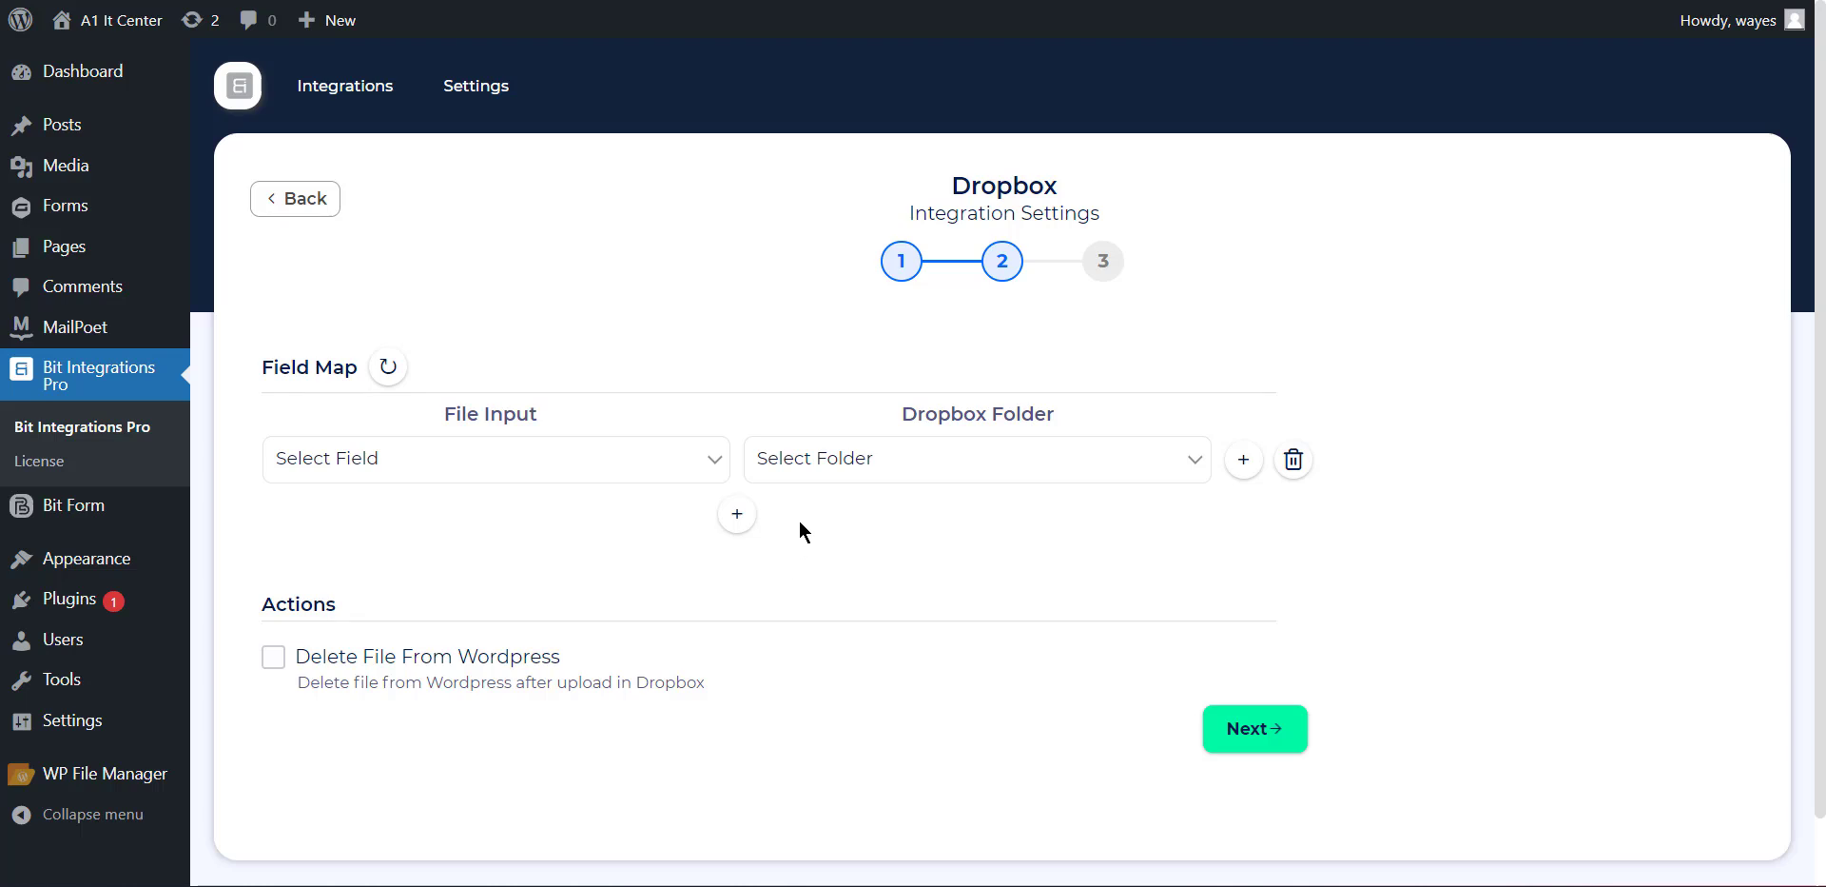
click(976, 457)
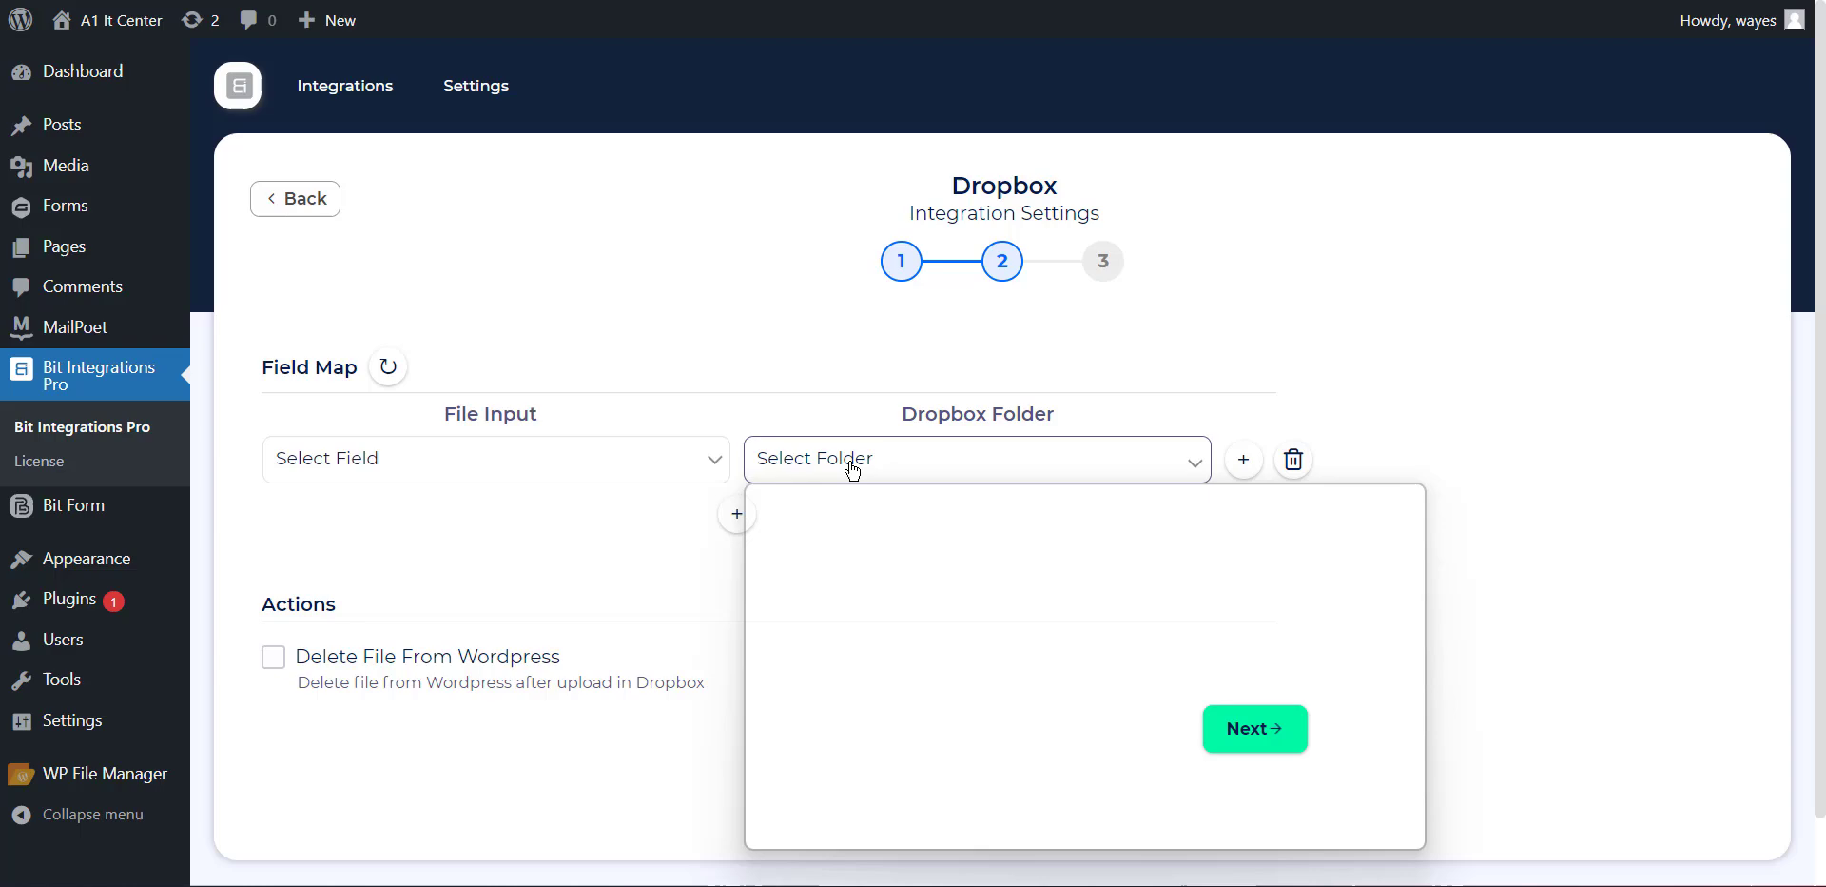
click(976, 458)
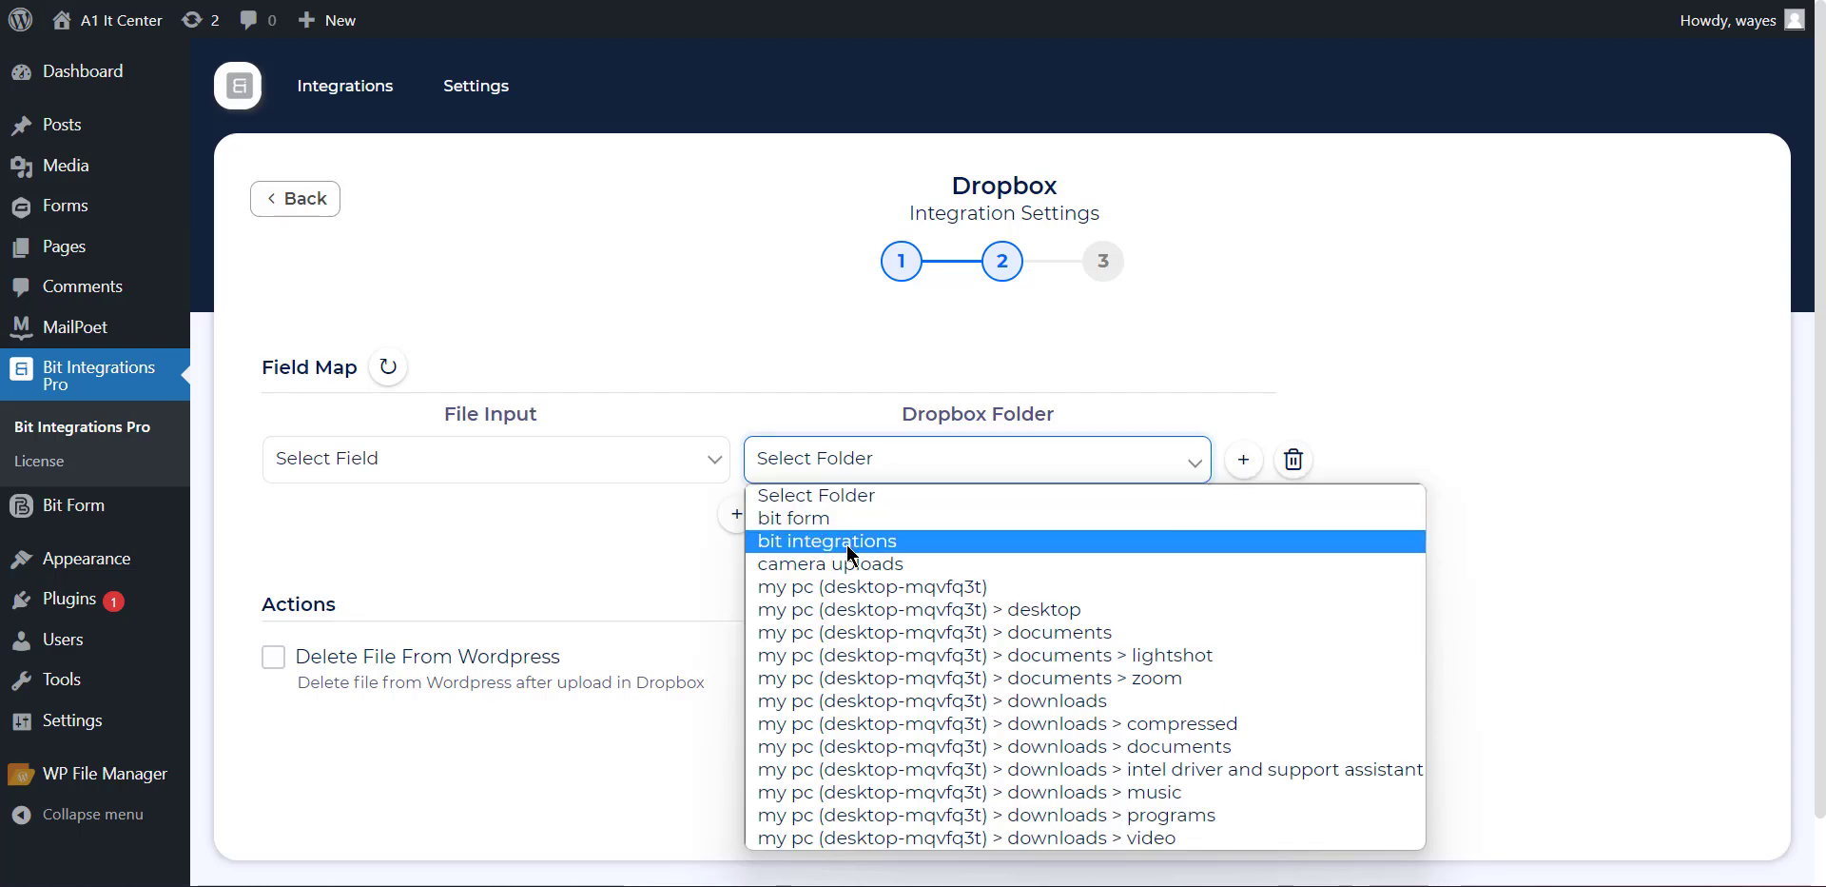
click(826, 540)
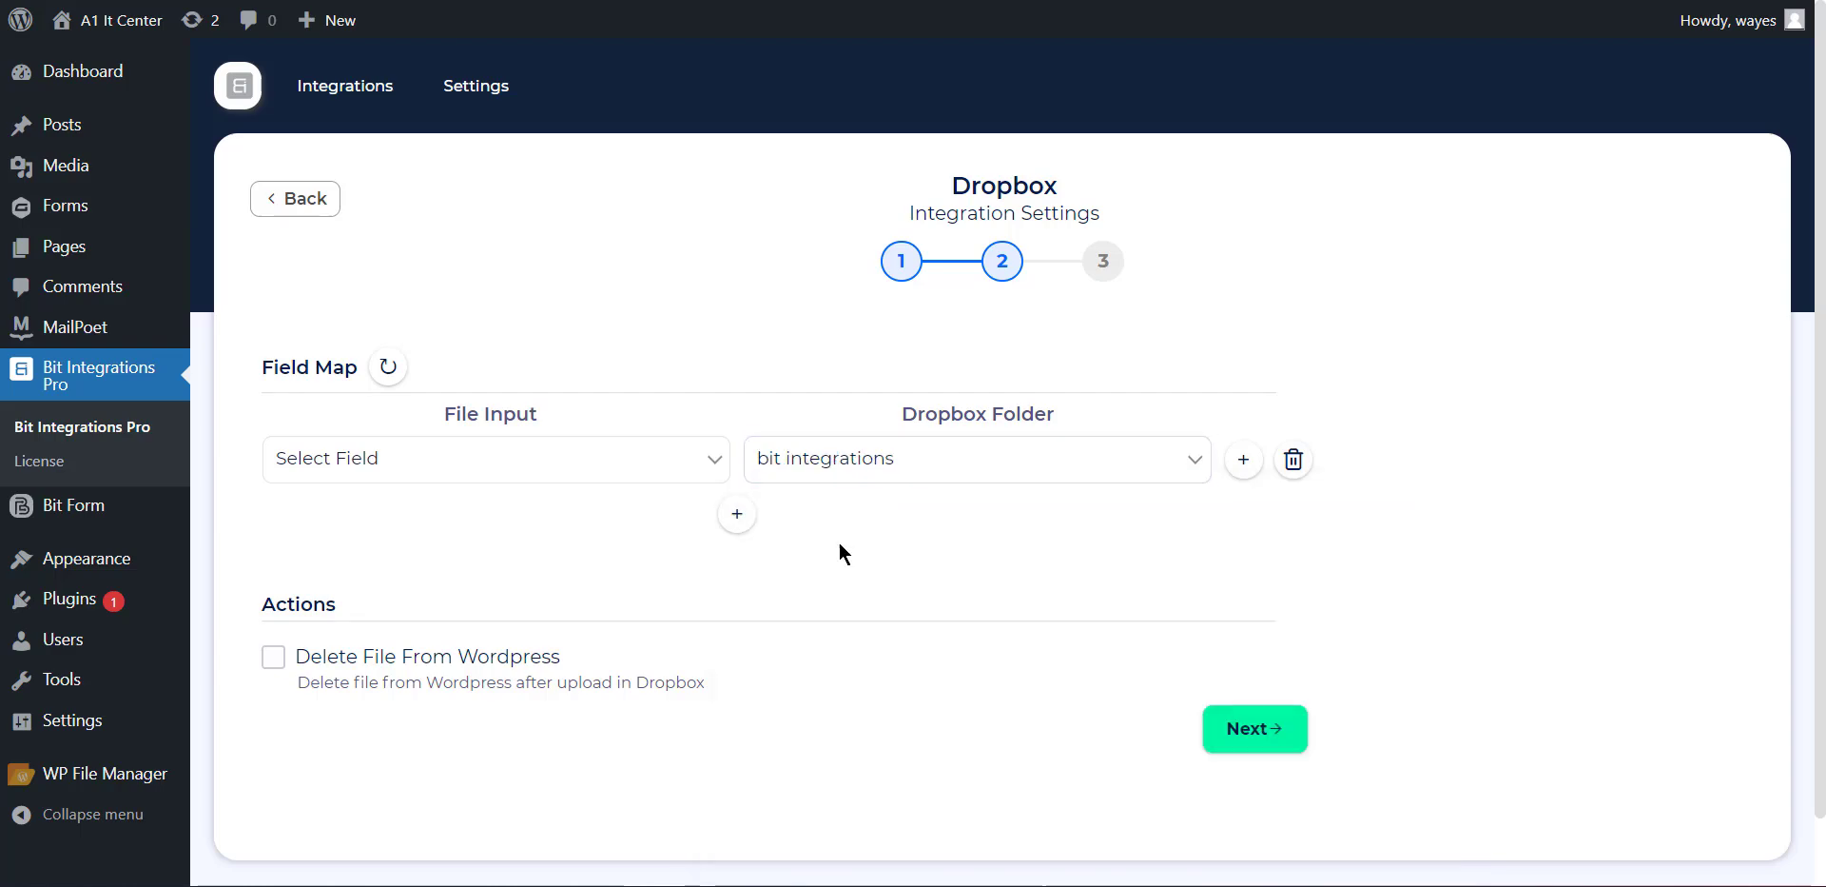
click(489, 458)
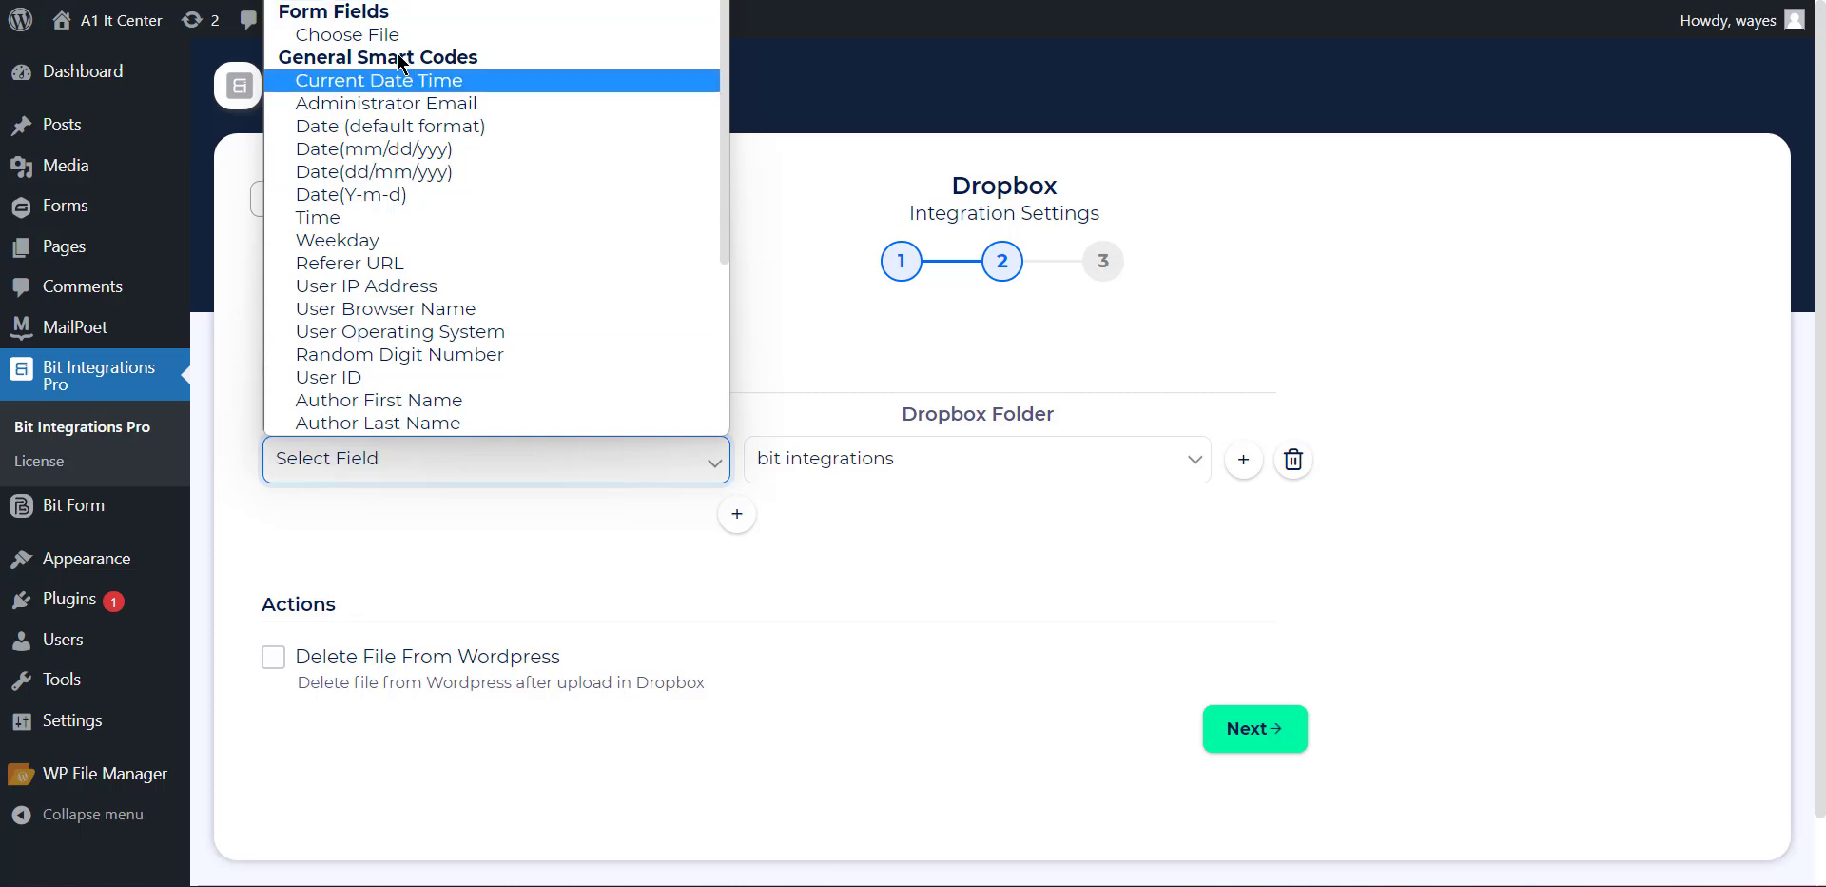
click(346, 34)
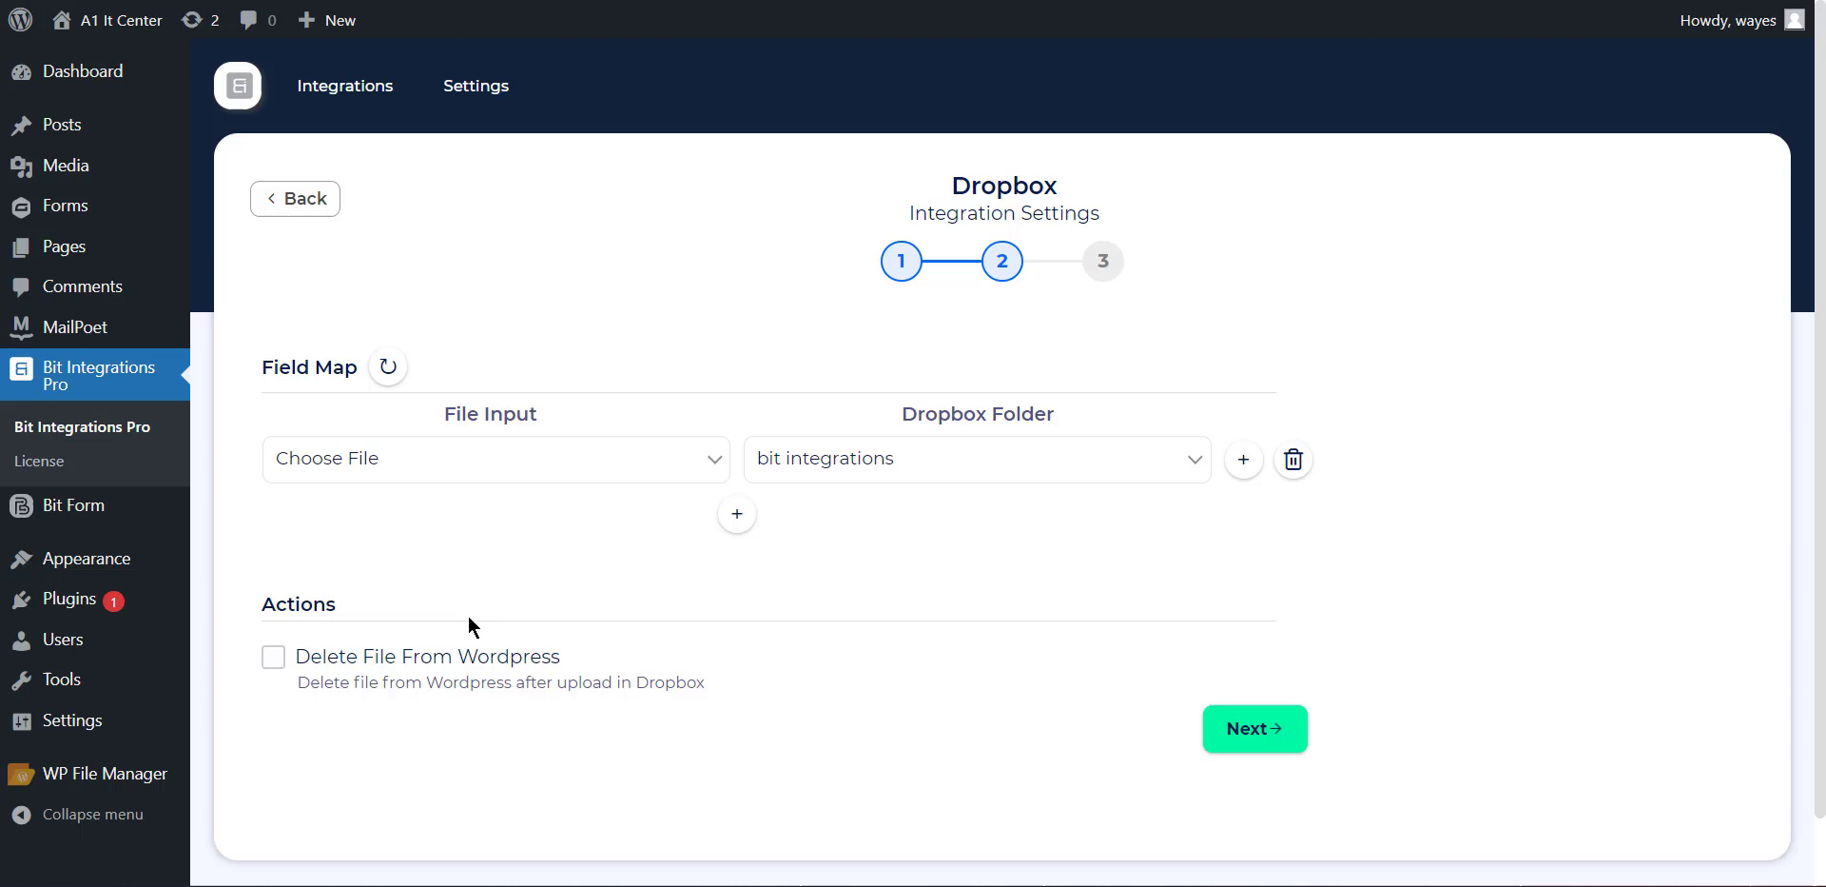
mouse_move(363, 621)
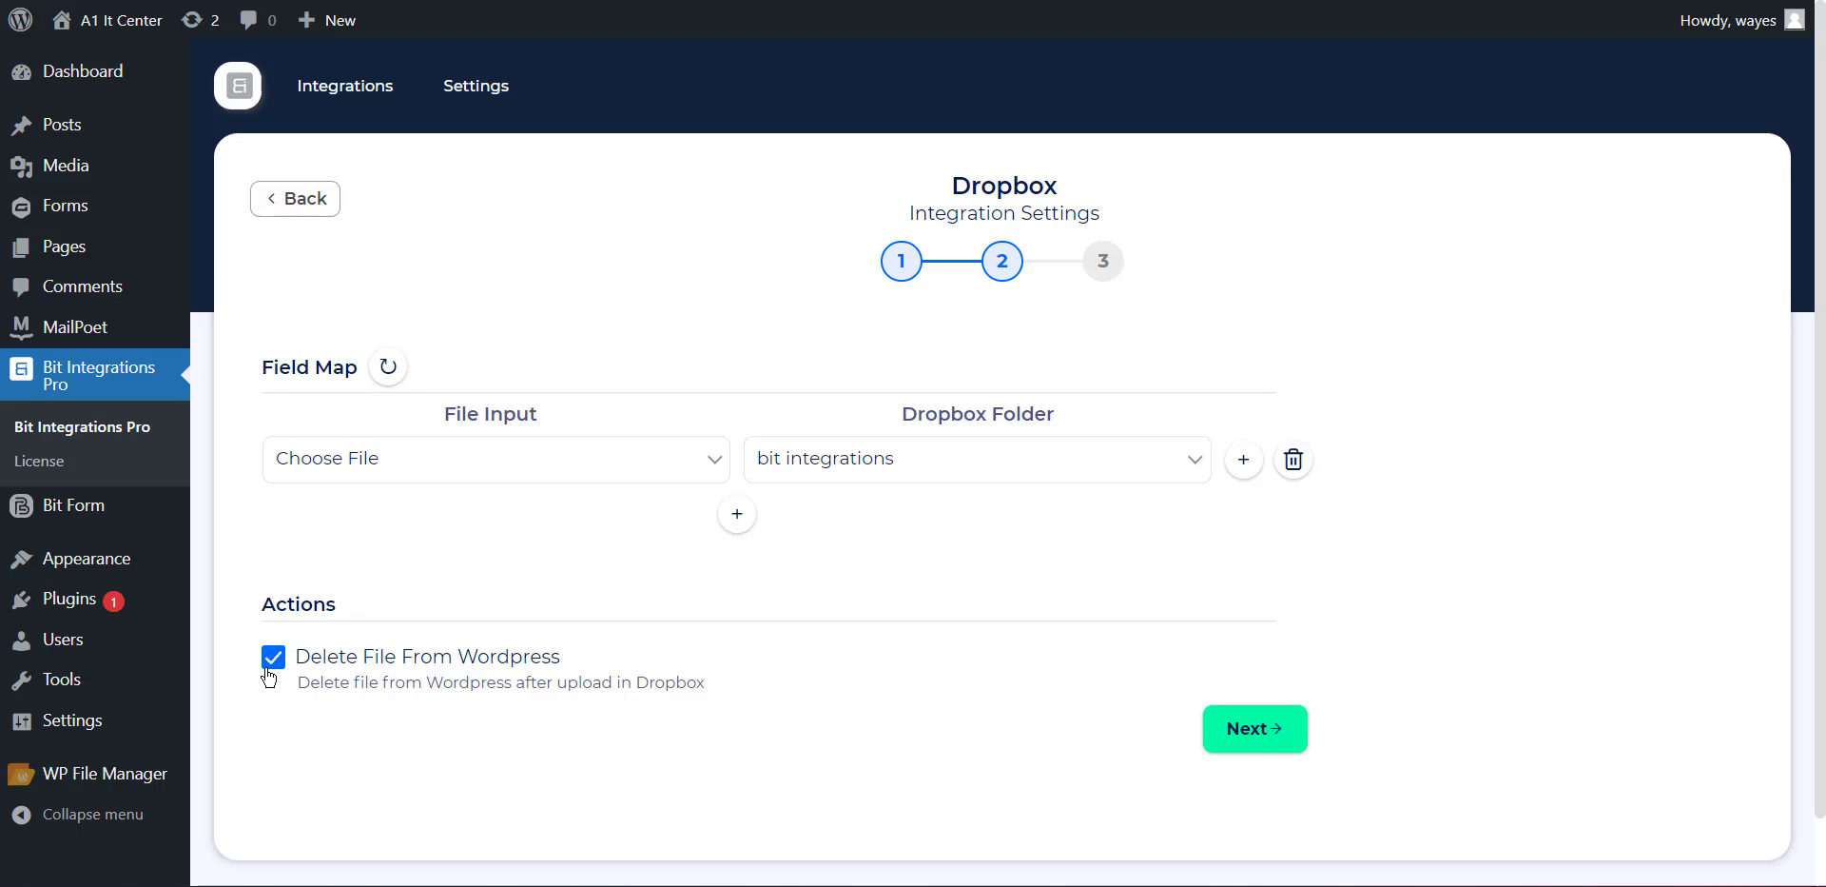
mouse_move(1254, 728)
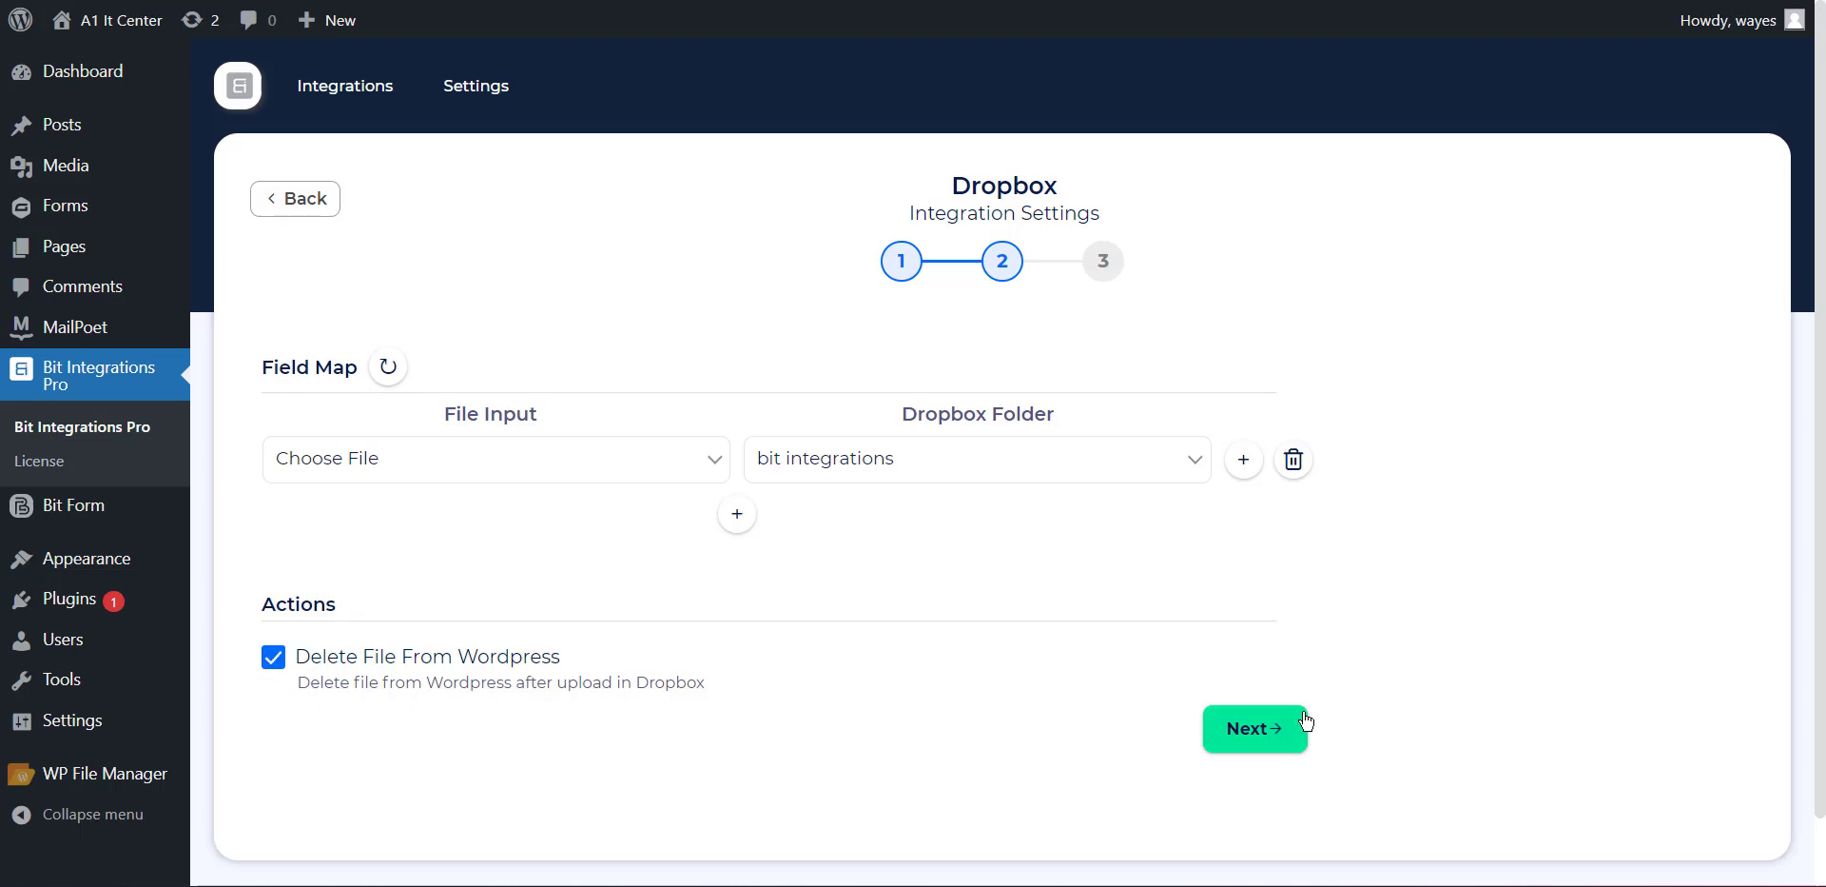
click(1255, 728)
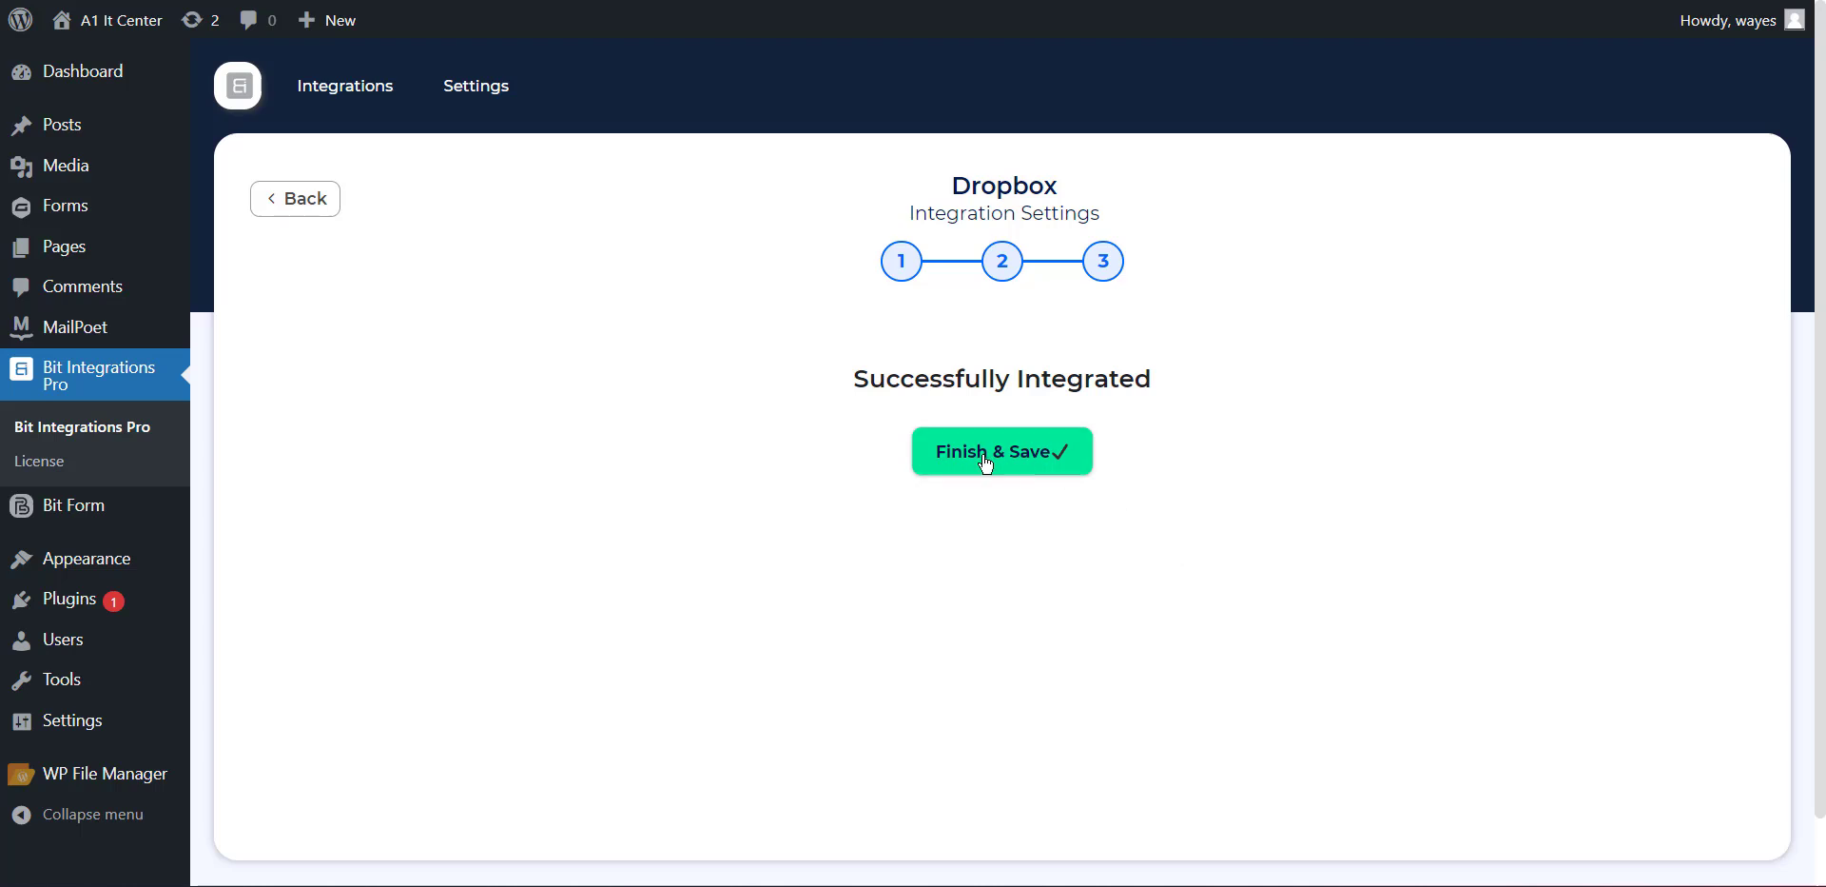
Save the Dropbox integration and fill the test form's email and subject 'test'.
click(1001, 451)
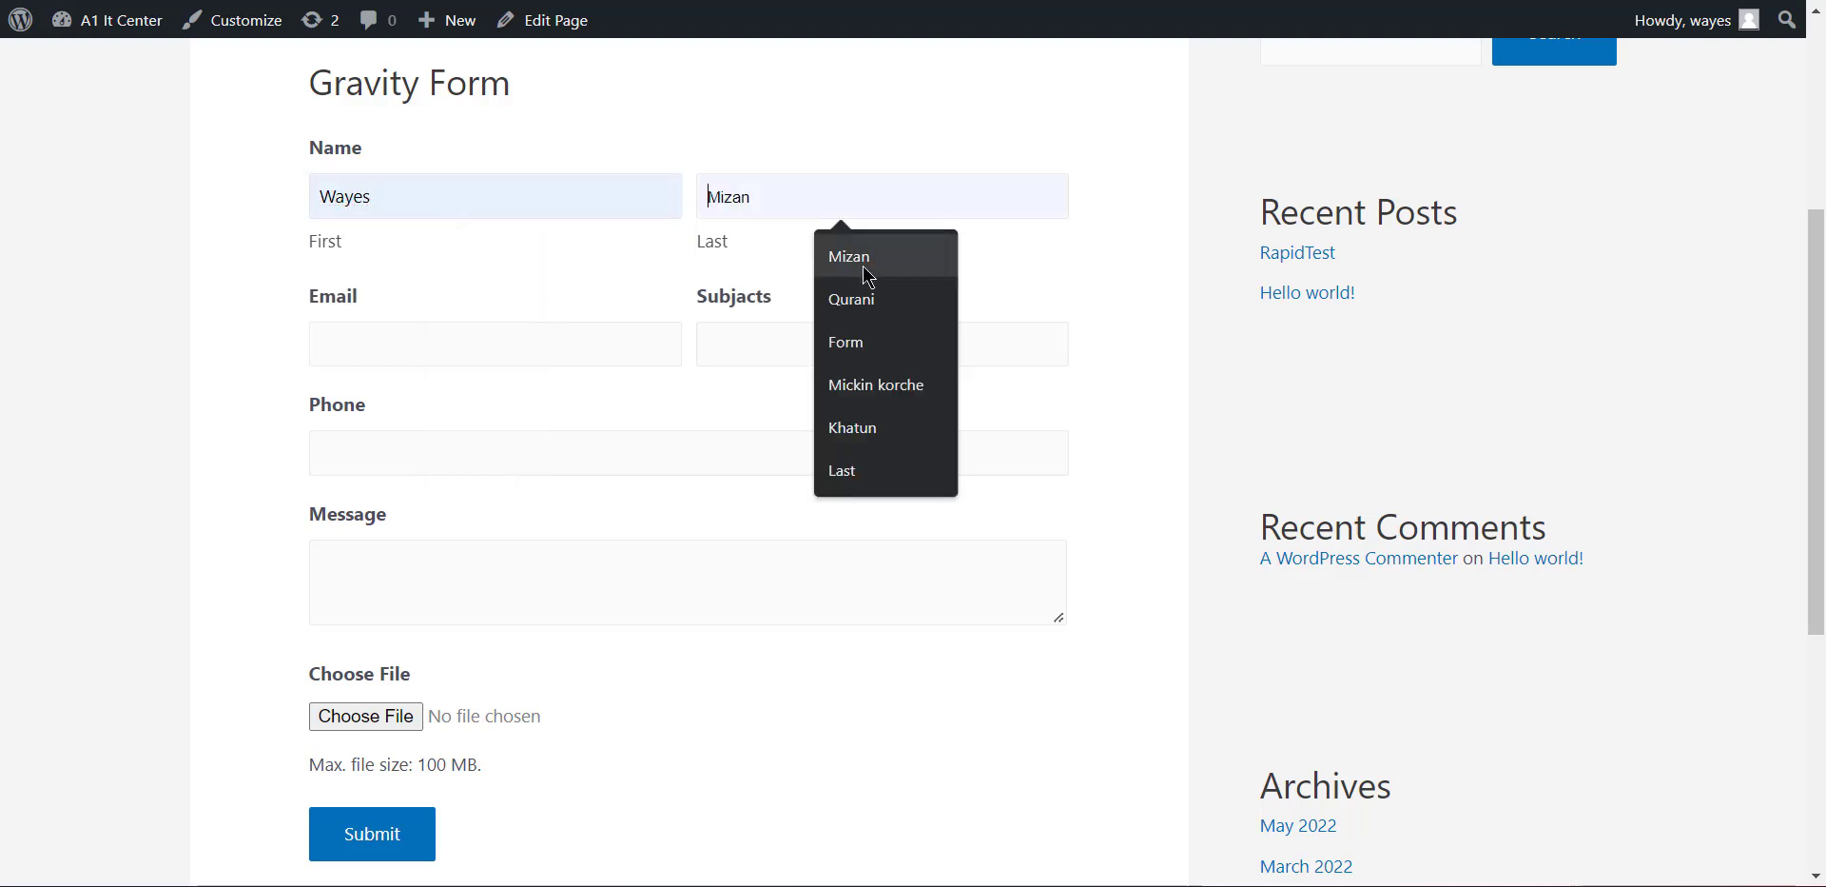
click(851, 299)
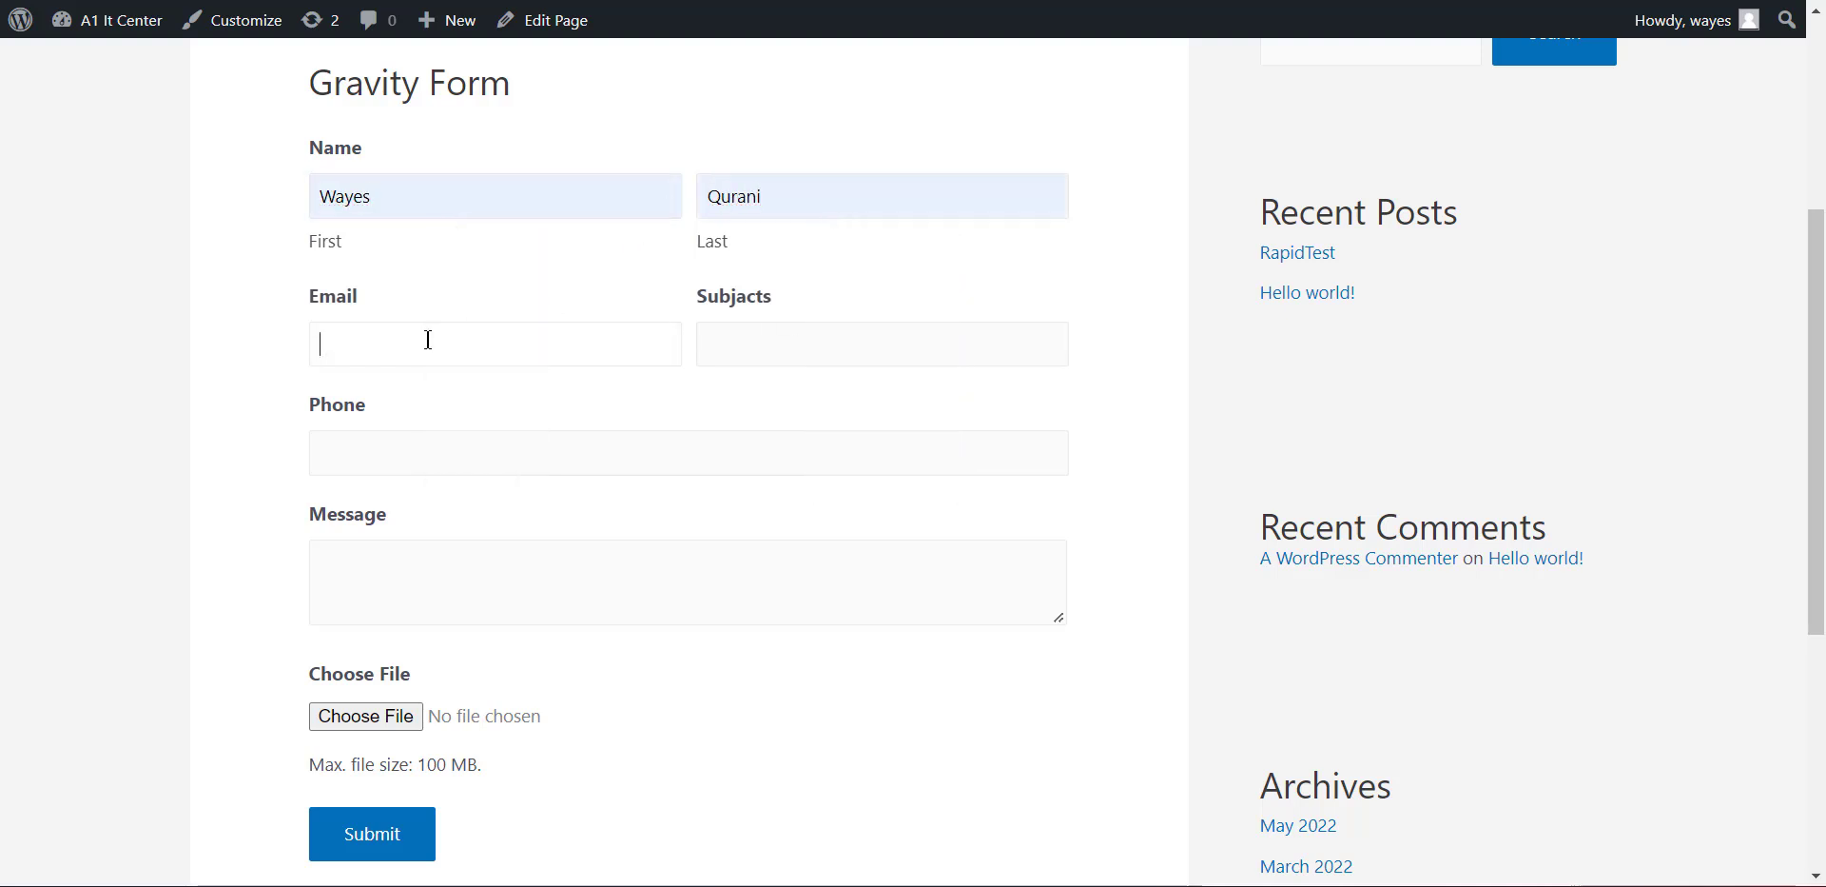
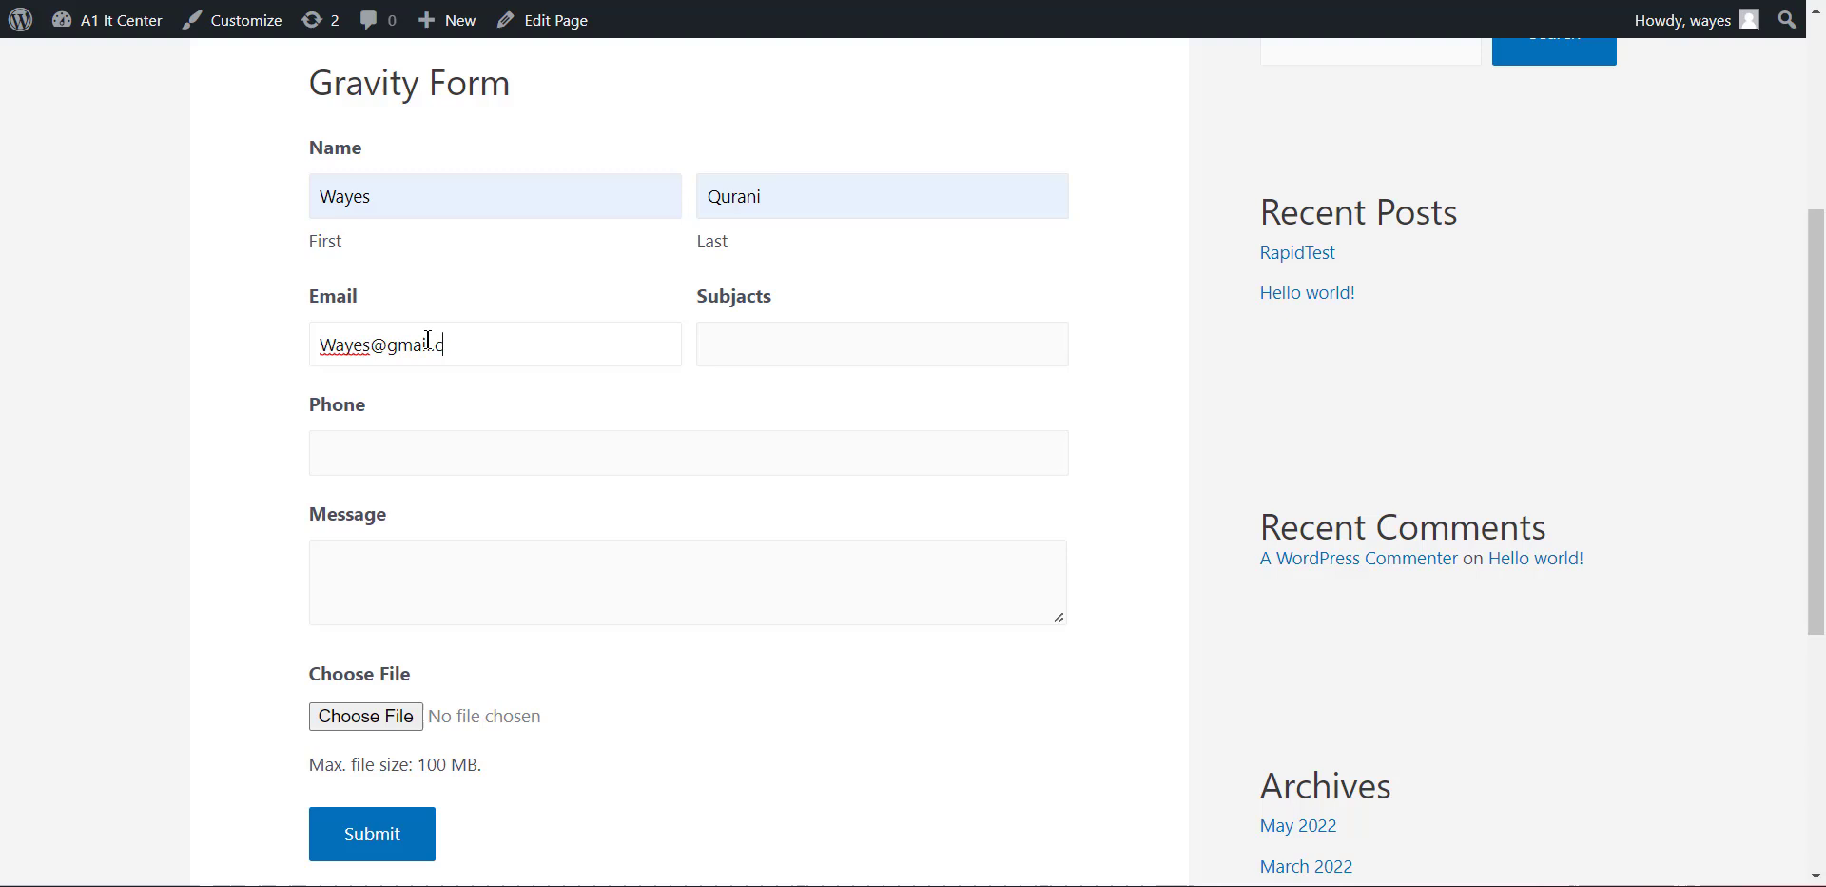
click(881, 344)
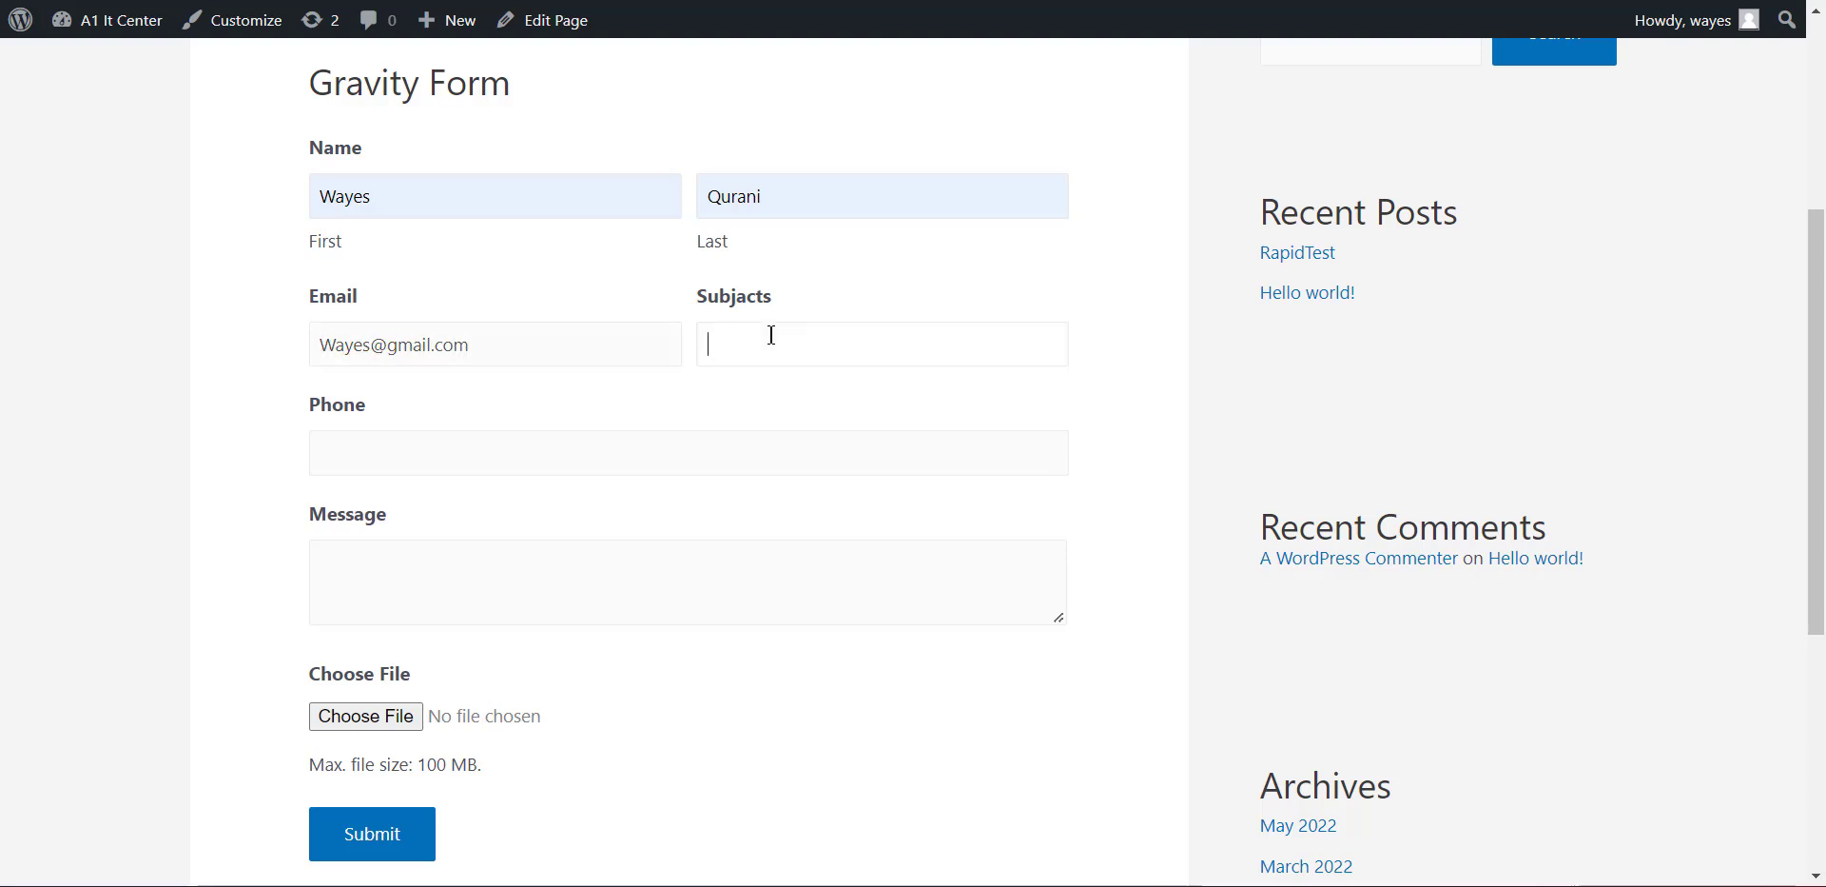
text(test)
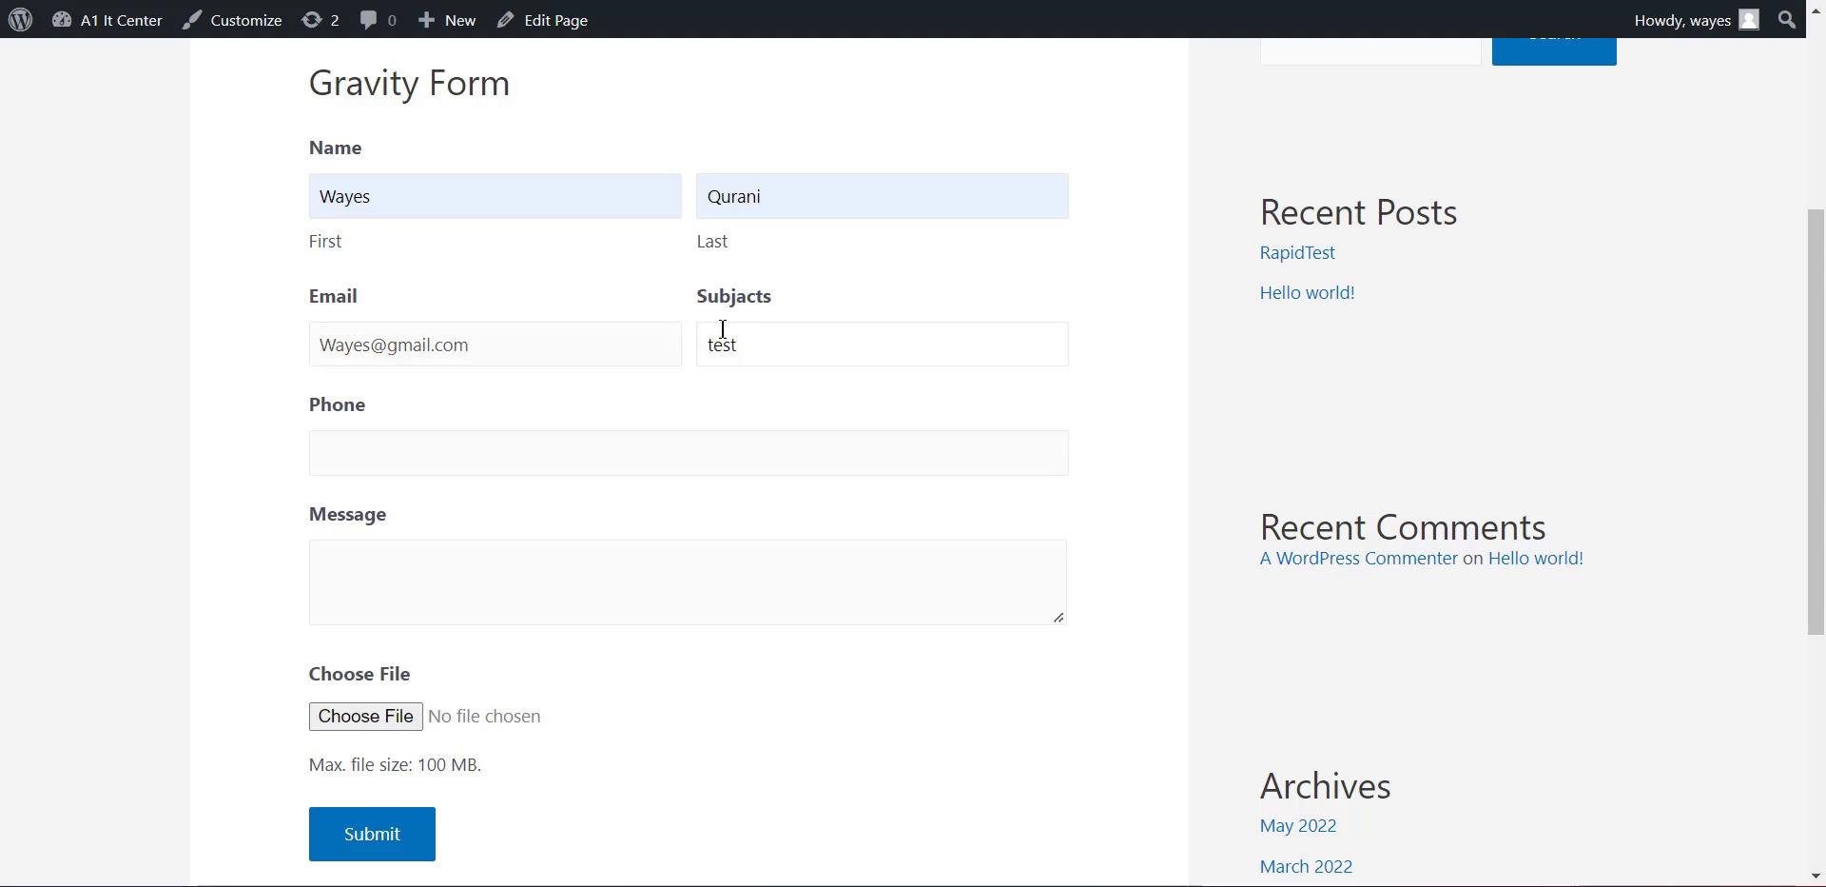
Attach the thumbnail PNG to the test form and submit it.
click(364, 716)
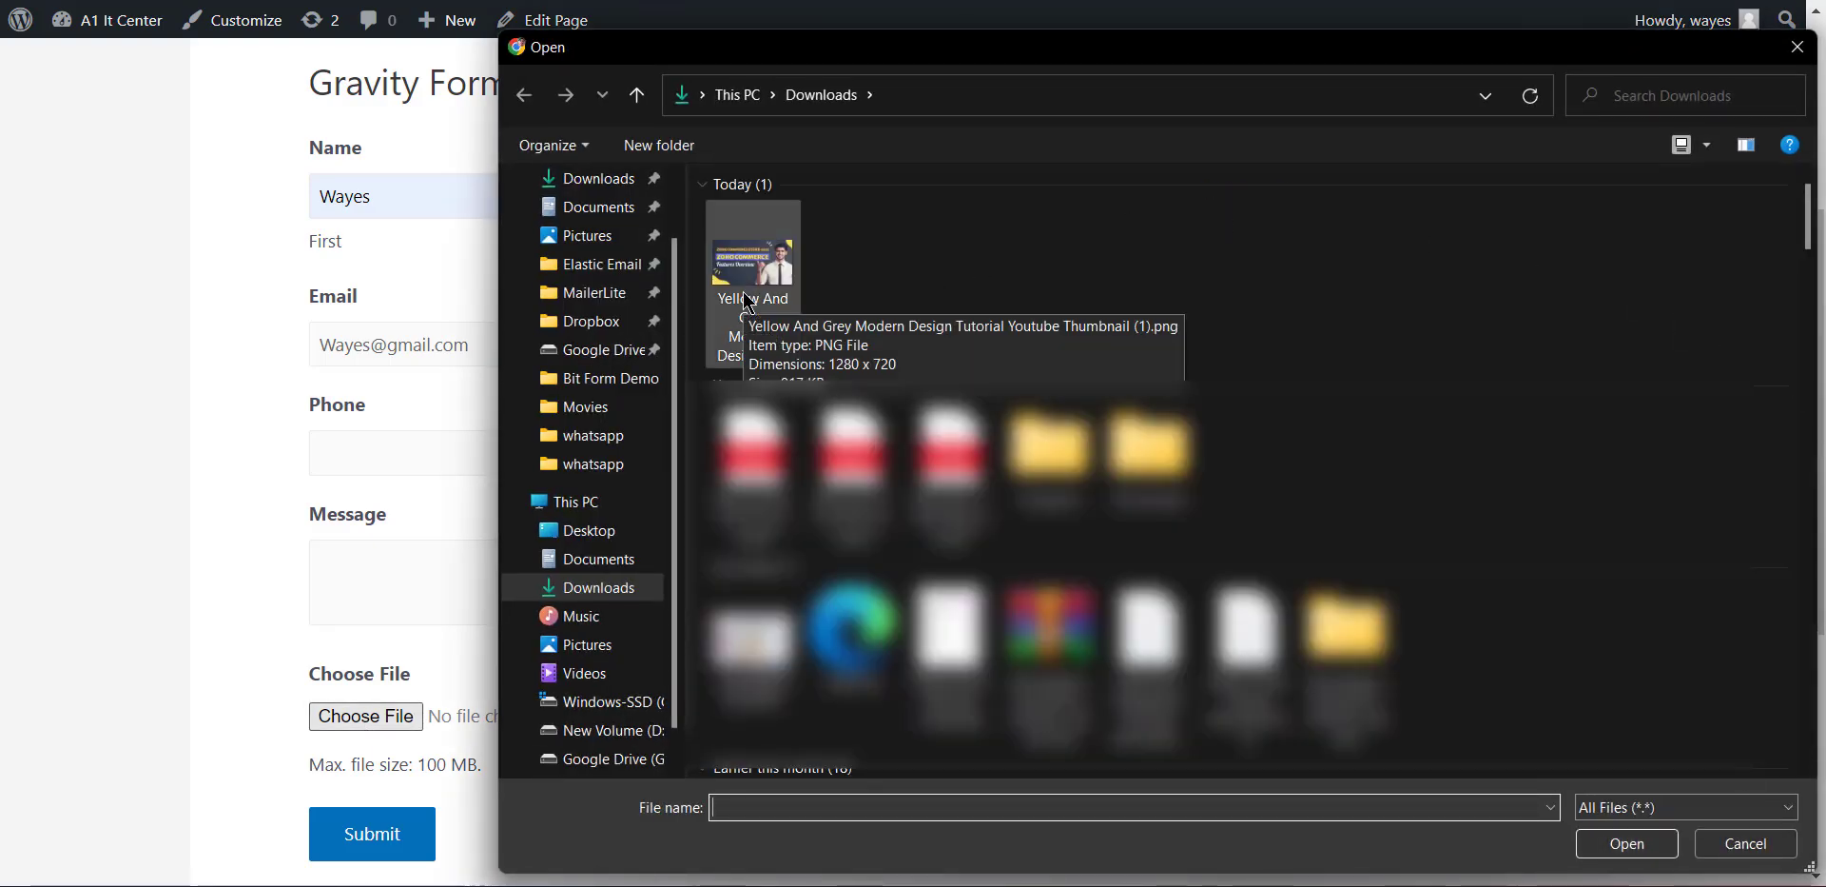
click(1626, 842)
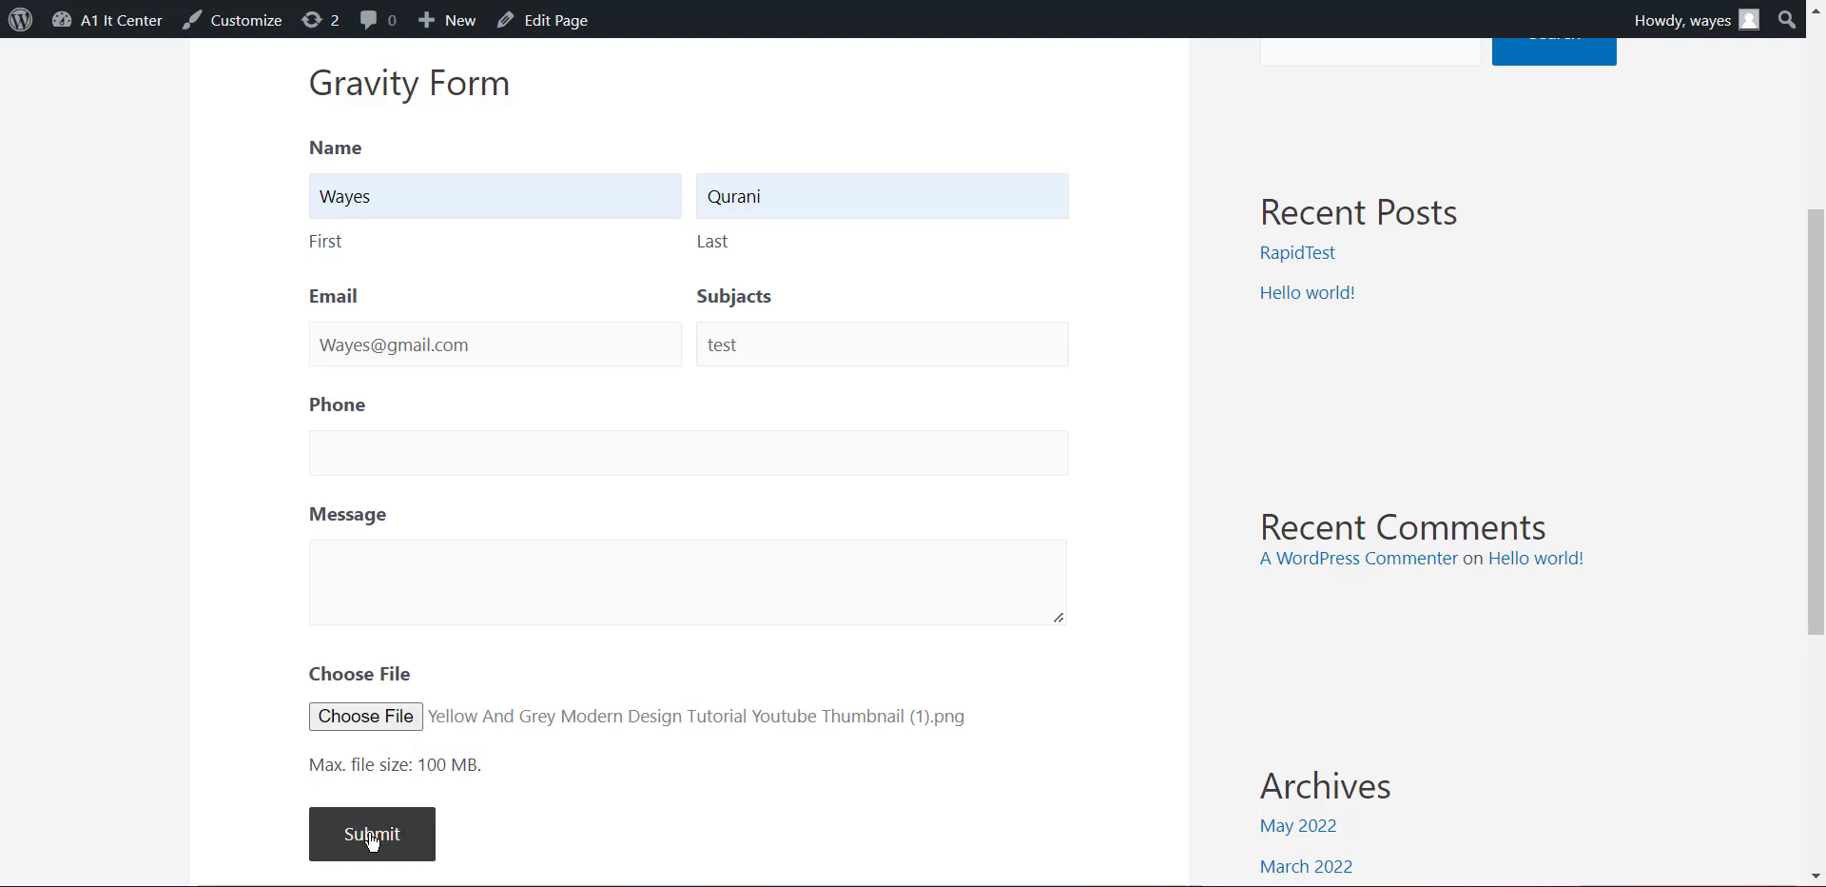
click(370, 833)
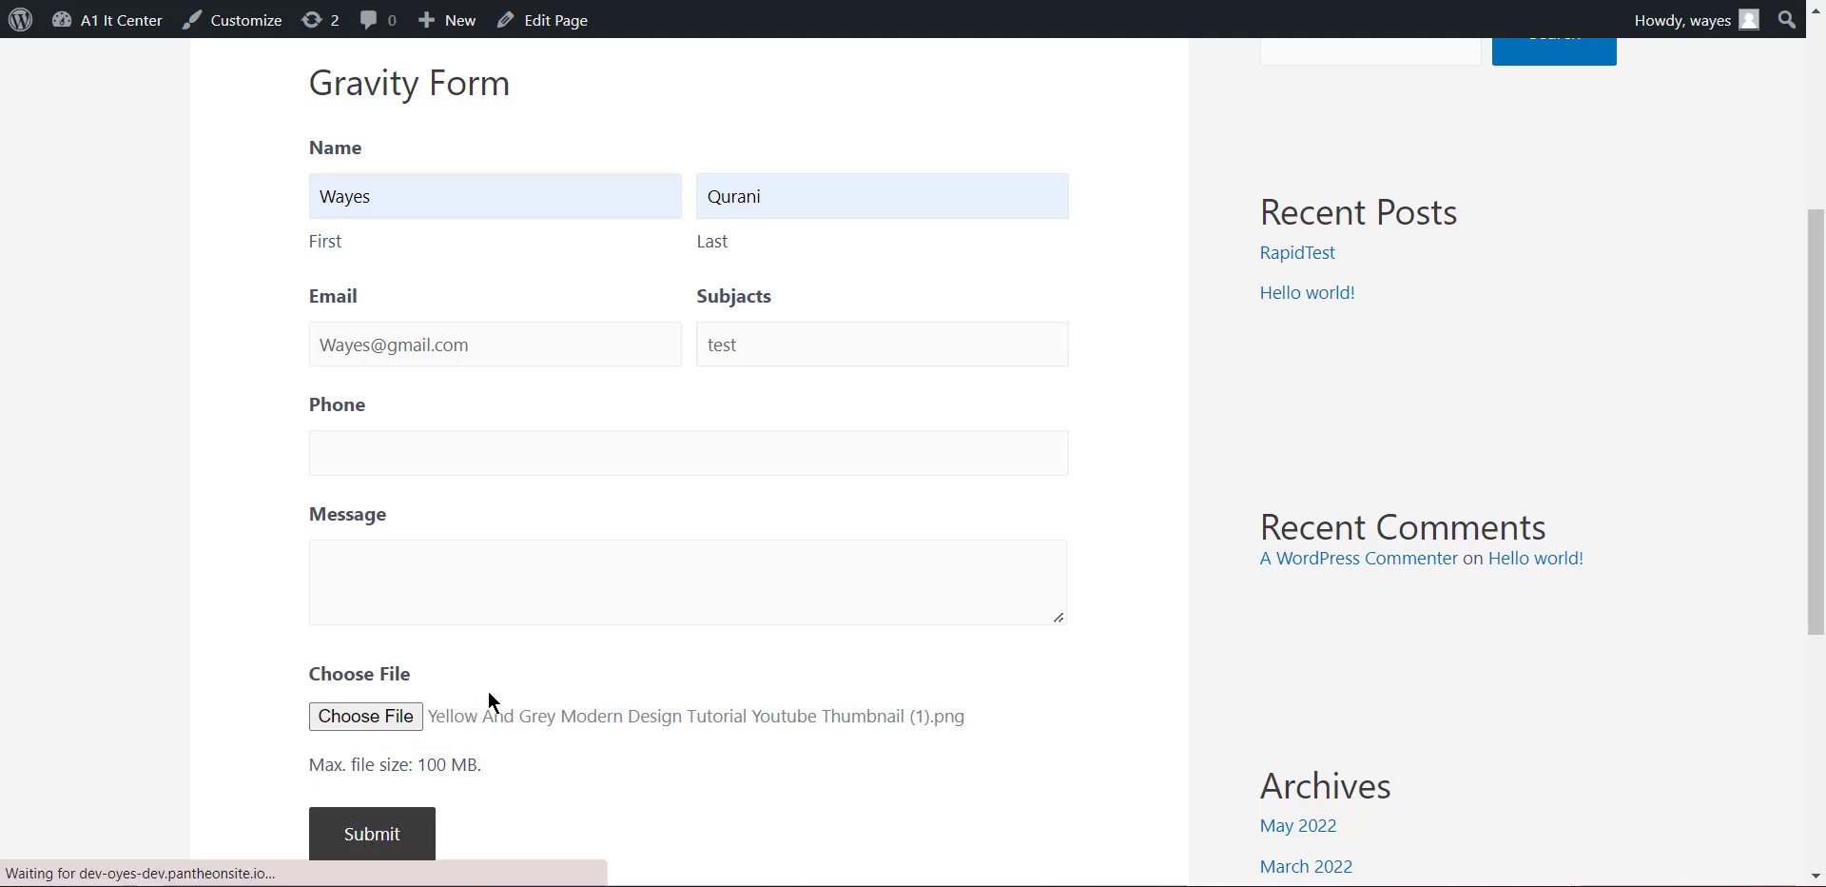
click(370, 832)
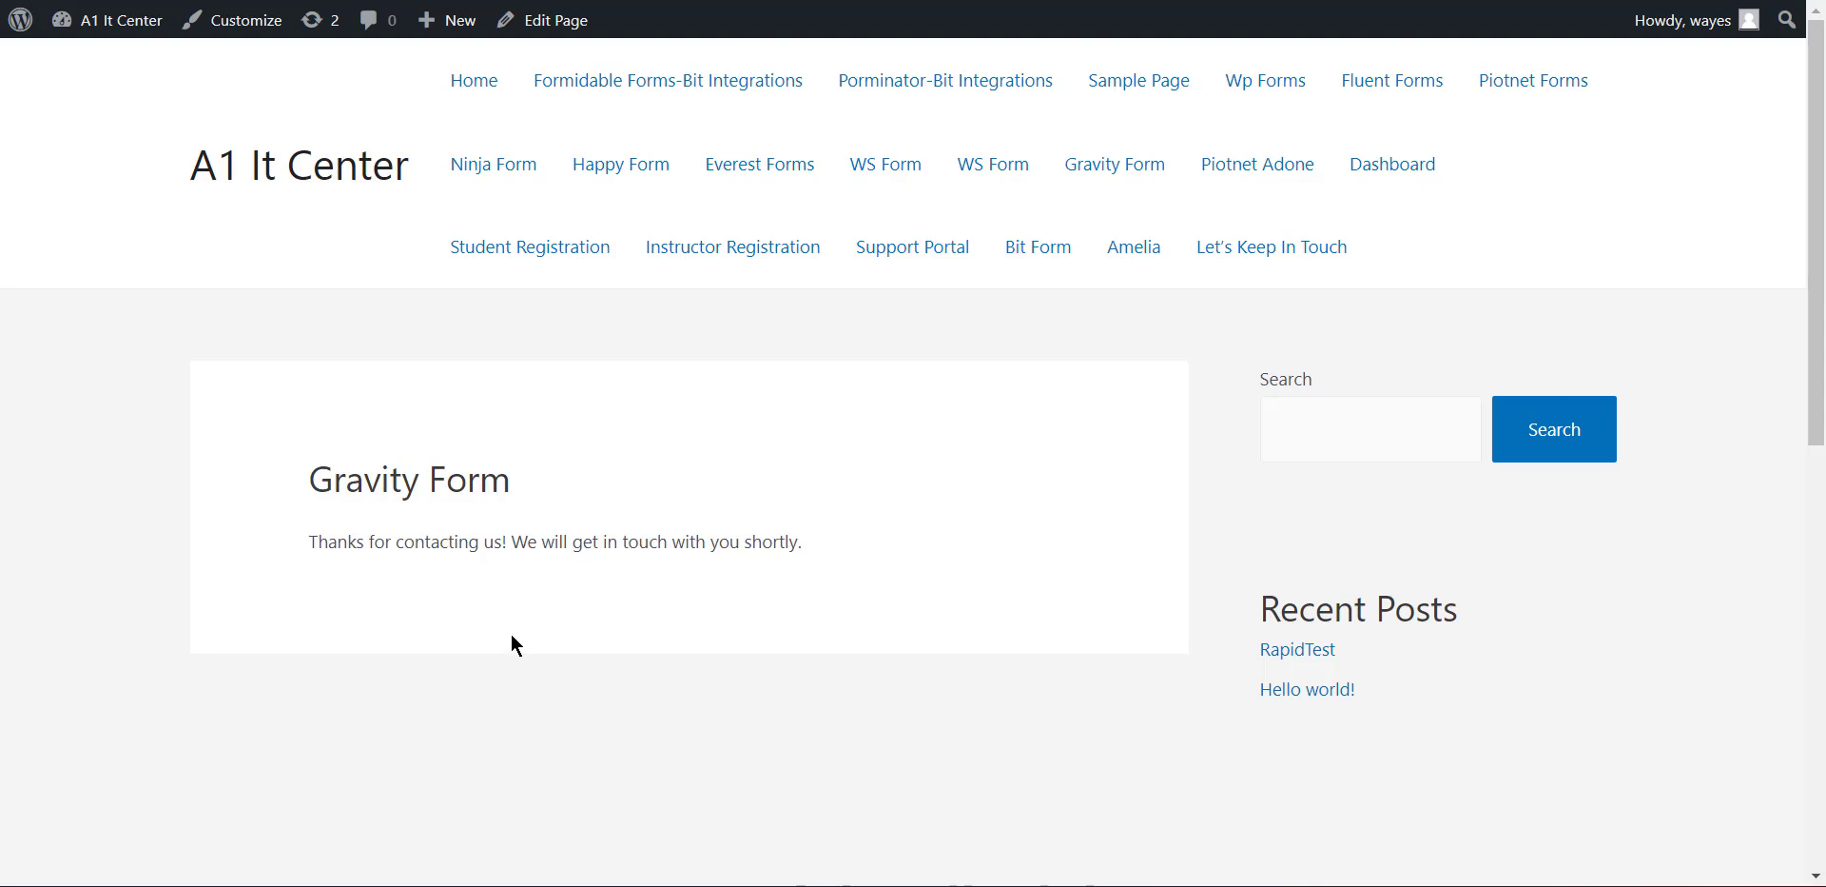
mouse_move(872, 539)
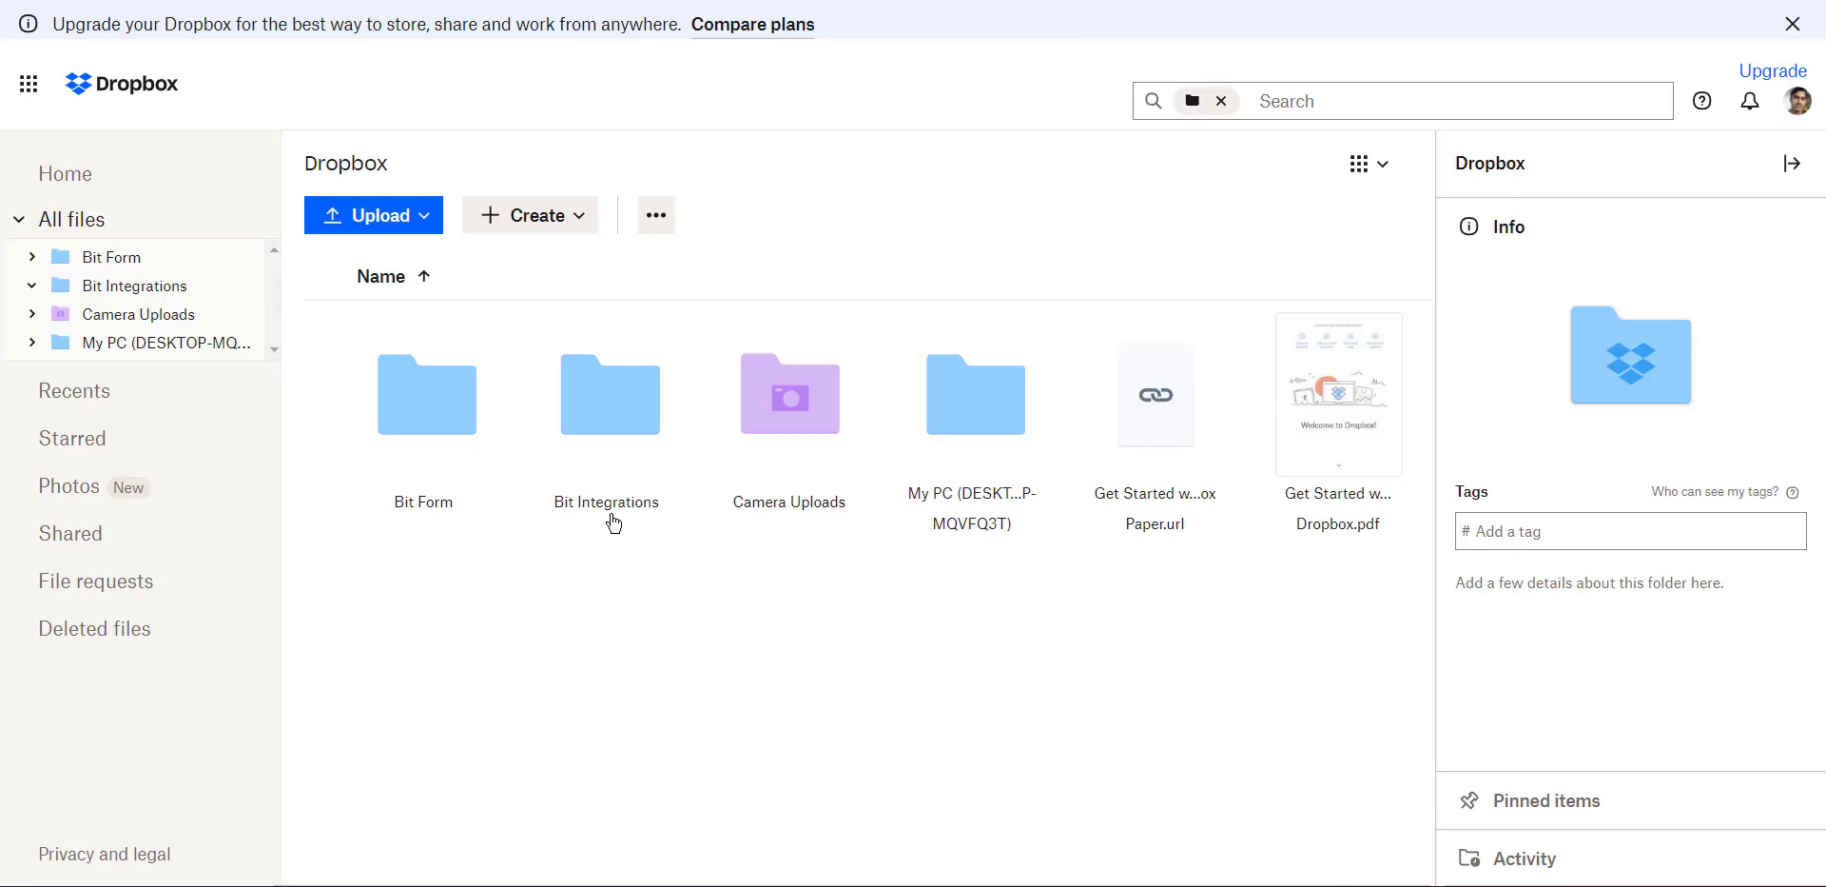
Open the Bit Integrations folder and view the uploaded thumbnail PNG's details.
double_click(606, 394)
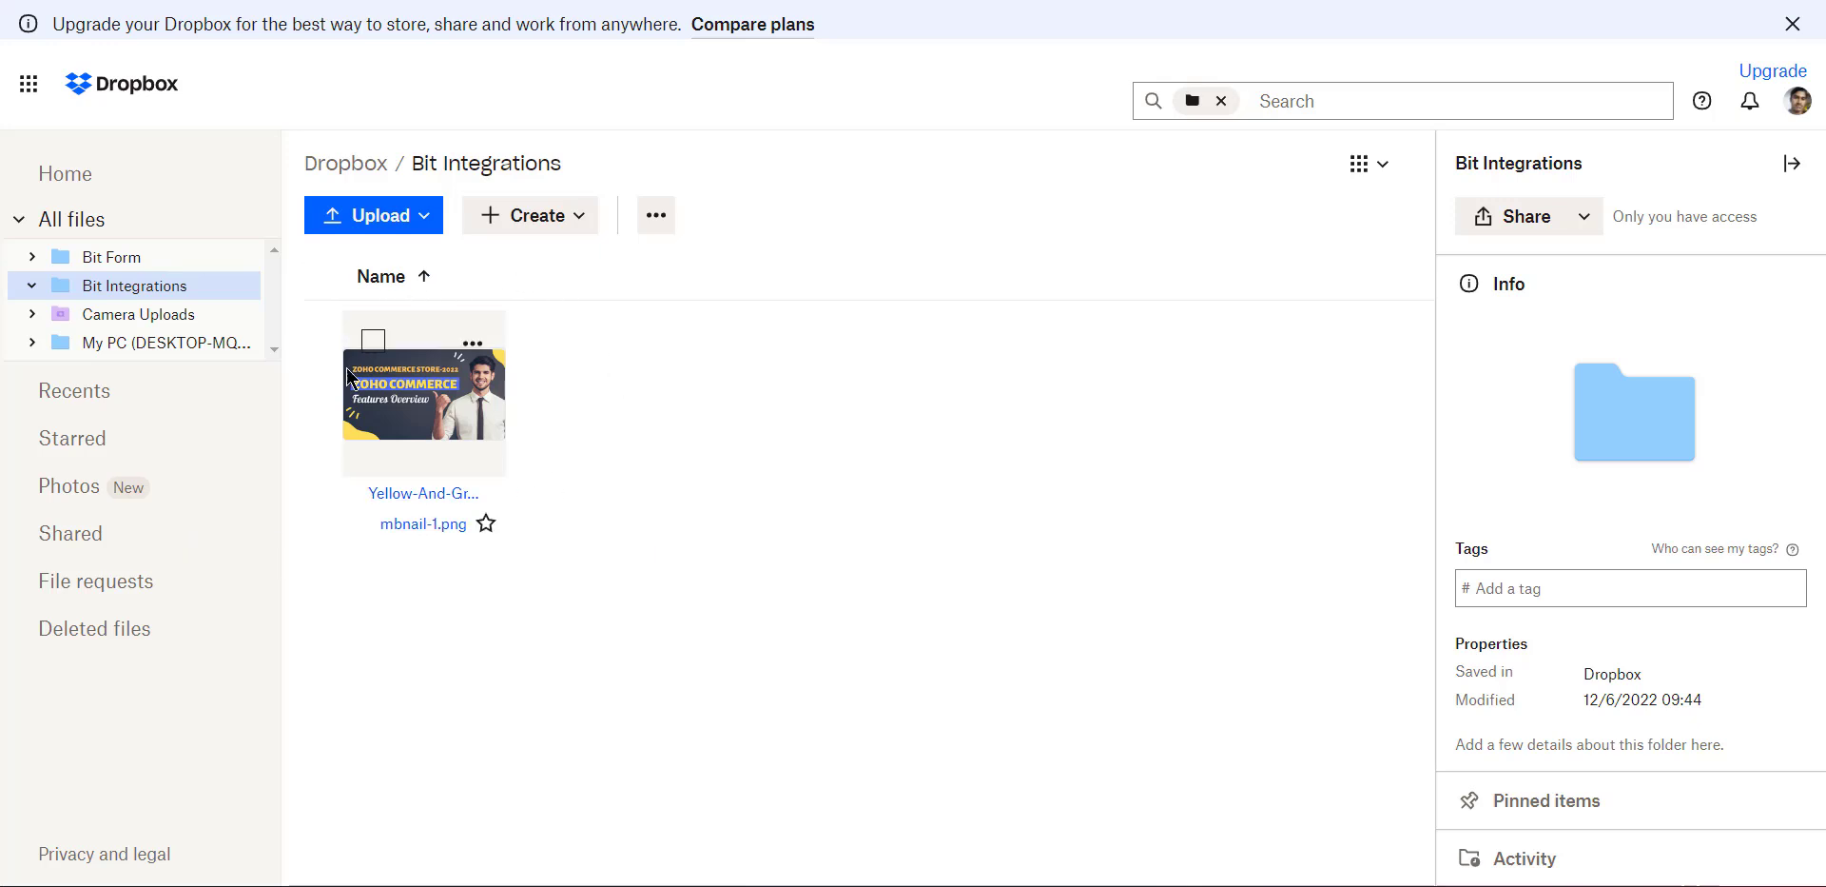
mouse_move(569, 456)
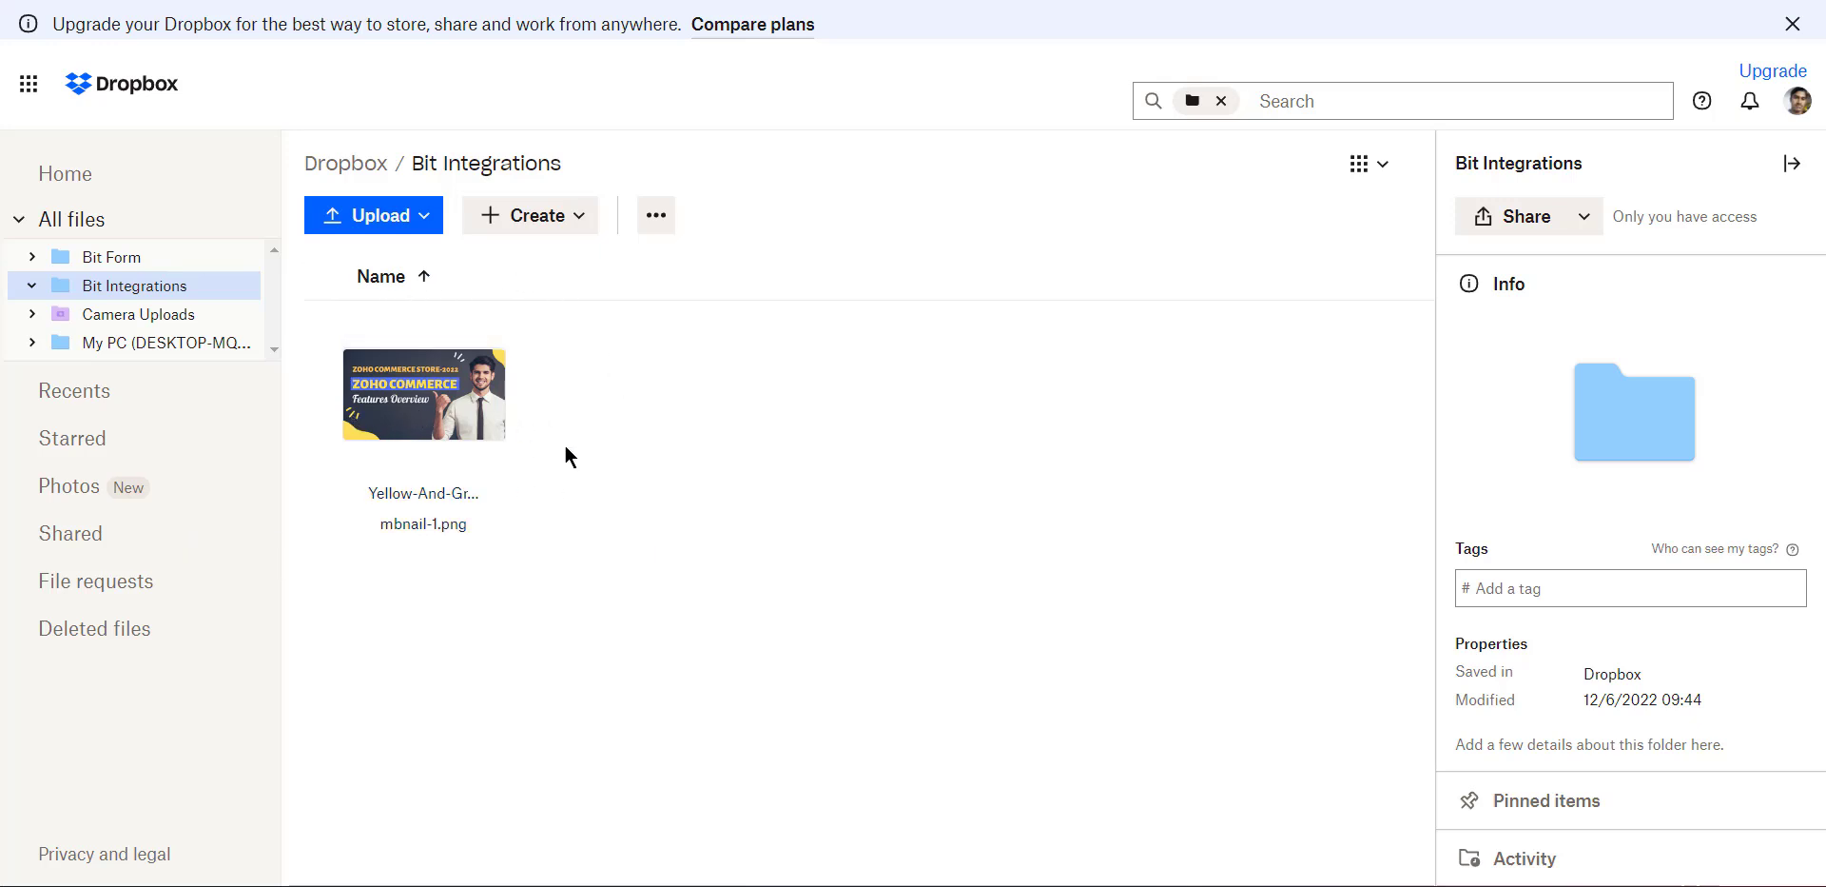
click(423, 393)
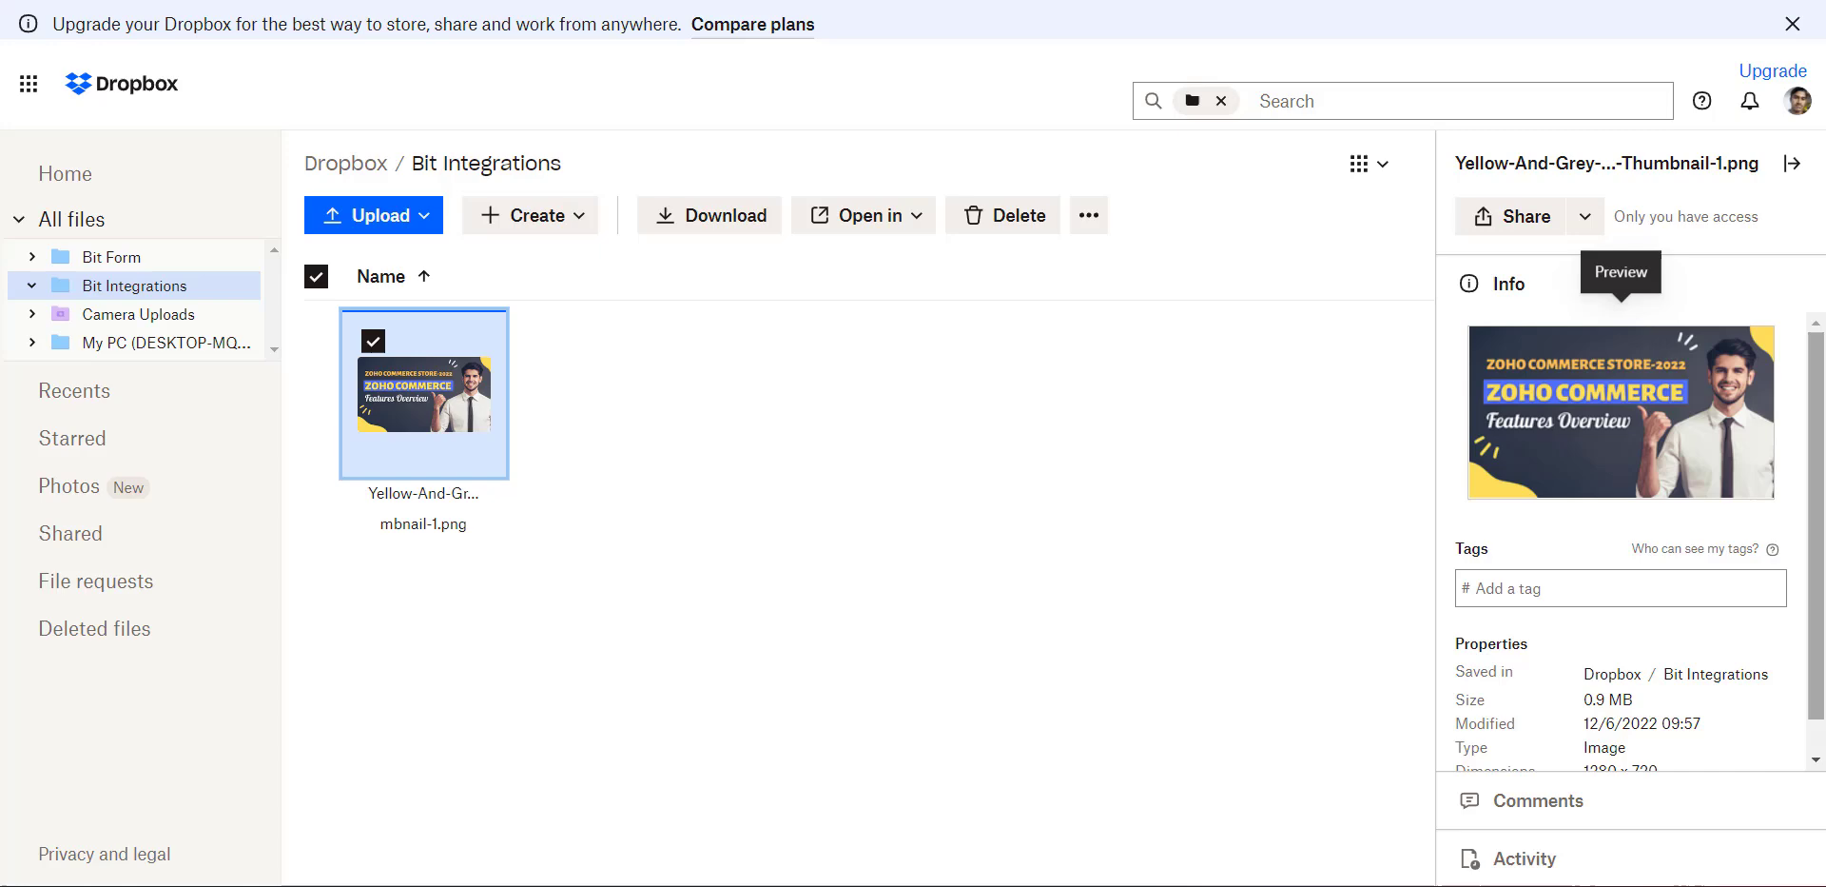
mouse_move(746, 252)
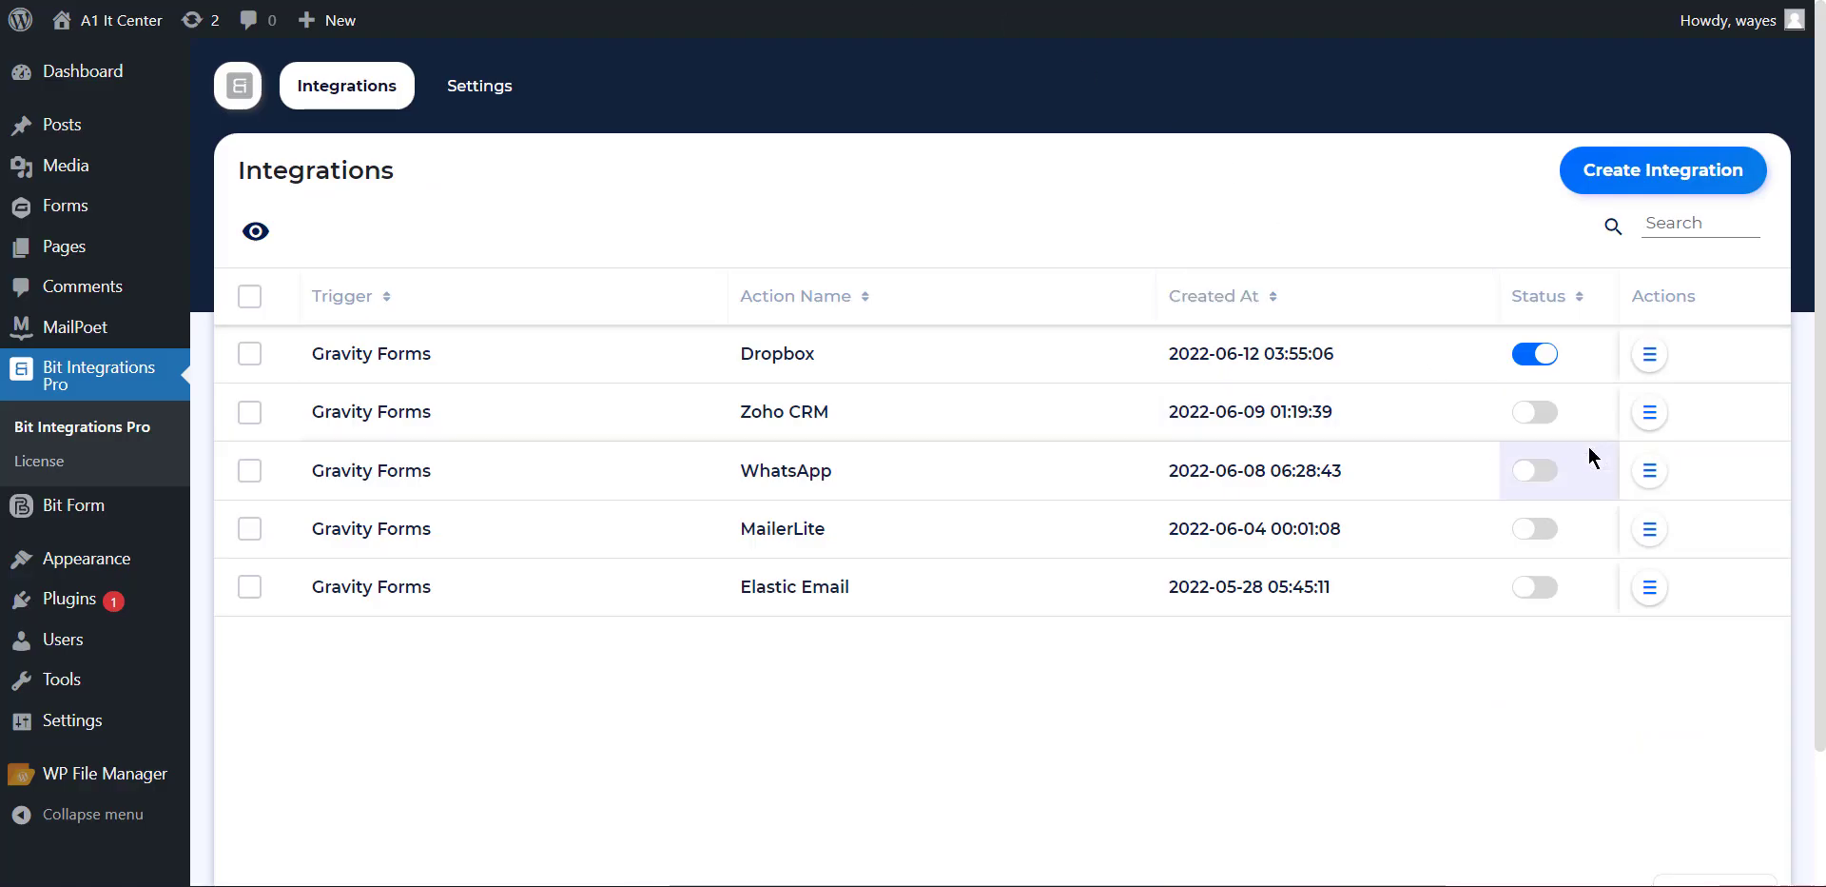
Open the Dropbox integration's Timeline and highlight the success entry.
click(1647, 353)
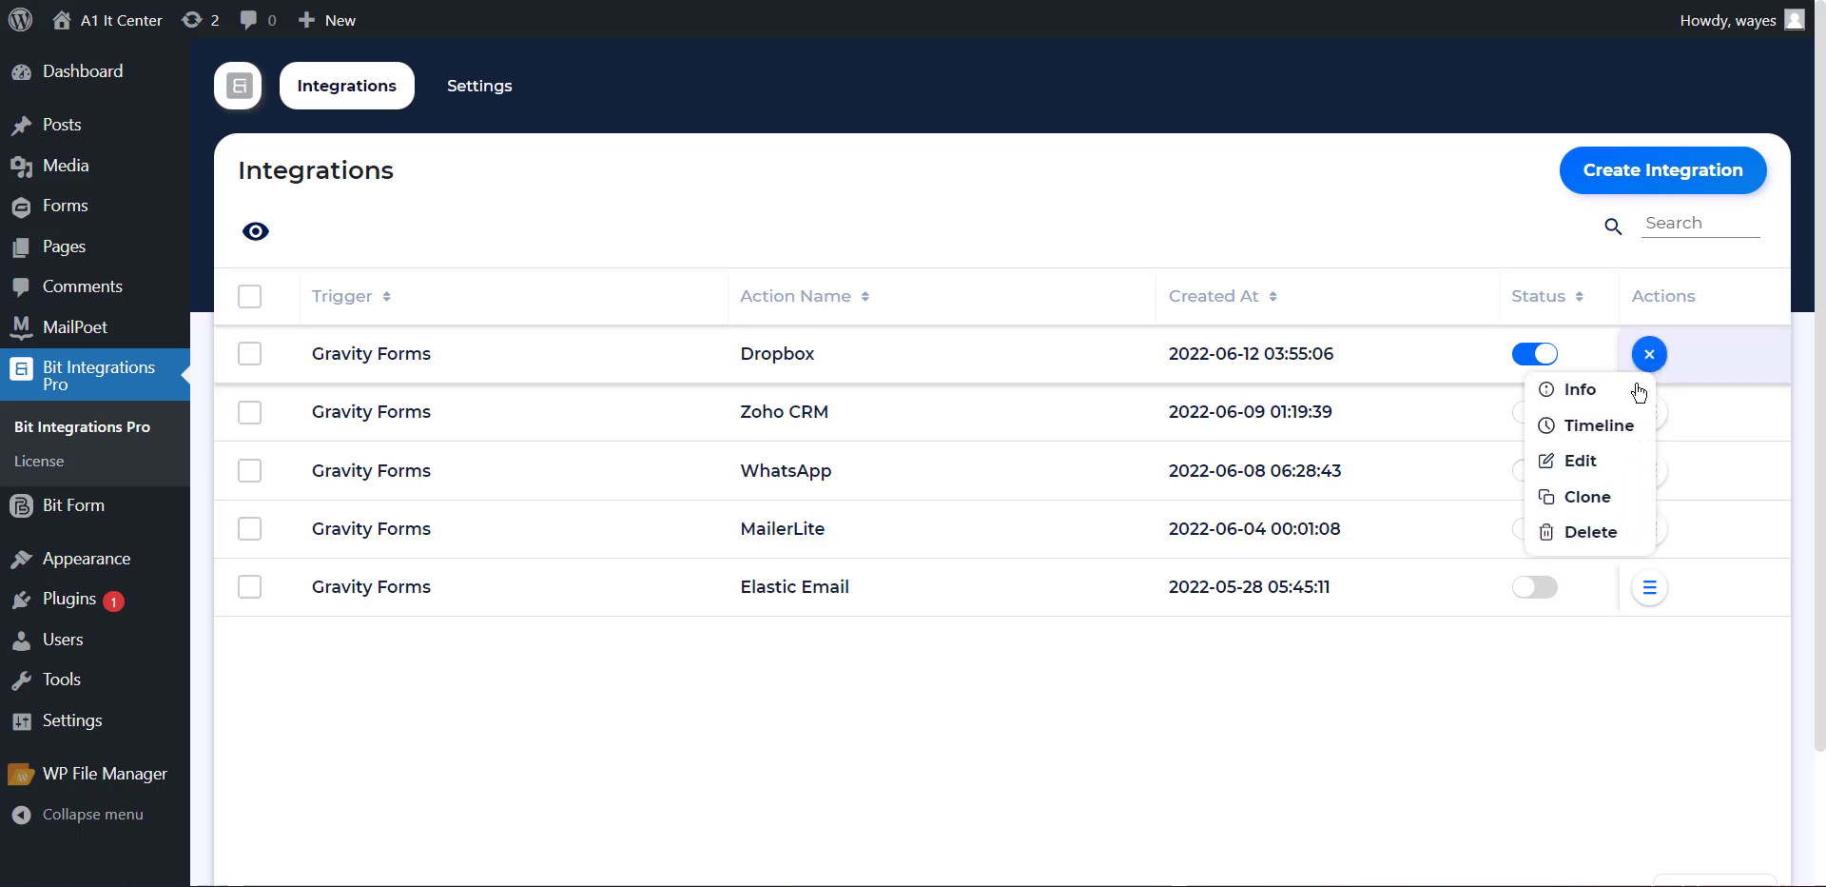
click(1599, 425)
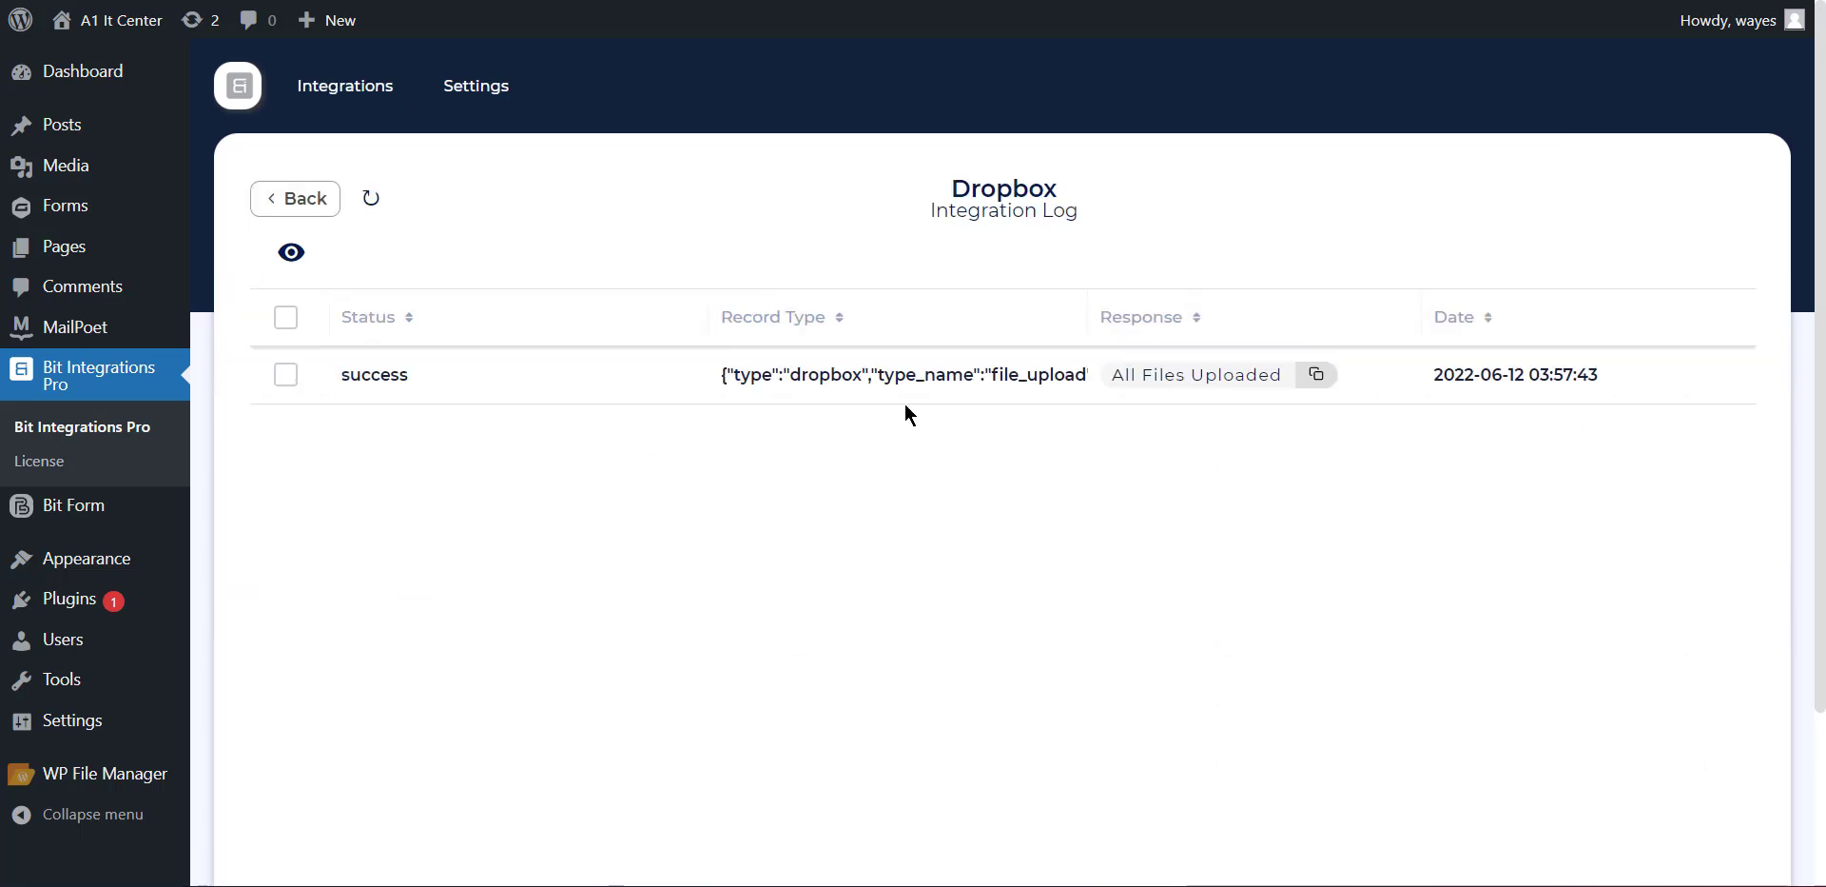
double_click(373, 374)
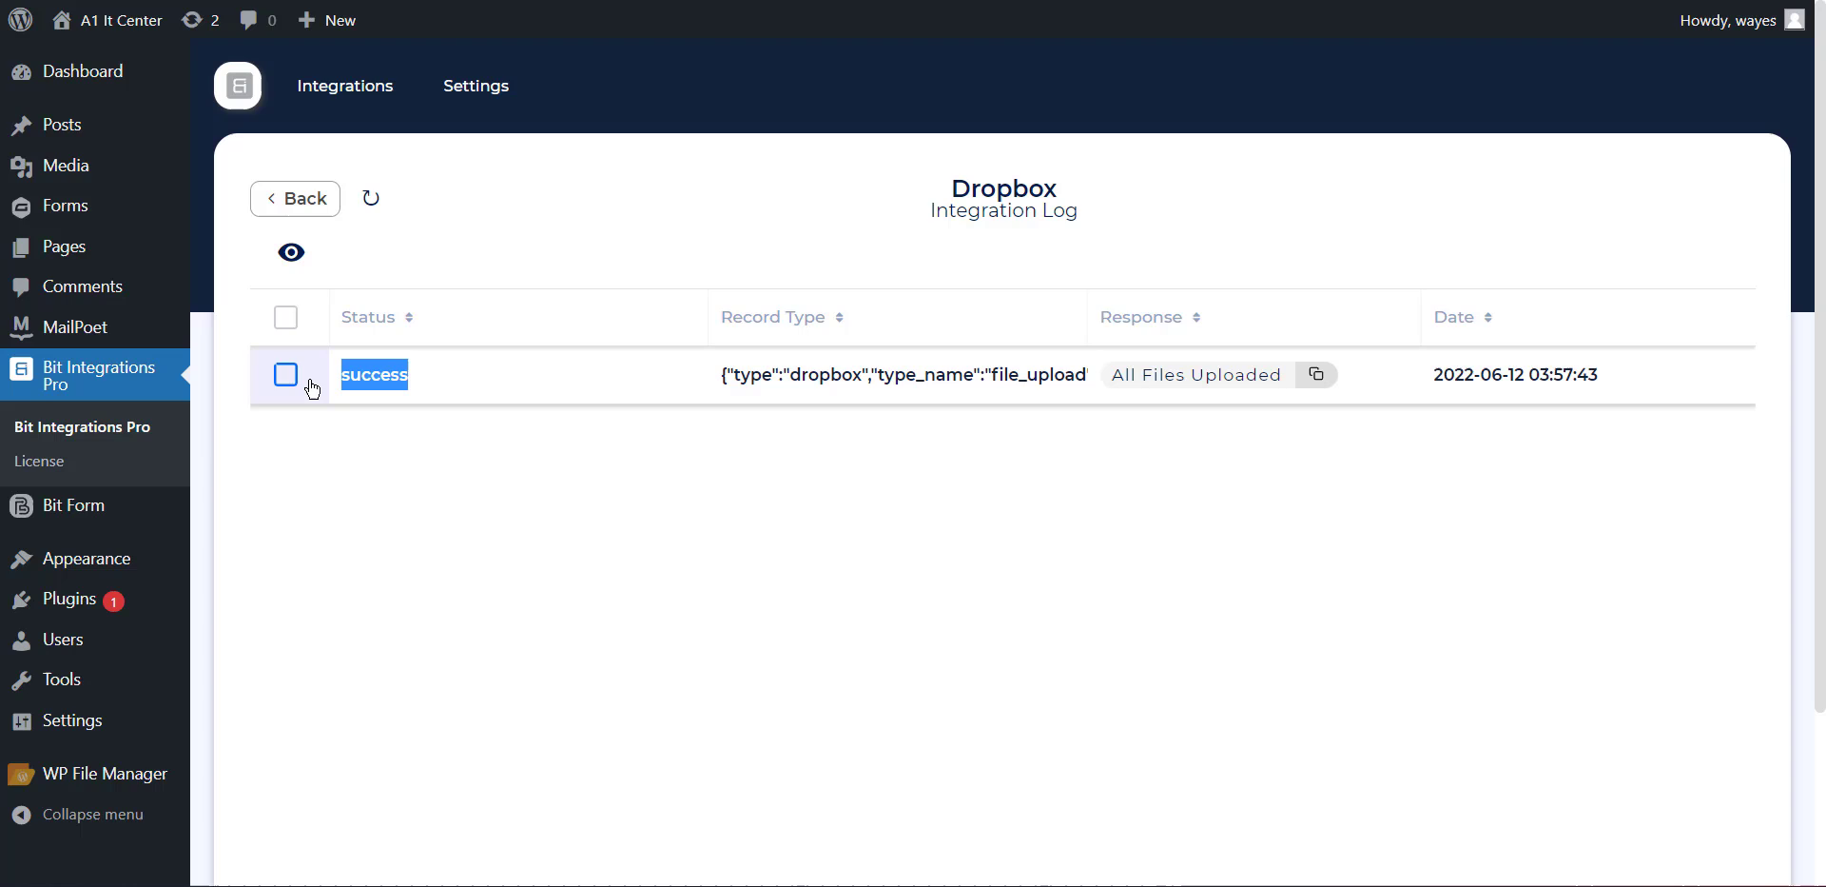